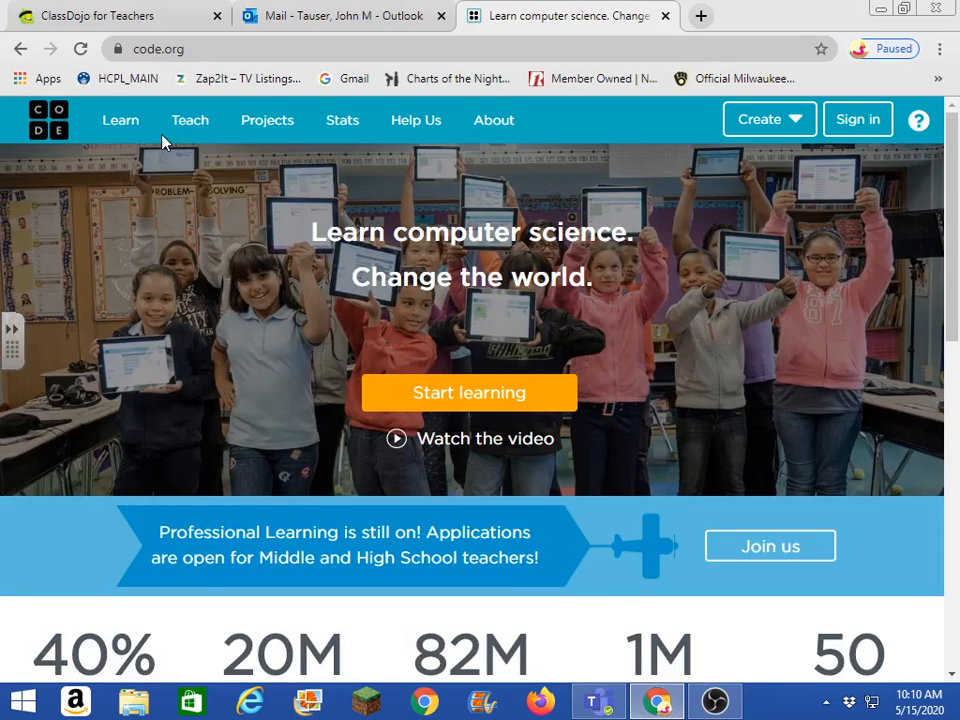
mouse_move(156, 130)
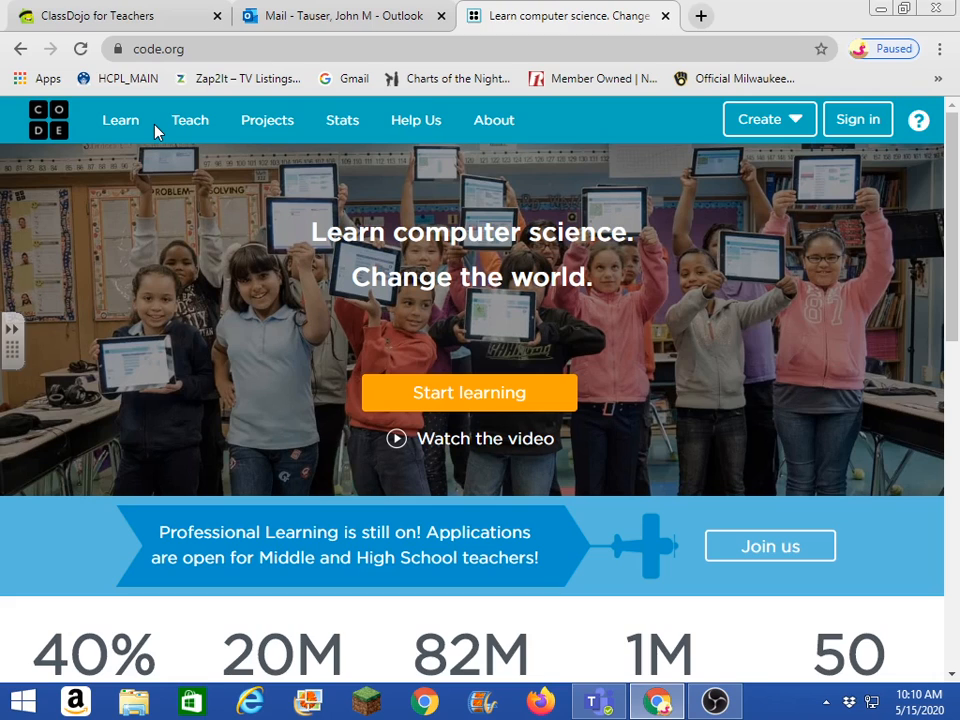
mouse_move(450, 90)
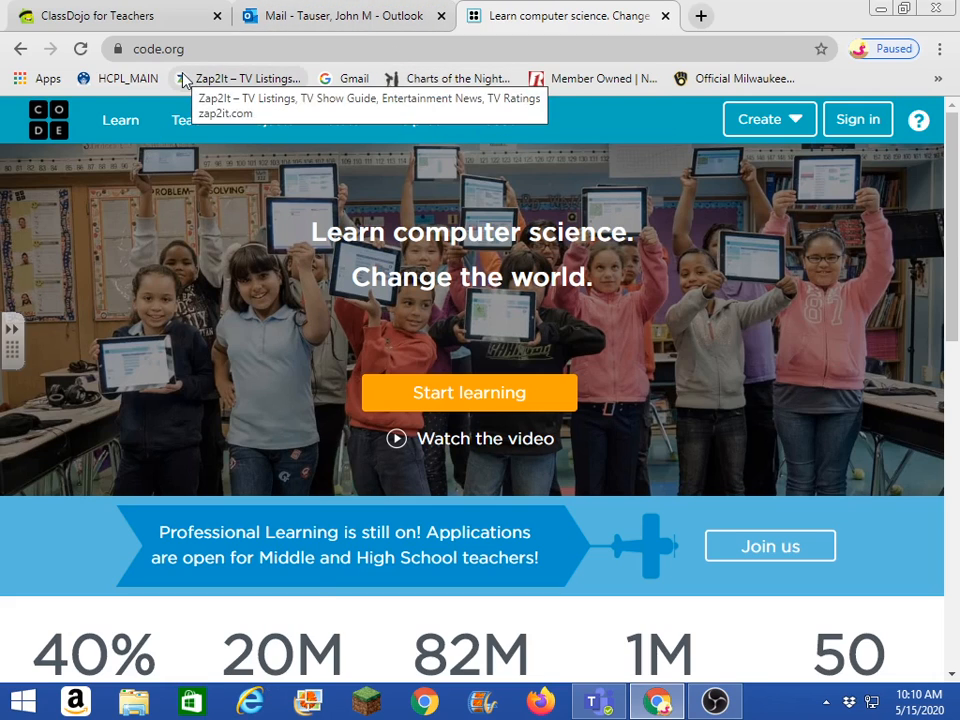
mouse_move(204, 48)
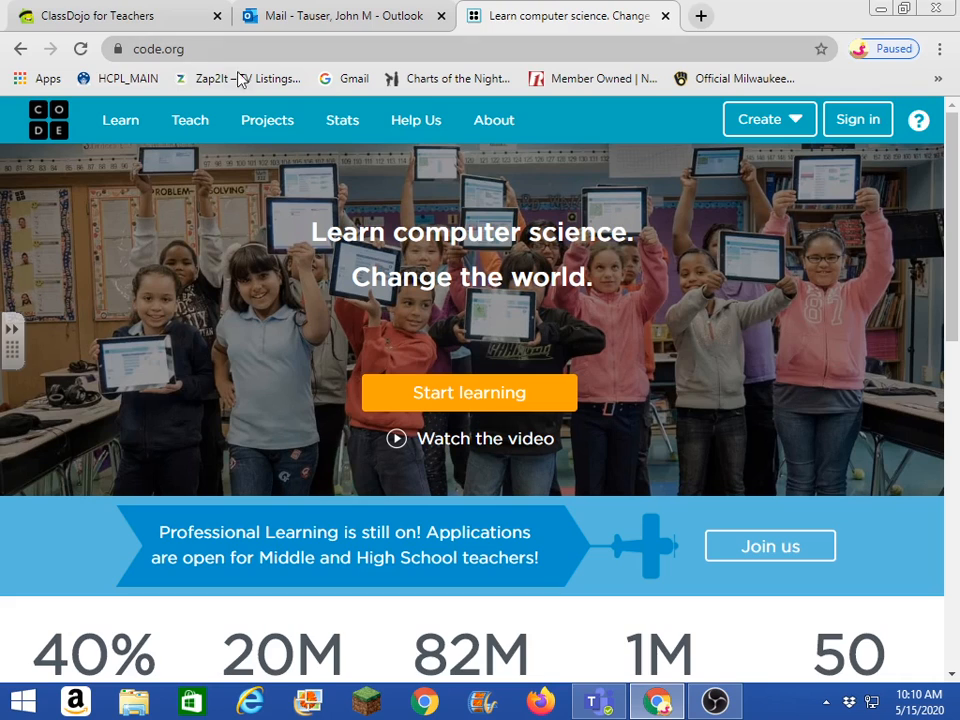
mouse_move(652, 624)
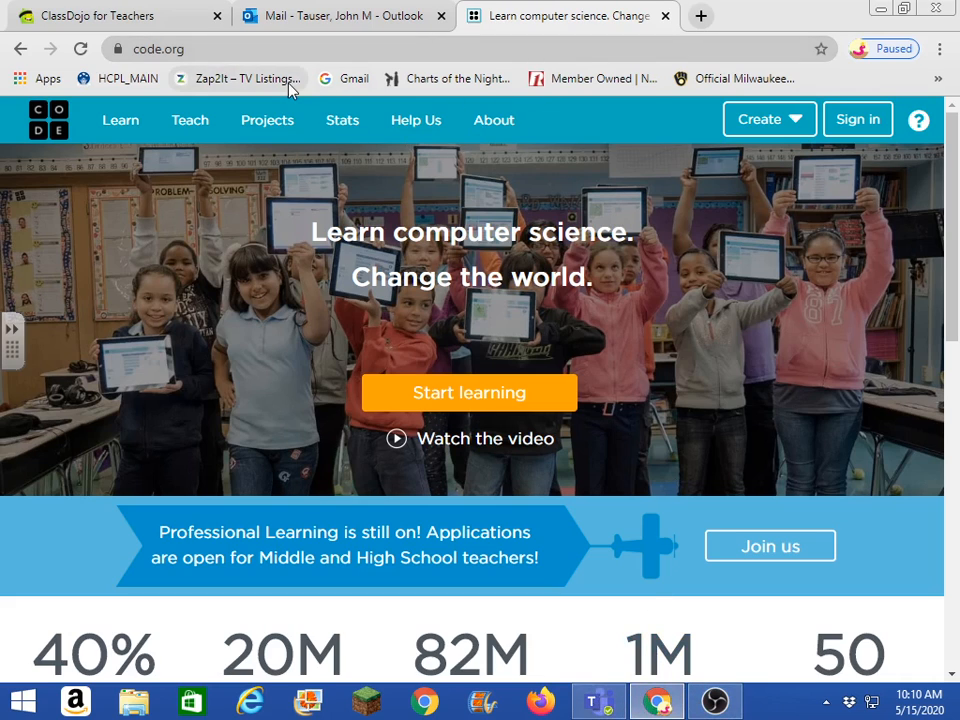
mouse_move(330, 140)
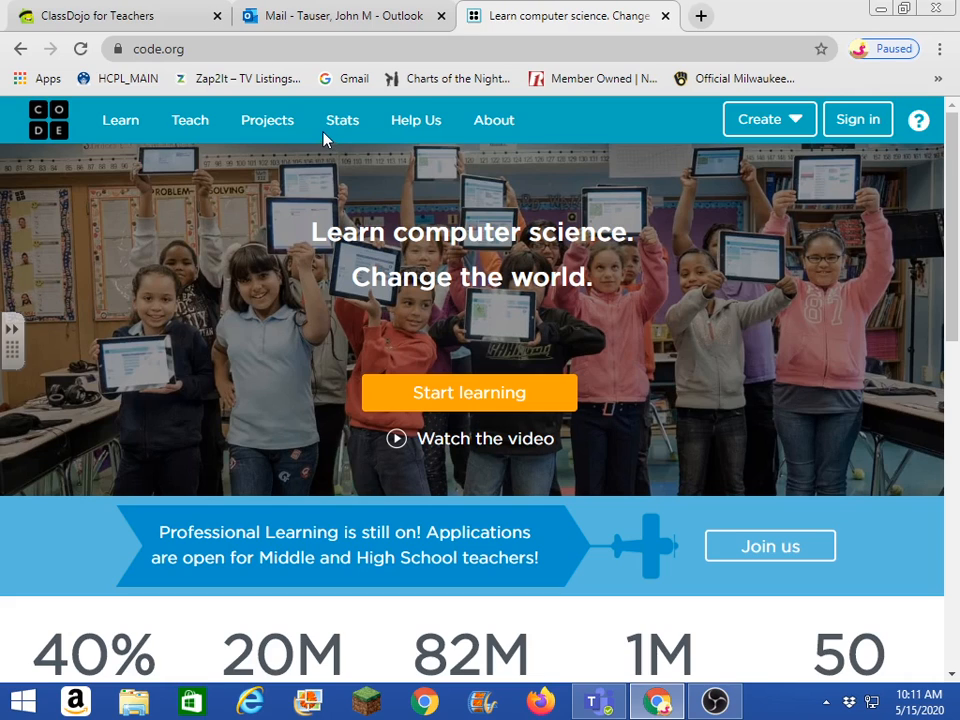
mouse_move(196, 164)
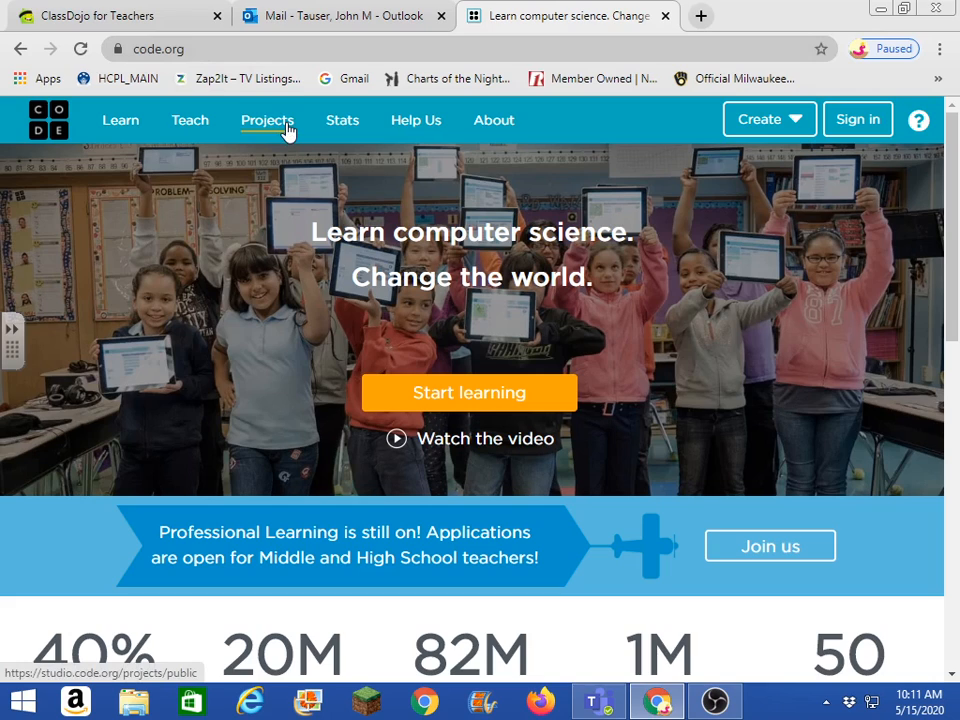
mouse_move(250, 110)
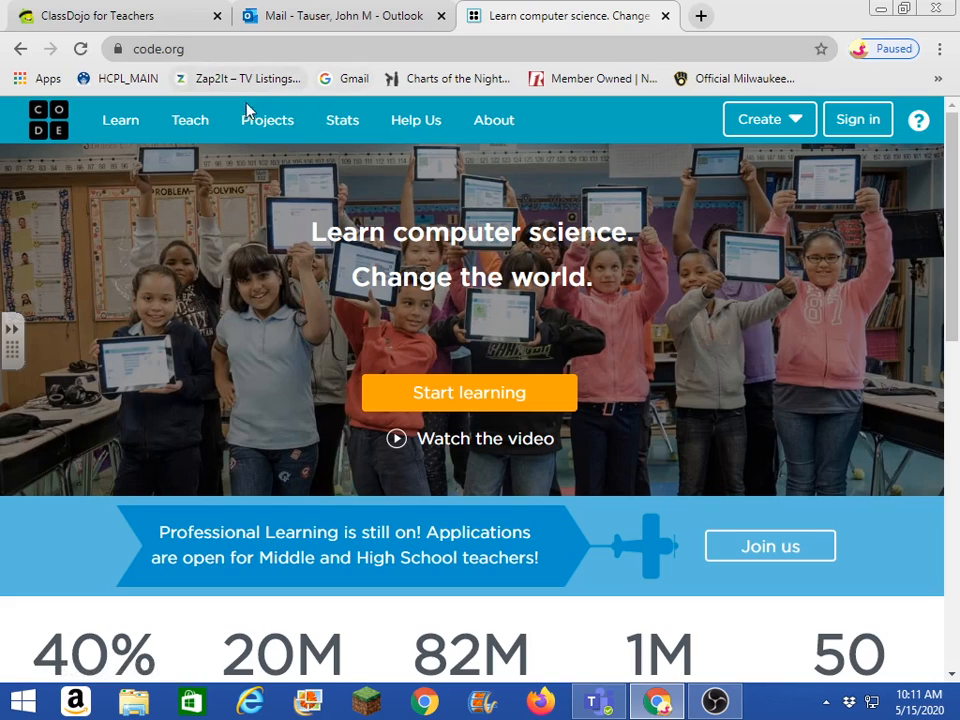
Go to the Projects page and expand the full list of new-project types
click(268, 120)
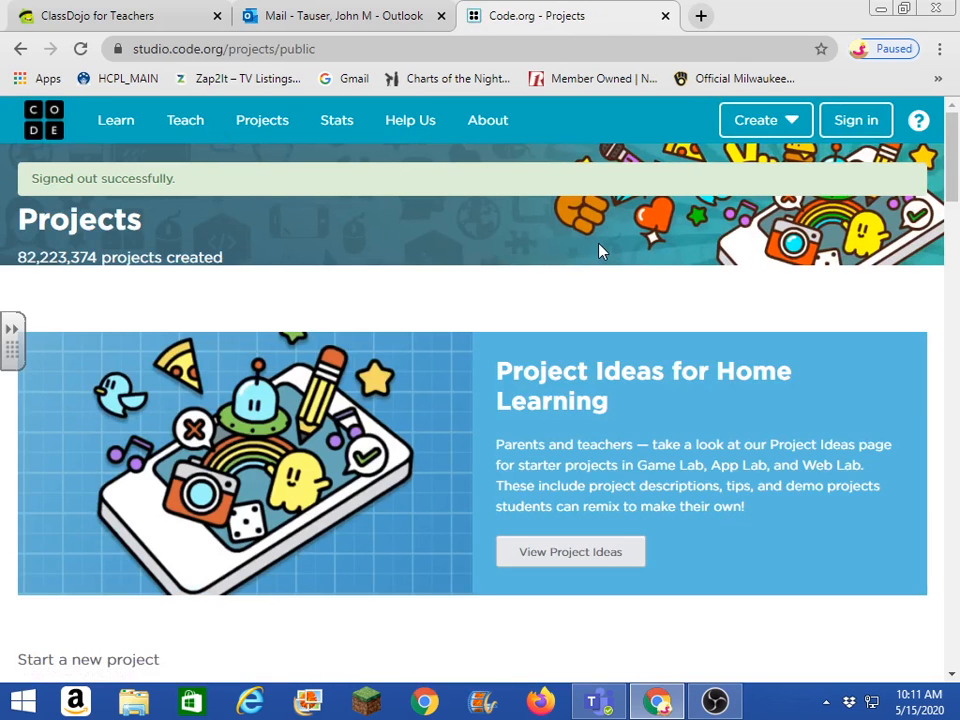
scroll(down, 3)
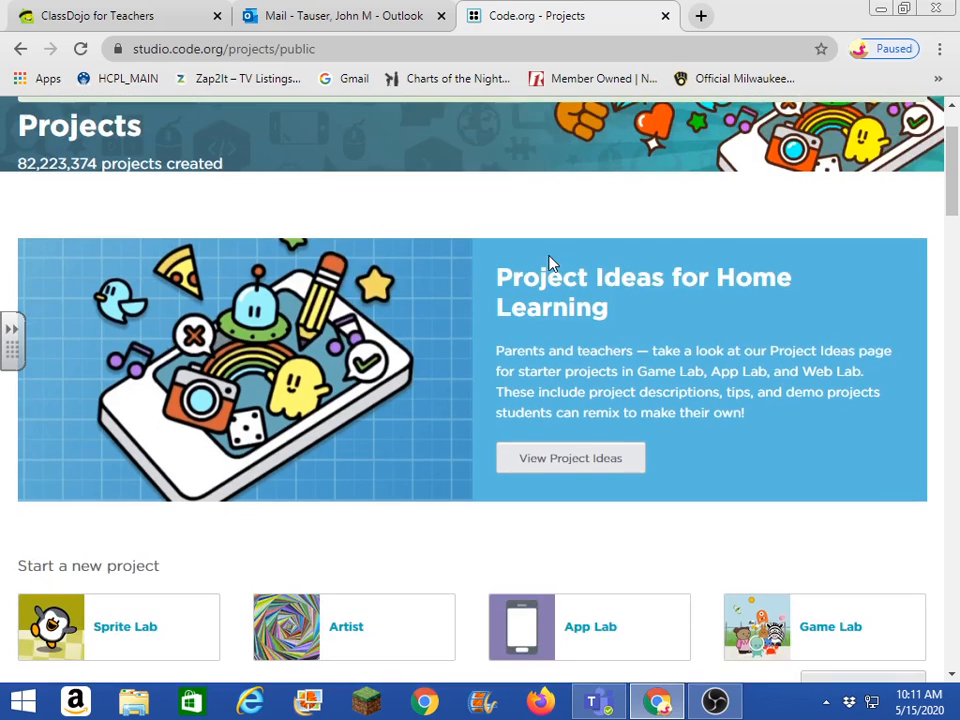
scroll(down, 3)
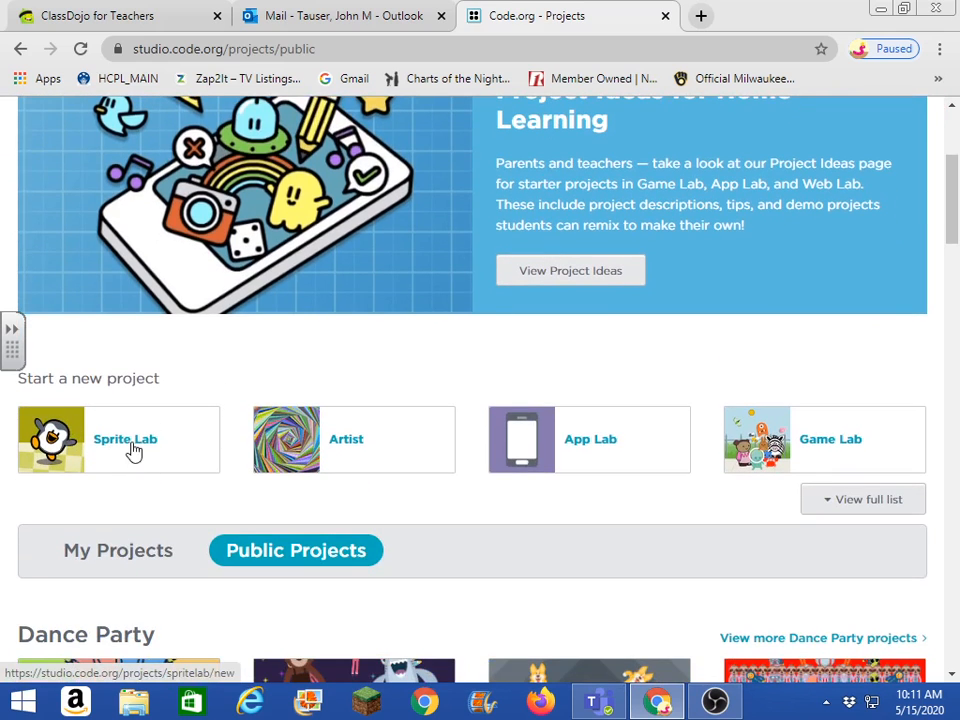
mouse_move(600, 444)
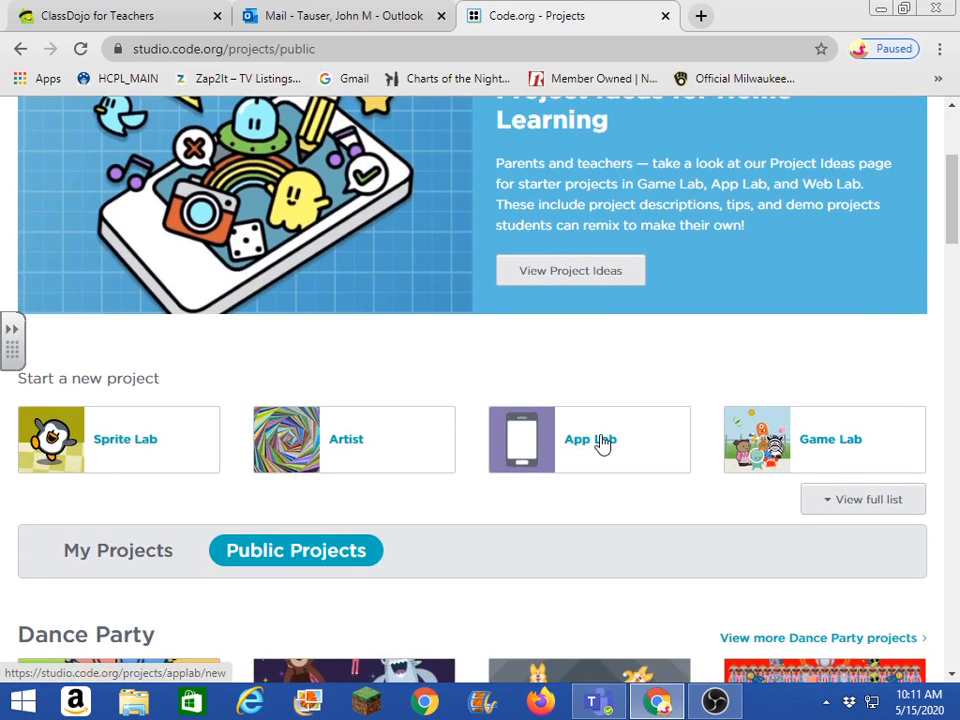
mouse_move(780, 364)
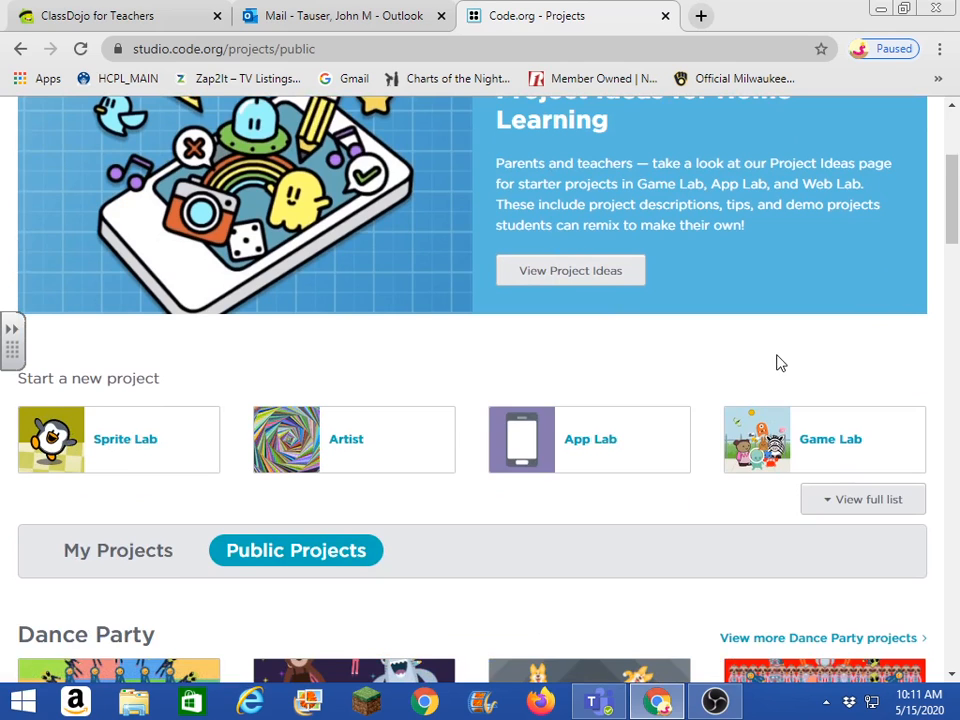
click(862, 500)
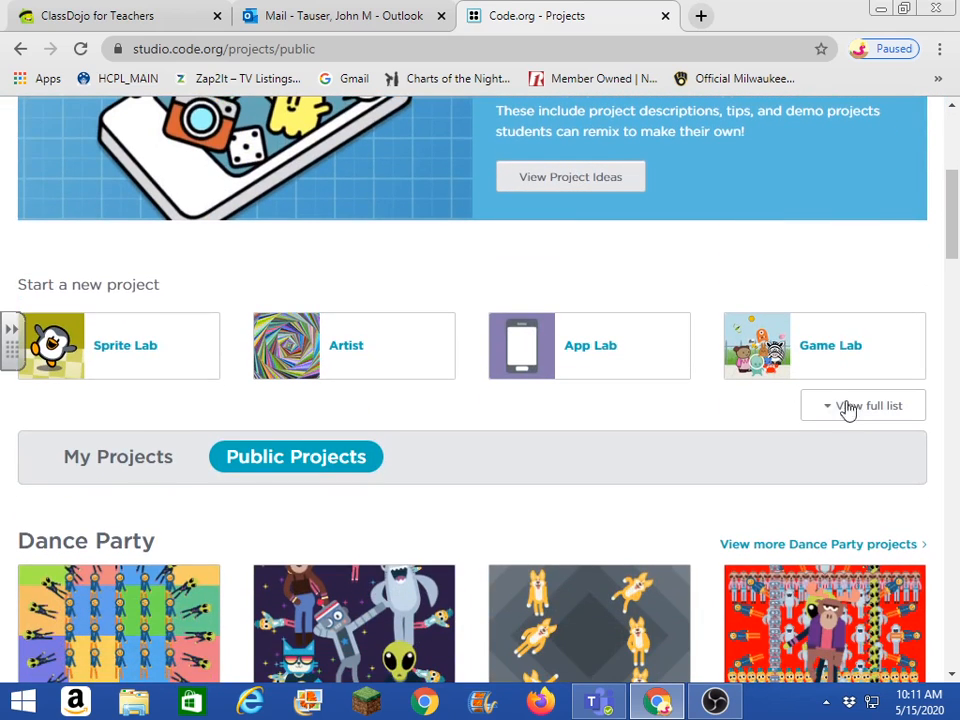
click(862, 404)
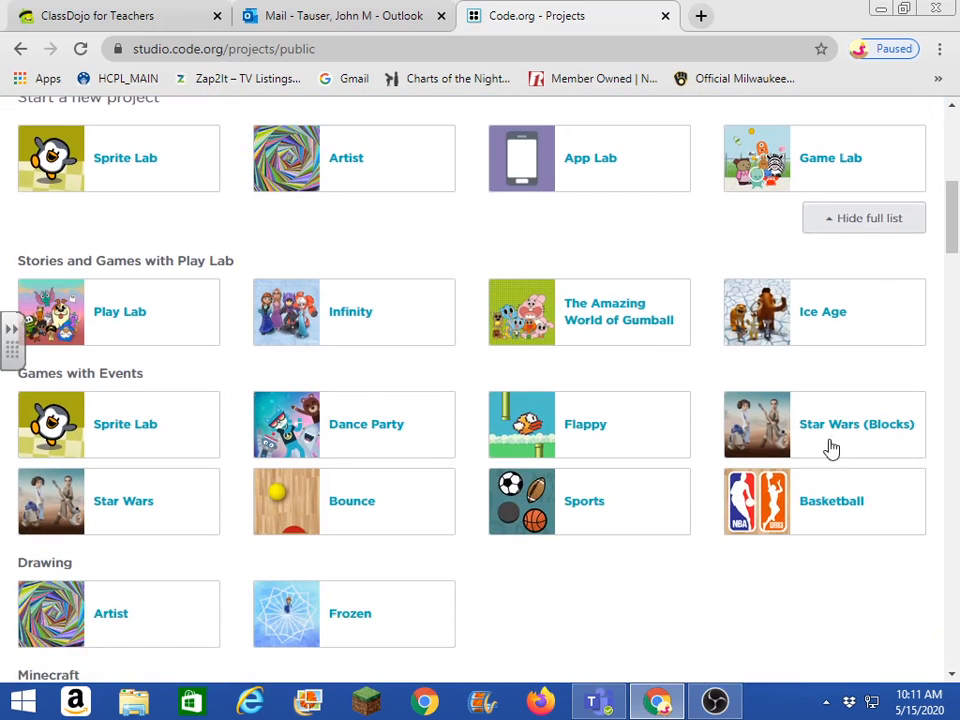
mouse_move(384, 432)
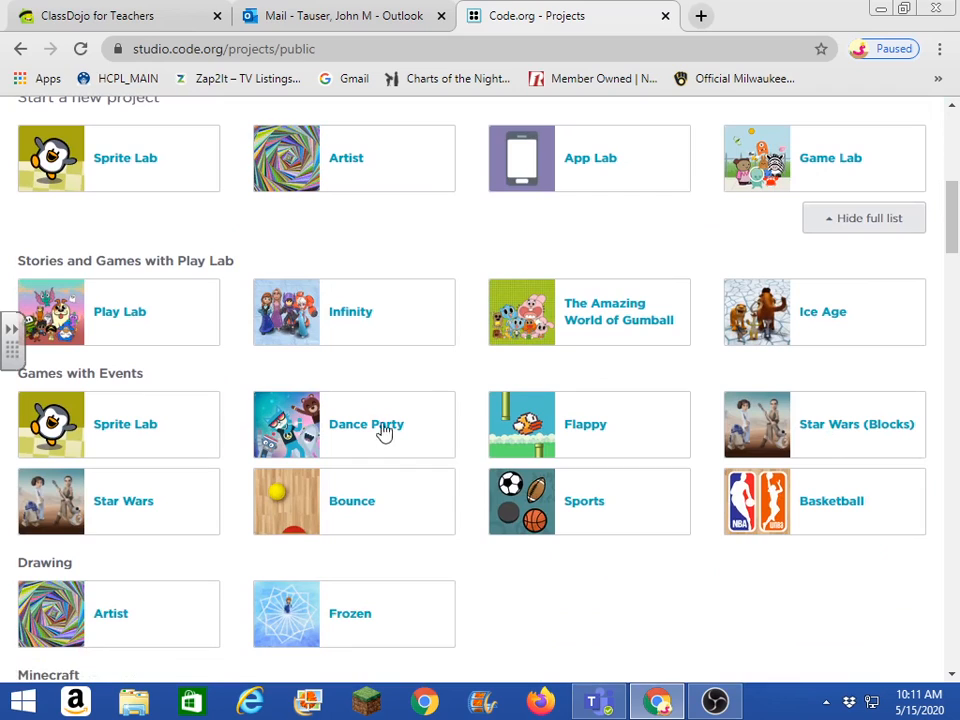
mouse_move(372, 424)
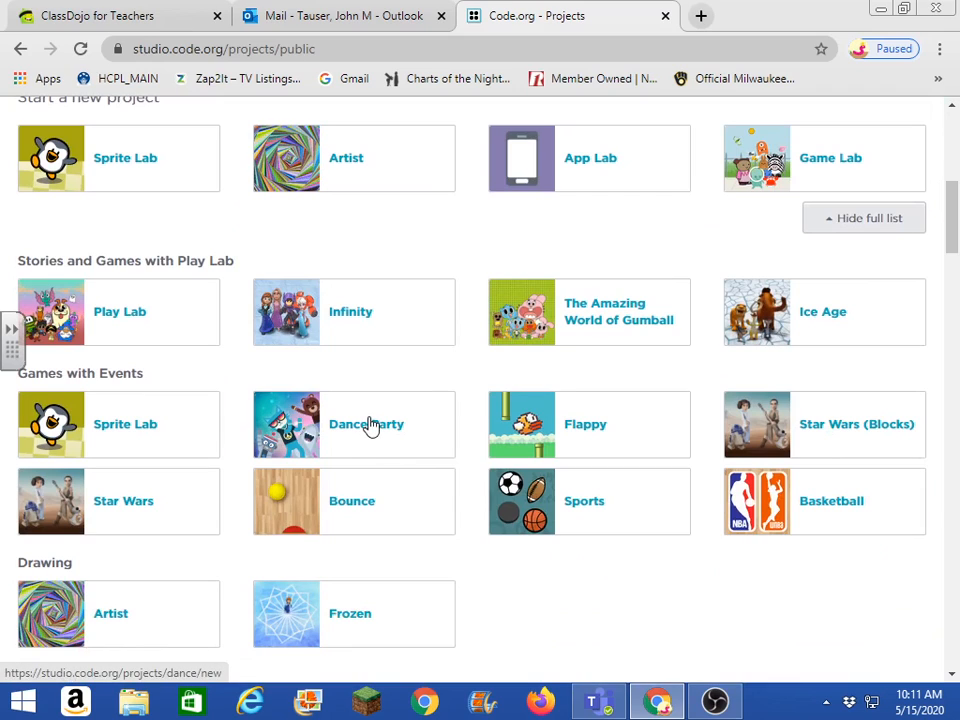
mouse_move(376, 414)
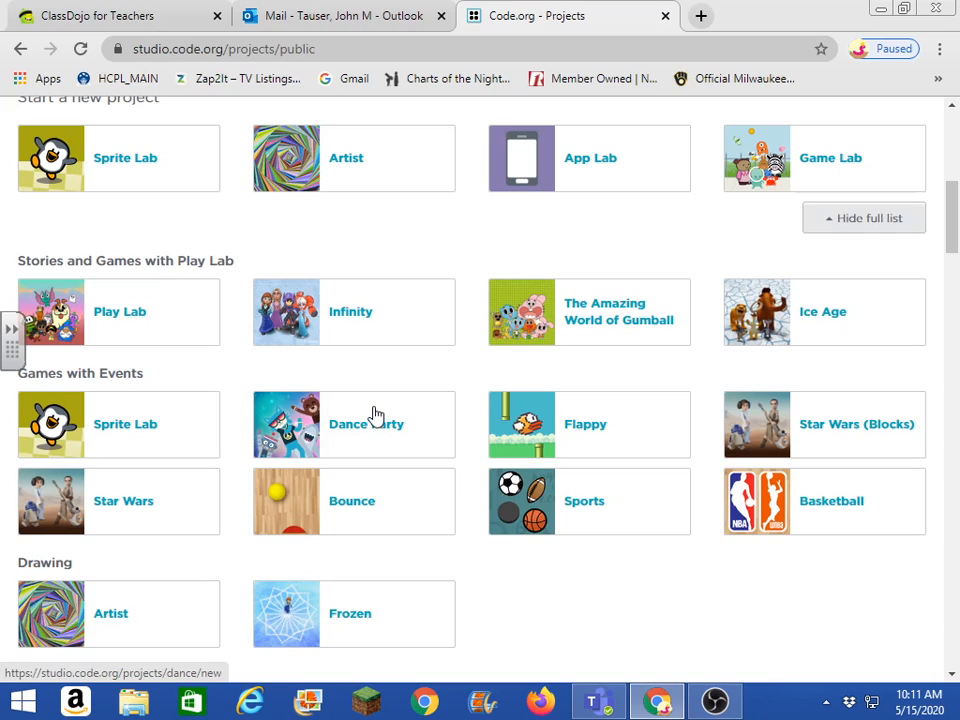
mouse_move(824, 510)
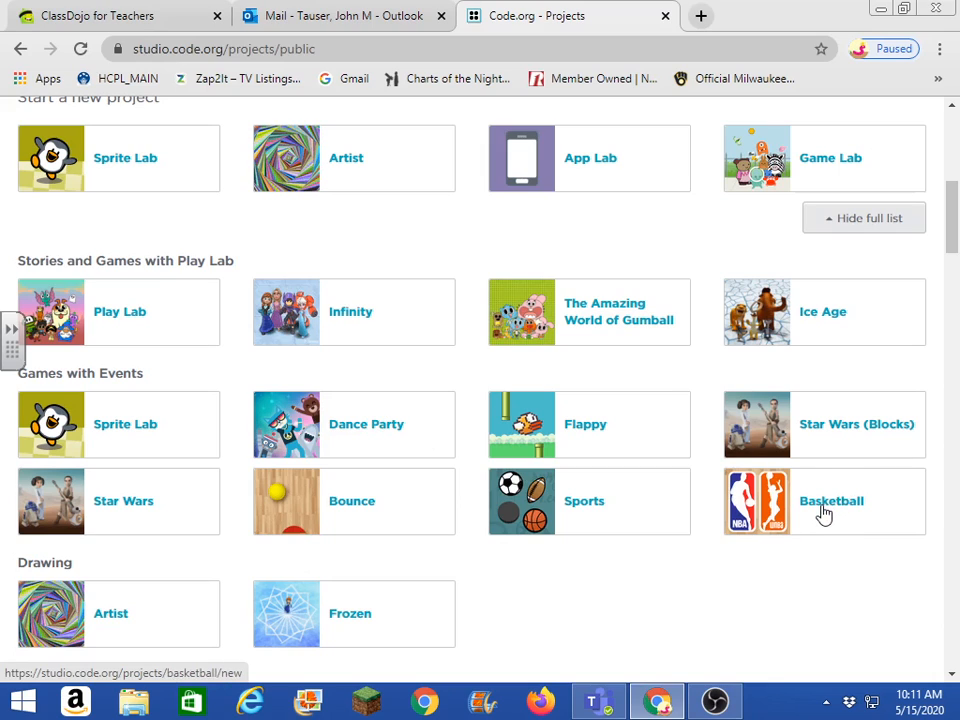
Create a Basketball project with 'throw new ball' under 'when run', then run and reset it
click(832, 500)
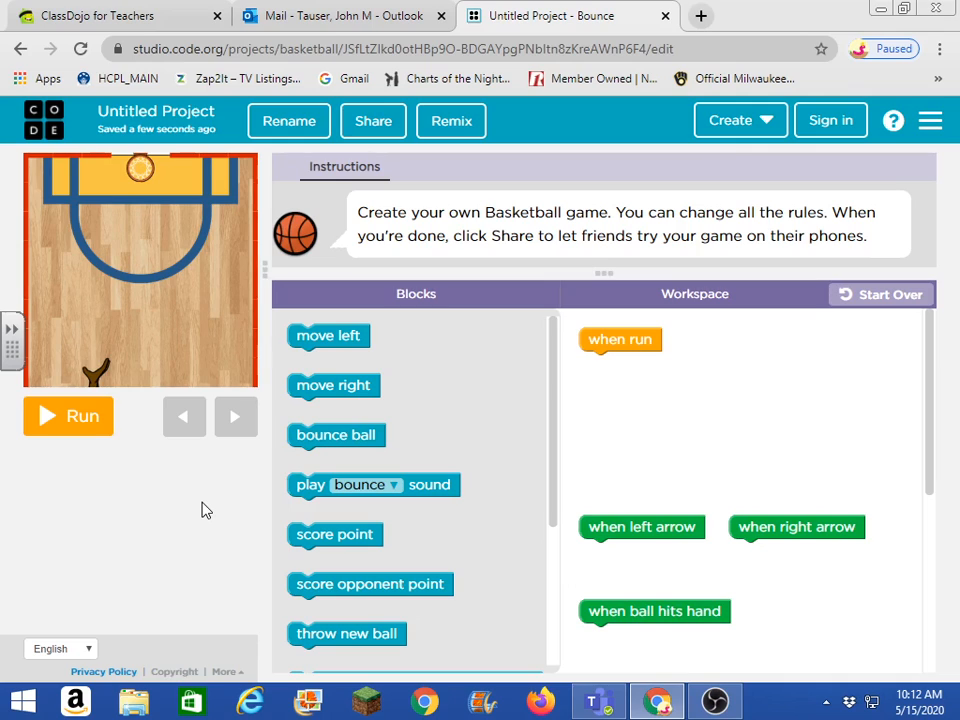
mouse_move(628, 370)
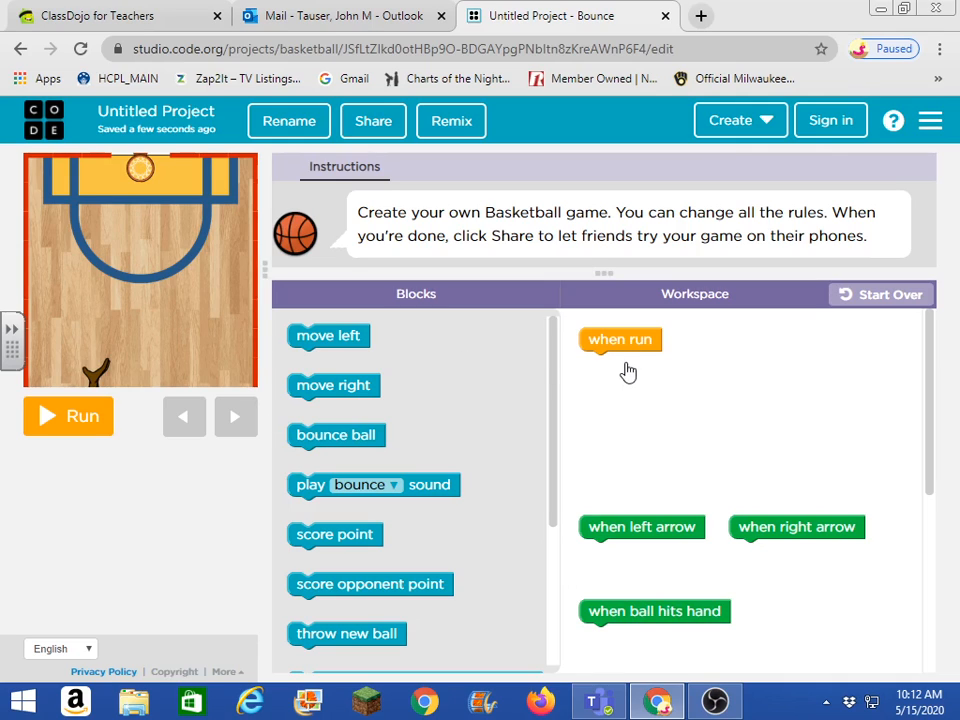
mouse_move(412, 376)
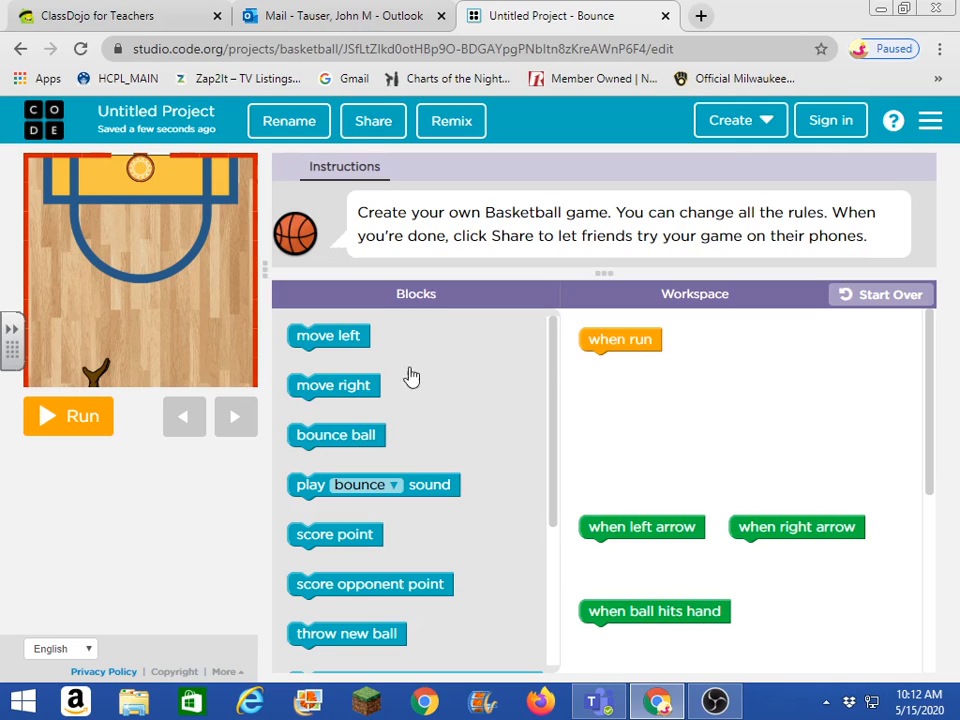
mouse_move(294, 512)
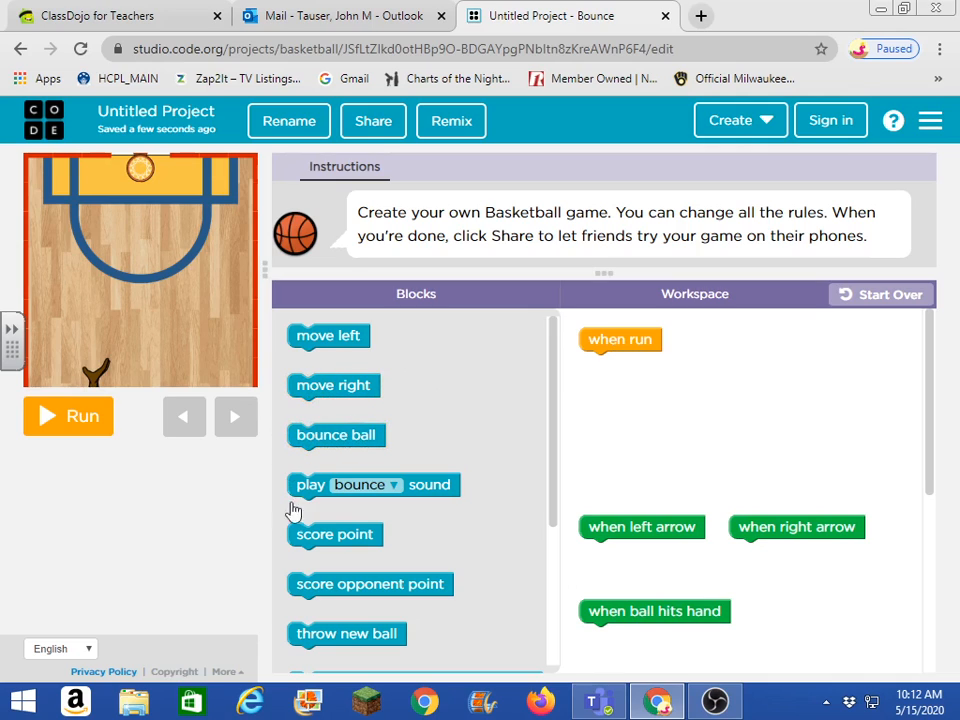
drag(348, 632, 540, 542)
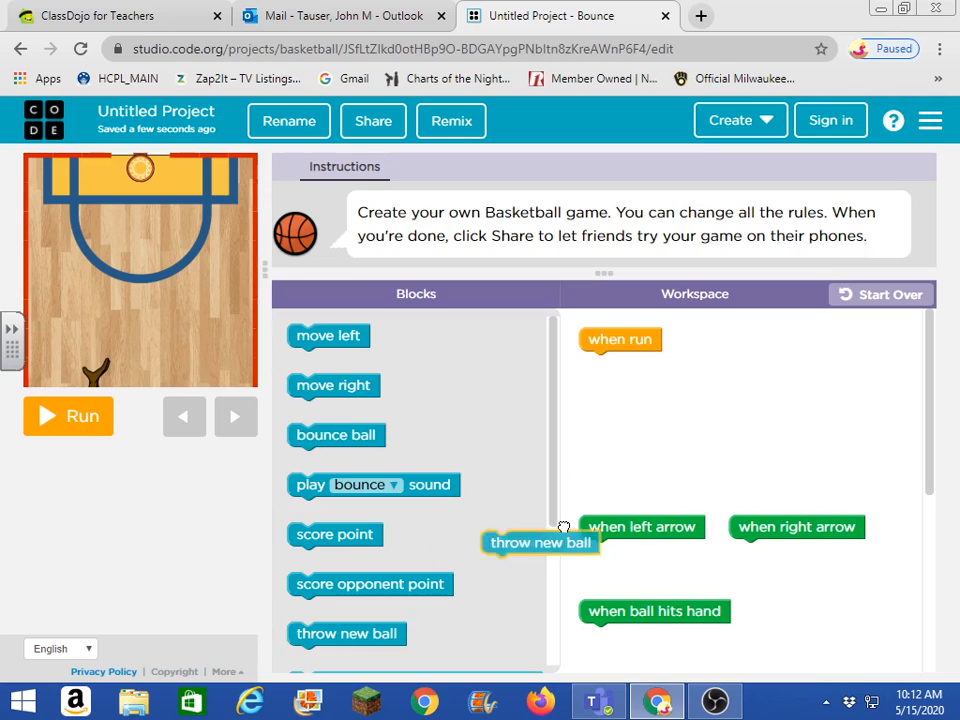
drag(540, 542, 640, 364)
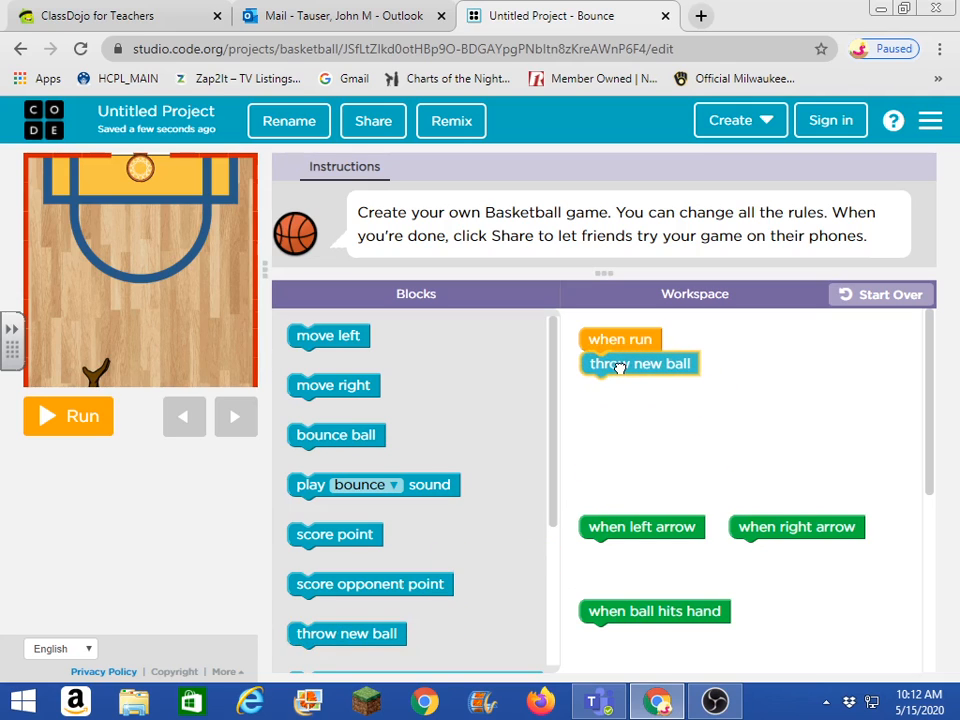
drag(640, 364, 346, 632)
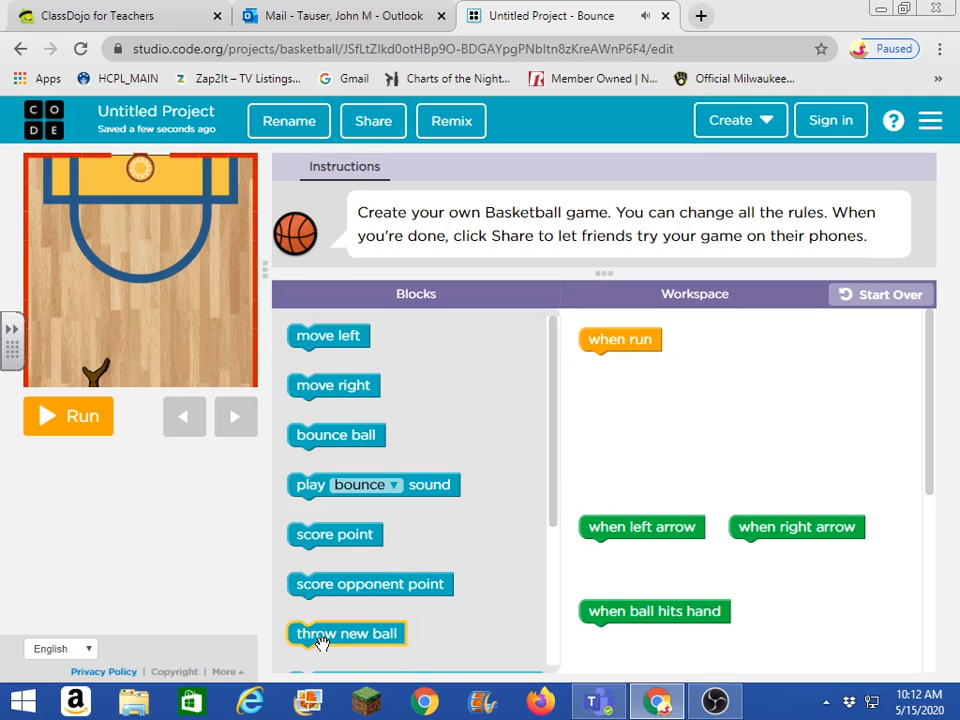
drag(346, 632, 636, 364)
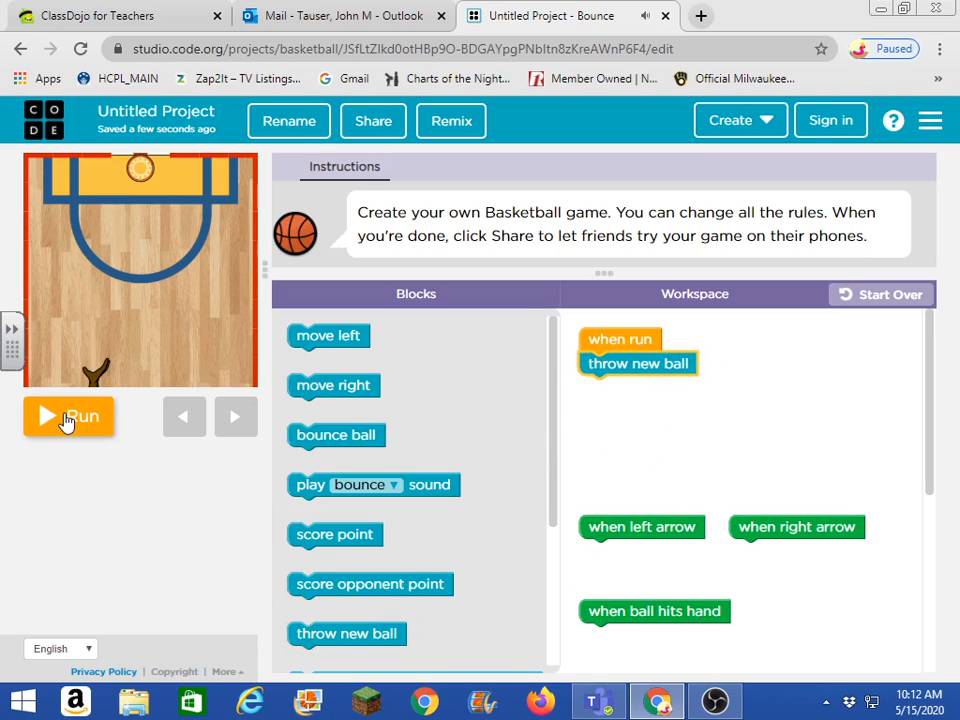
click(68, 416)
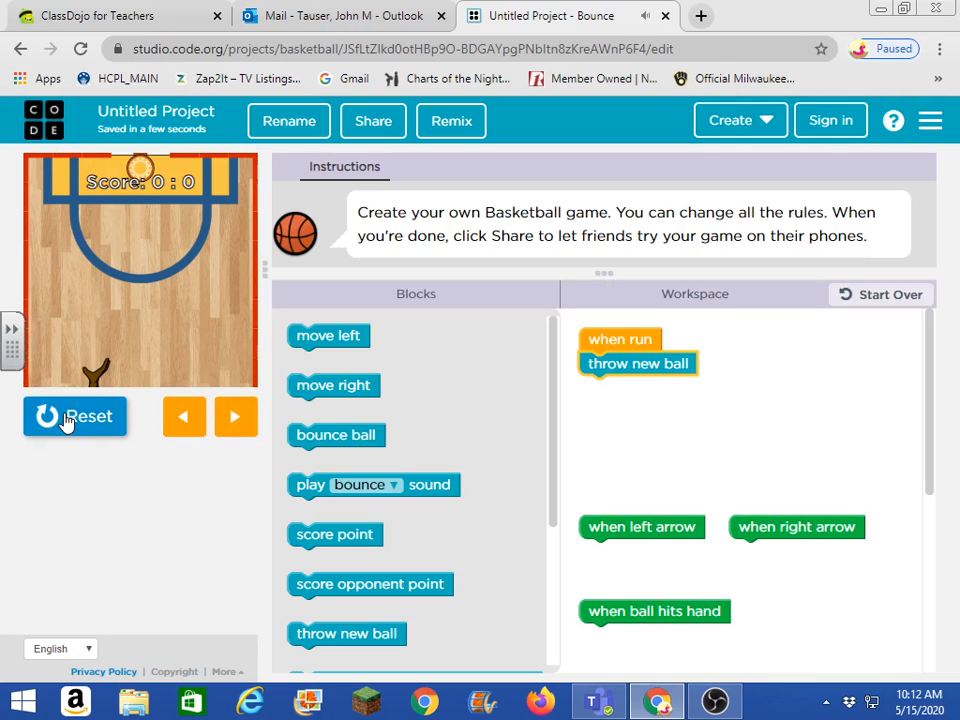
click(76, 416)
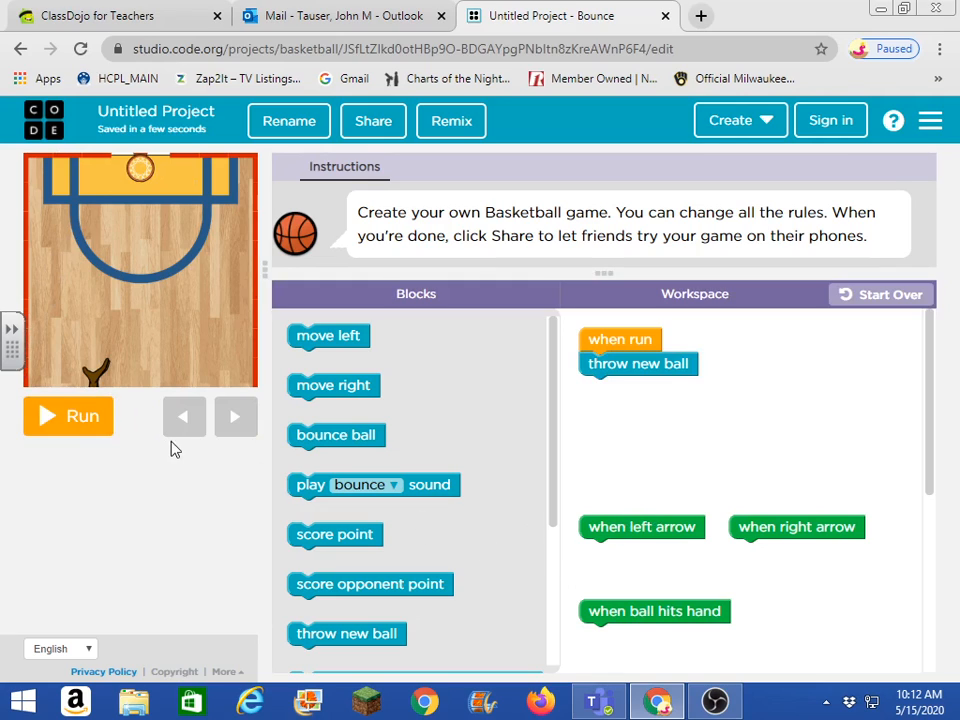
mouse_move(236, 416)
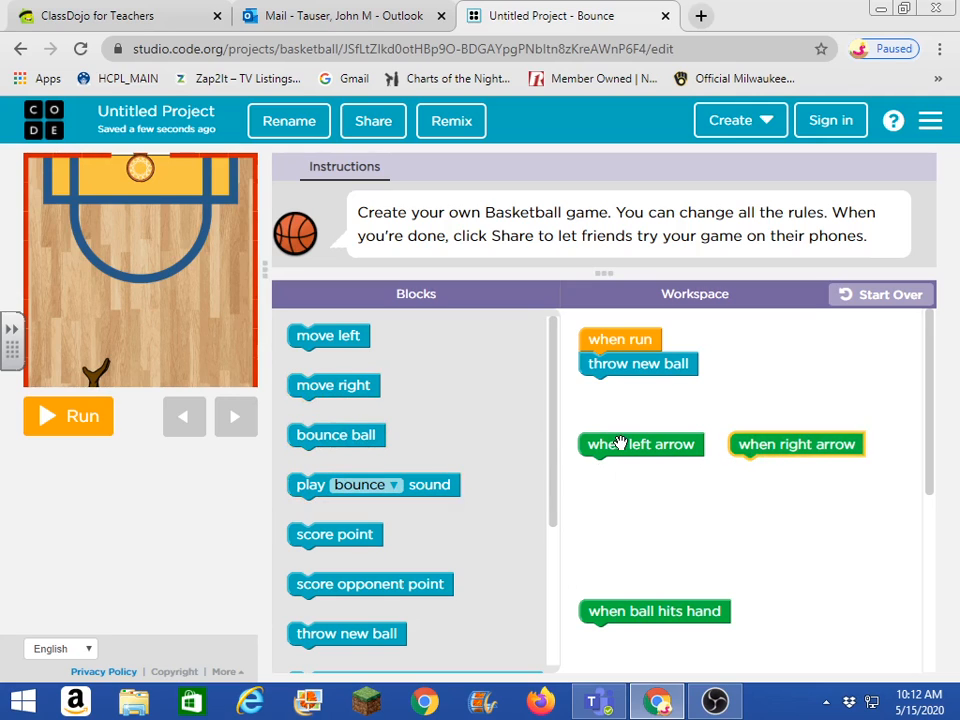
mouse_move(156, 420)
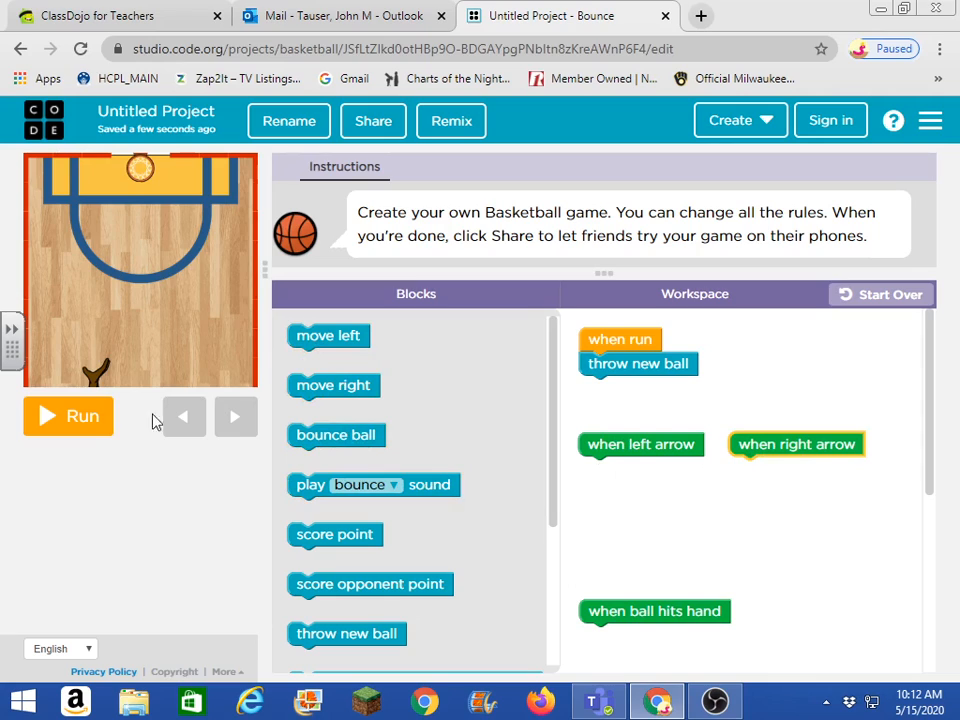
mouse_move(108, 366)
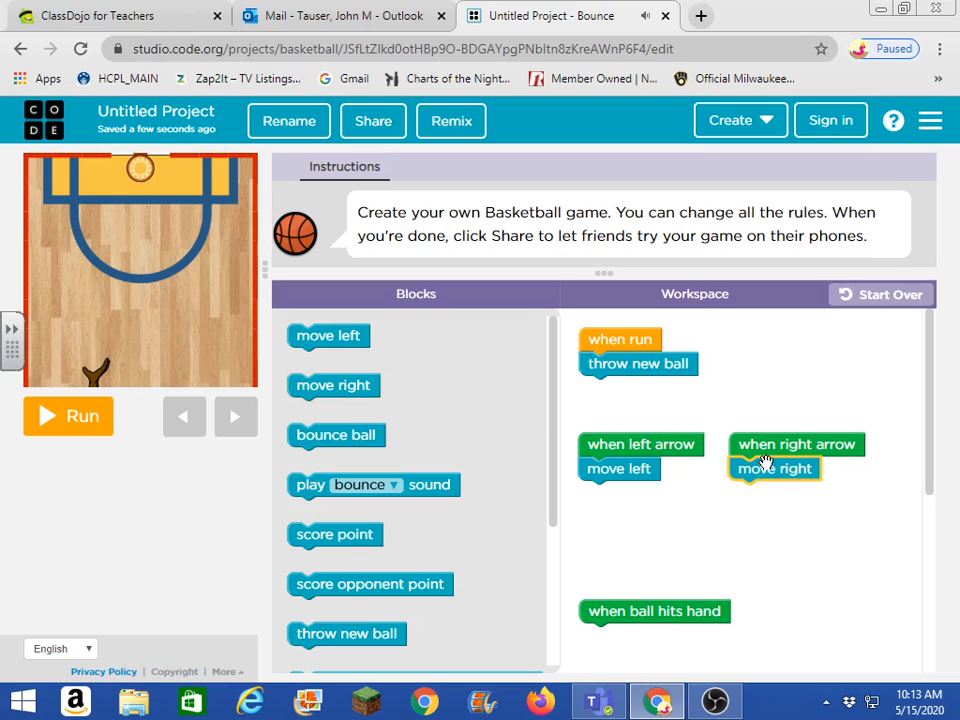
mouse_move(620, 448)
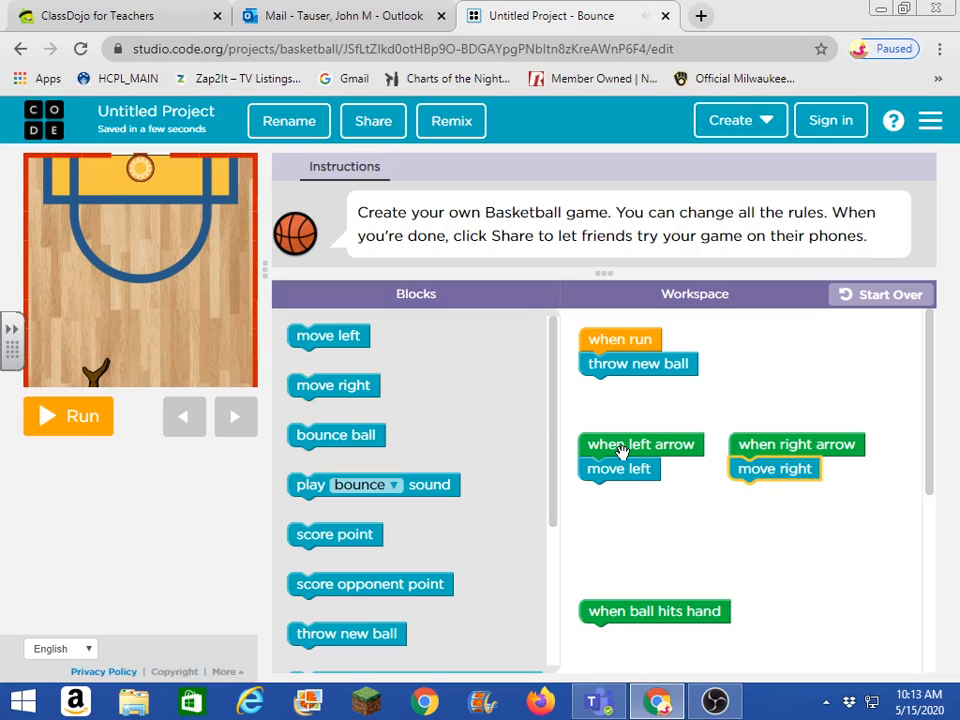
mouse_move(618, 468)
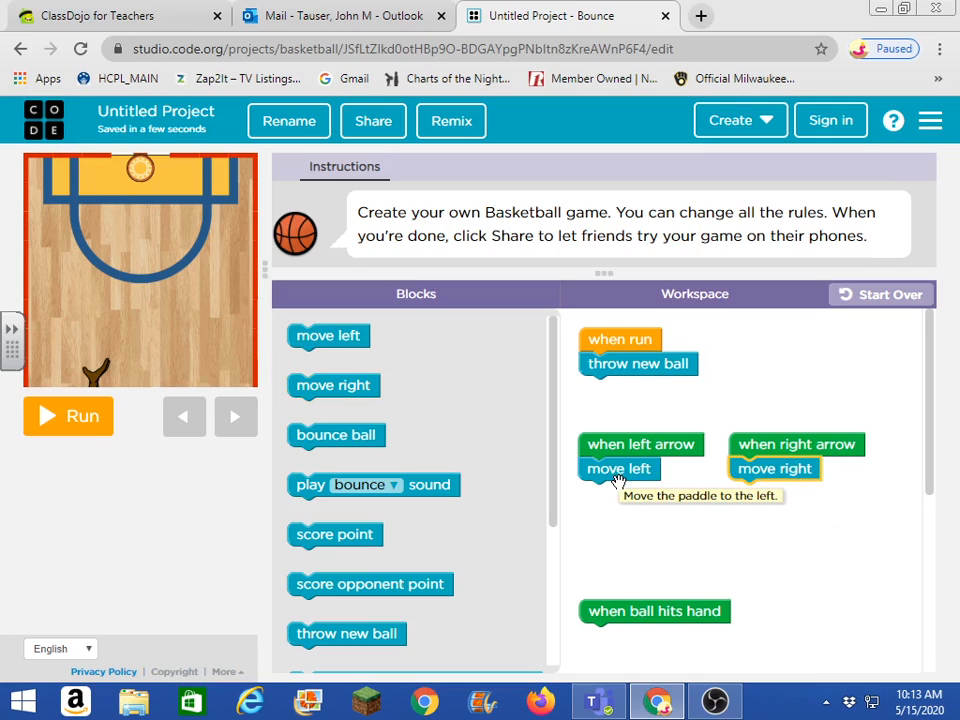
mouse_move(778, 444)
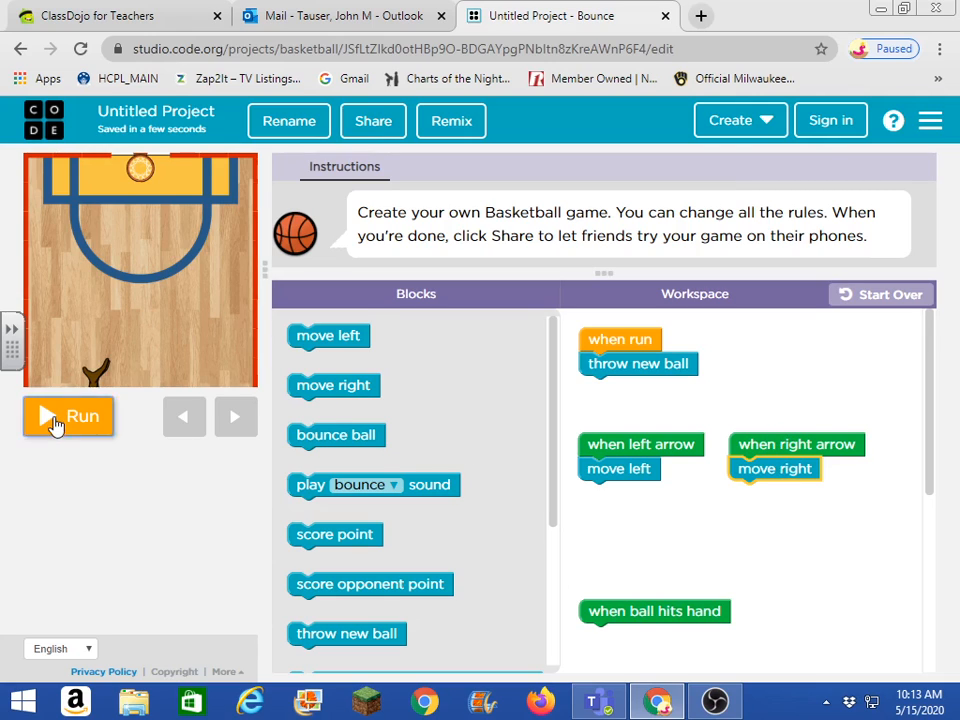
Run the game to try paddle movement, then stack the ball event blocks into a compact column
click(68, 416)
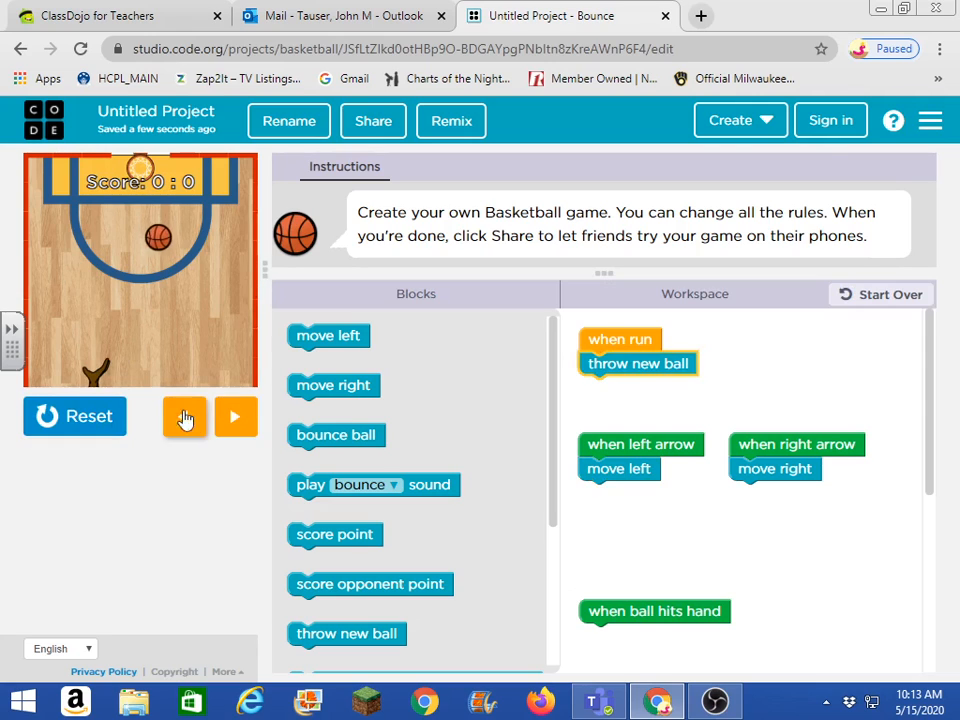
click(236, 416)
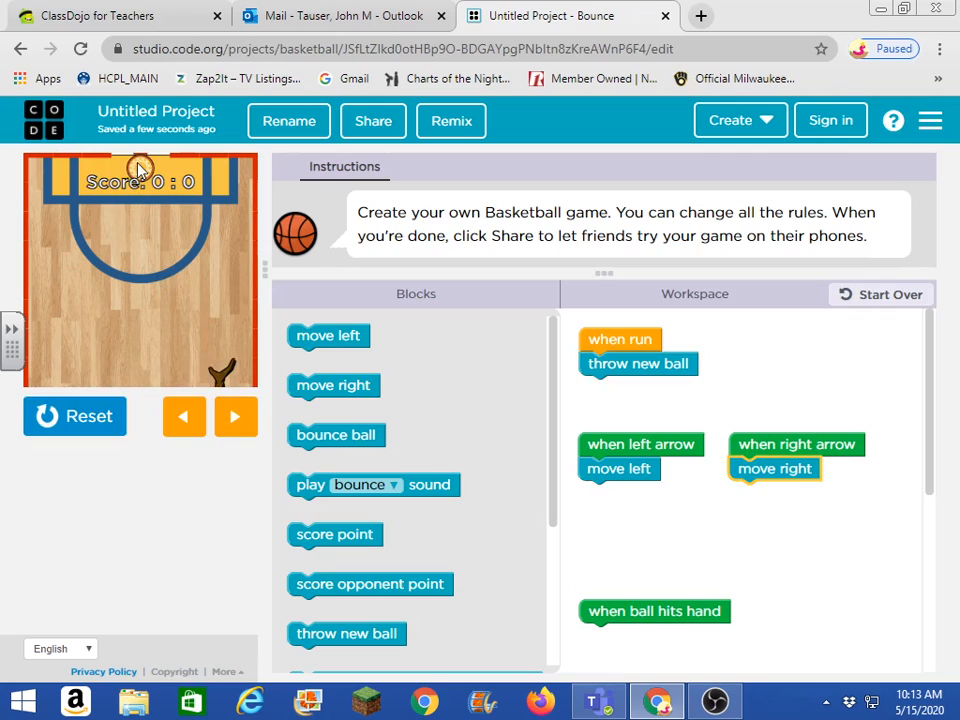
mouse_move(270, 232)
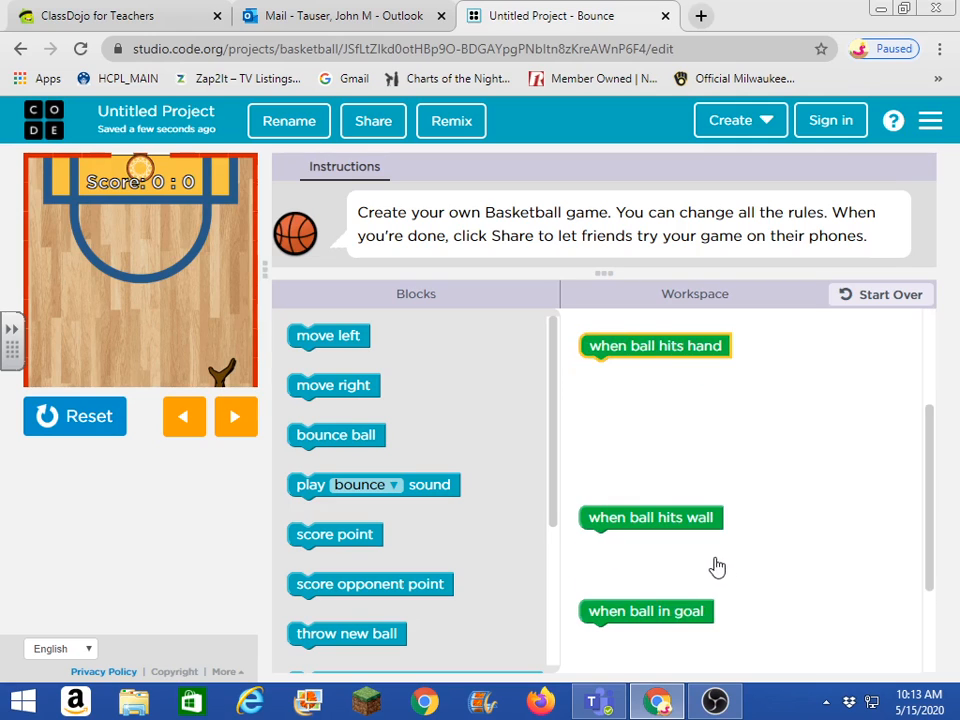
drag(650, 516, 656, 404)
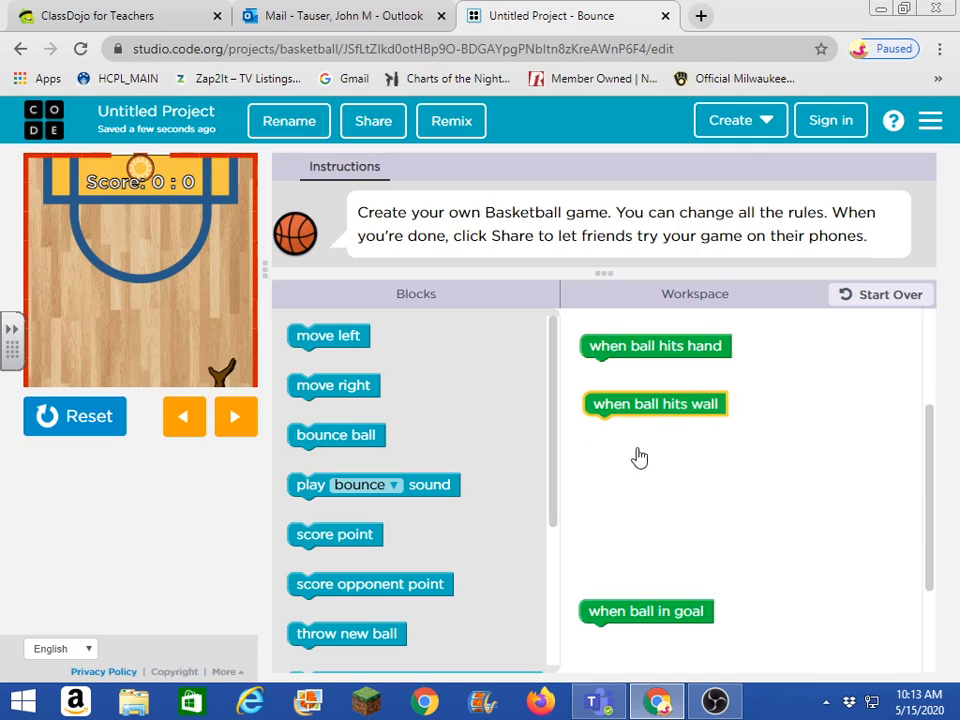
drag(646, 612, 654, 446)
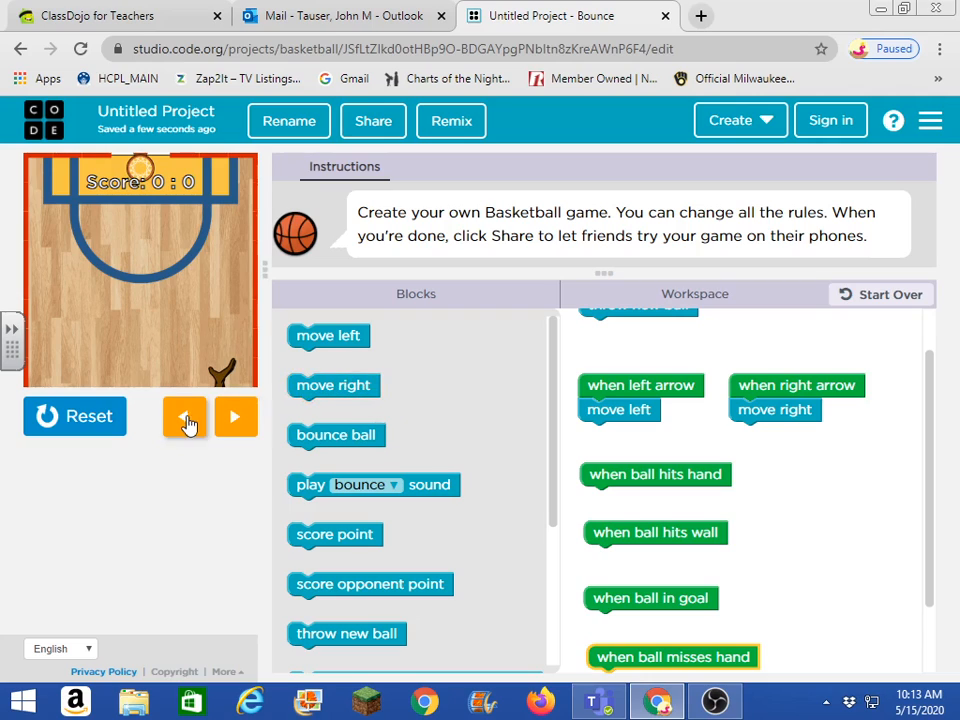
mouse_move(650, 458)
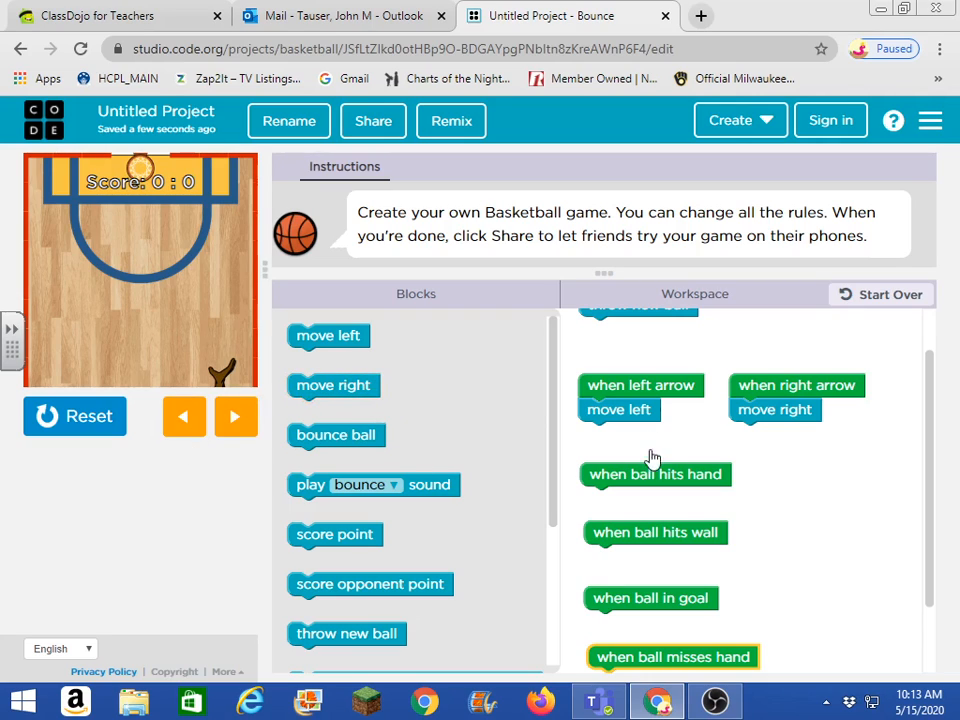
mouse_move(742, 404)
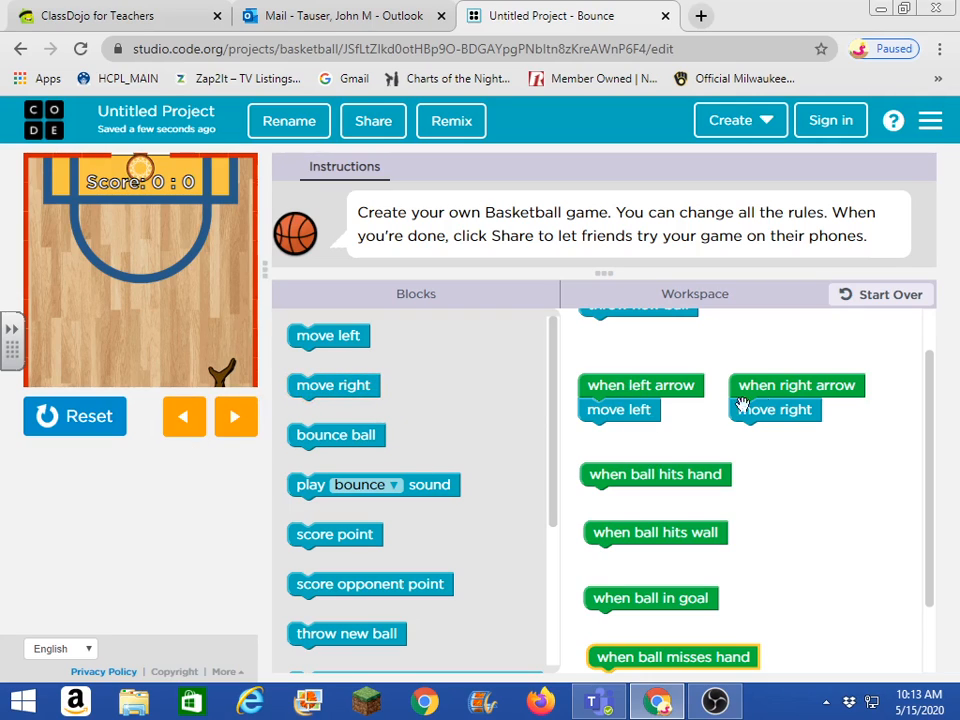
mouse_move(762, 434)
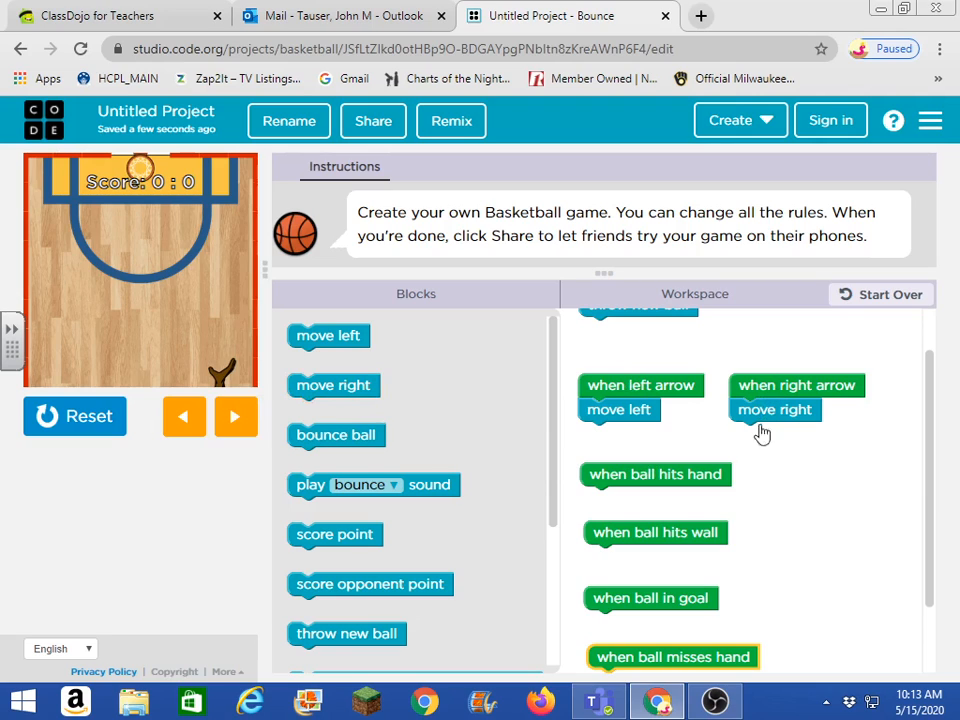
mouse_move(540, 490)
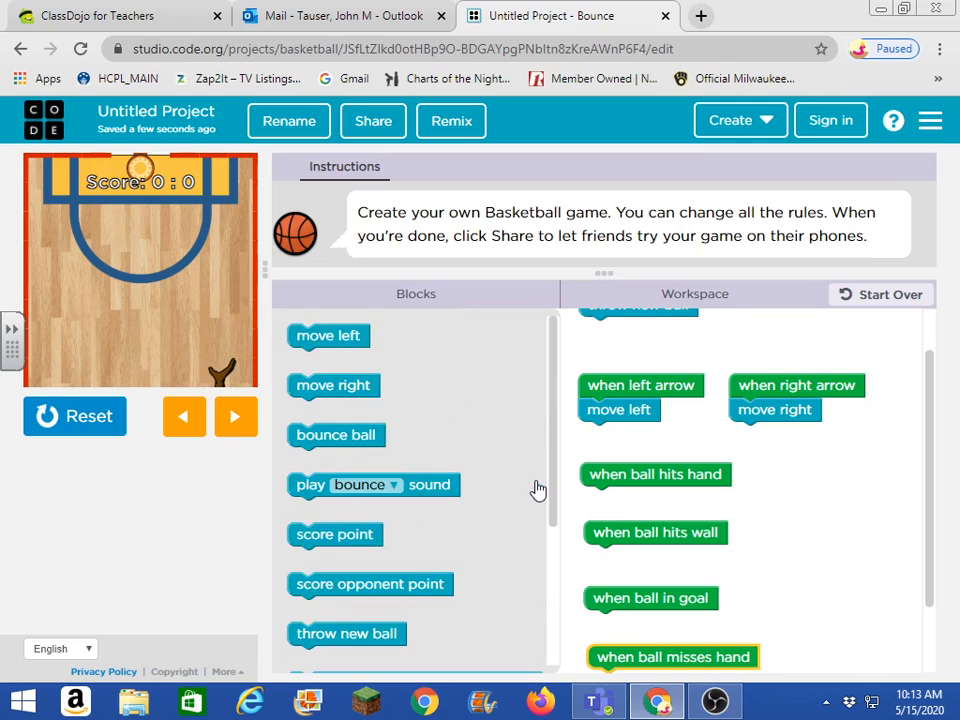
mouse_move(640, 474)
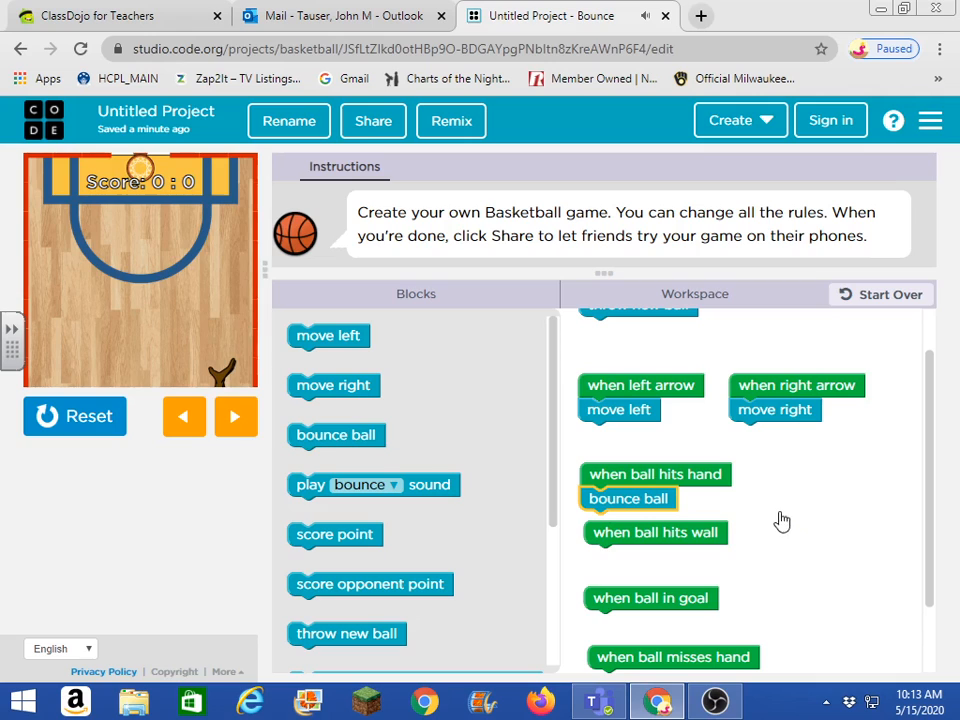
Reset and run the game to test the hand bounce, then move the ball-hits-hand handler right
click(74, 416)
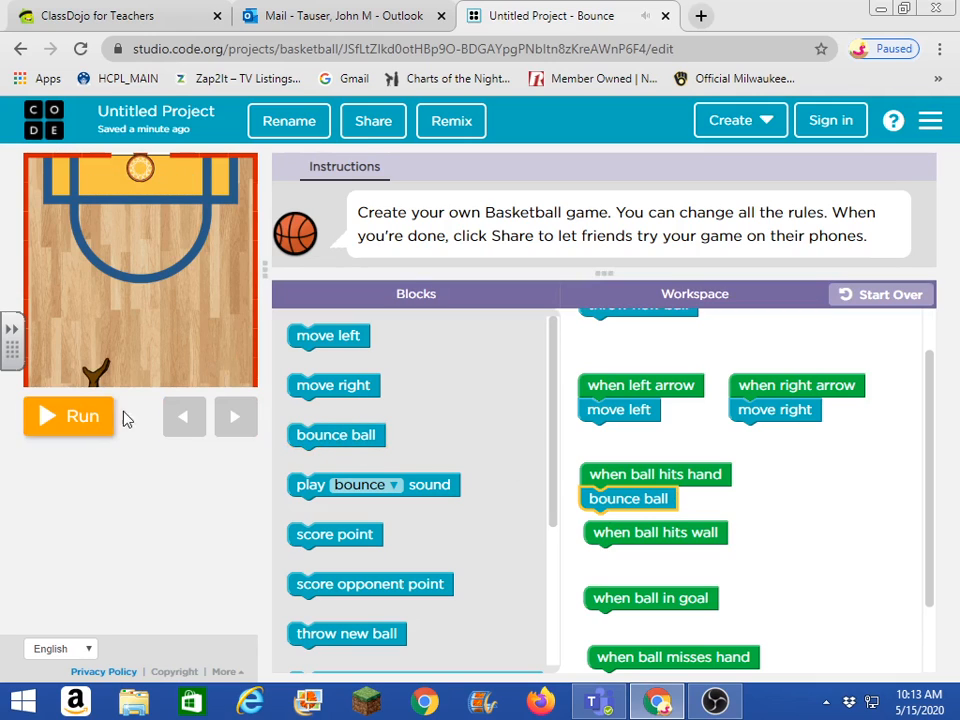
click(68, 416)
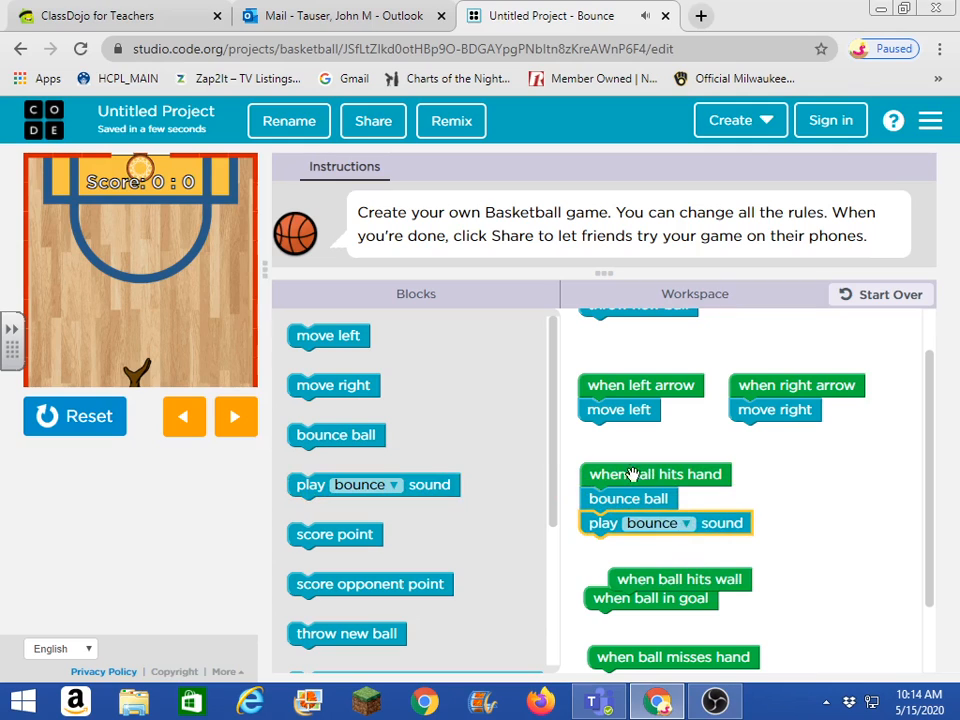
drag(656, 474, 776, 452)
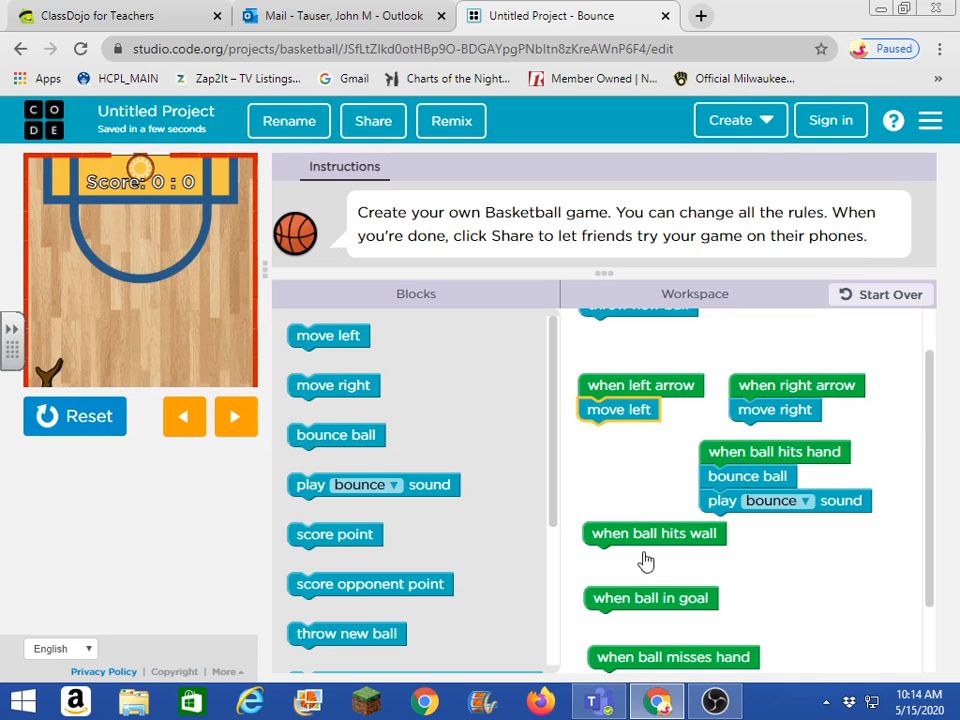
Add 'bounce ball' under 'when ball hits wall' and separate it from the hand handler
drag(652, 532, 636, 464)
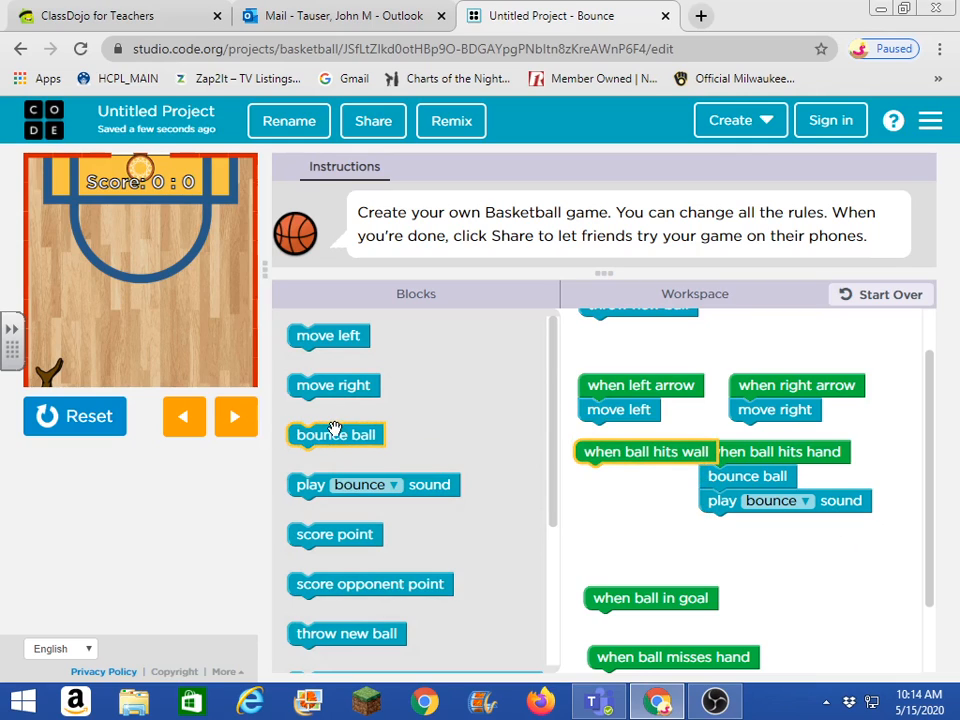
drag(336, 434, 628, 472)
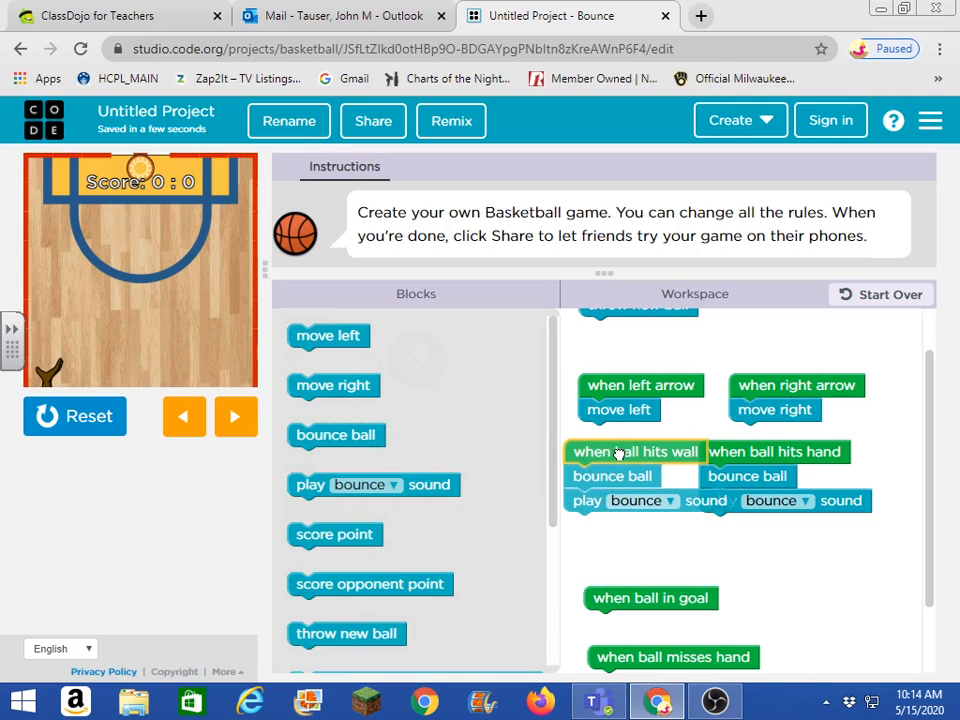
drag(776, 452, 820, 448)
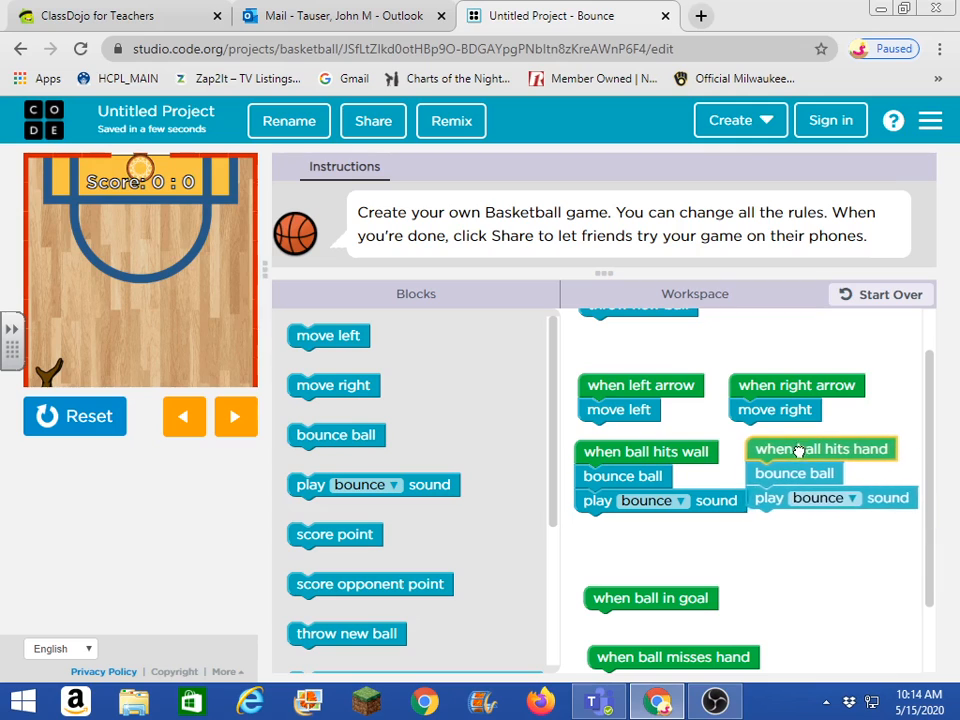
Reset and run the game, moving the paddle left and right to check wall bounces
click(74, 416)
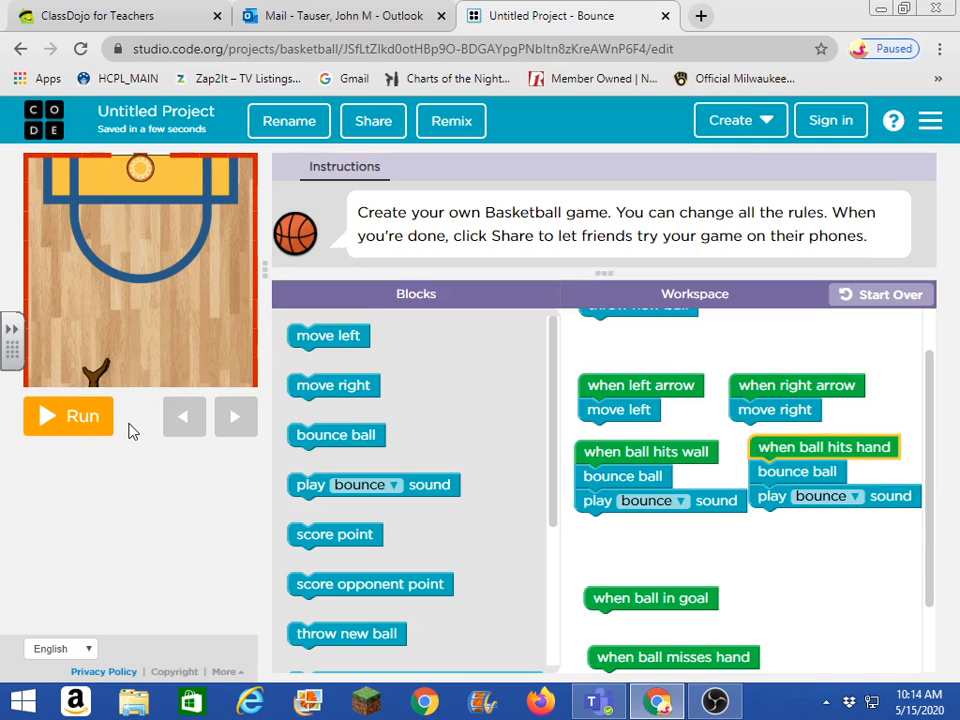
click(68, 416)
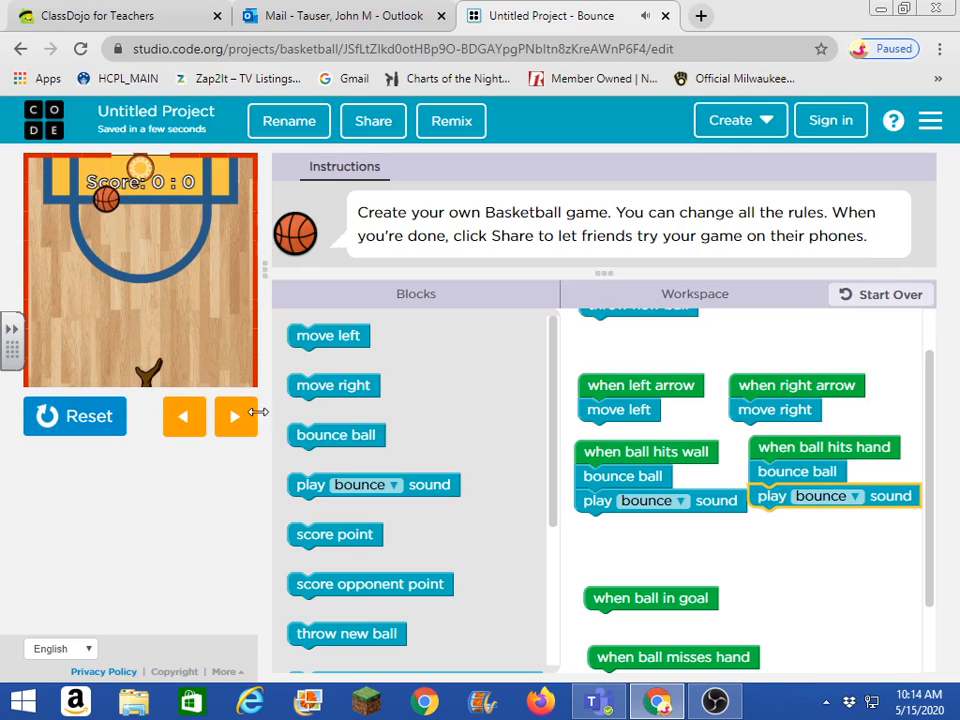
click(184, 418)
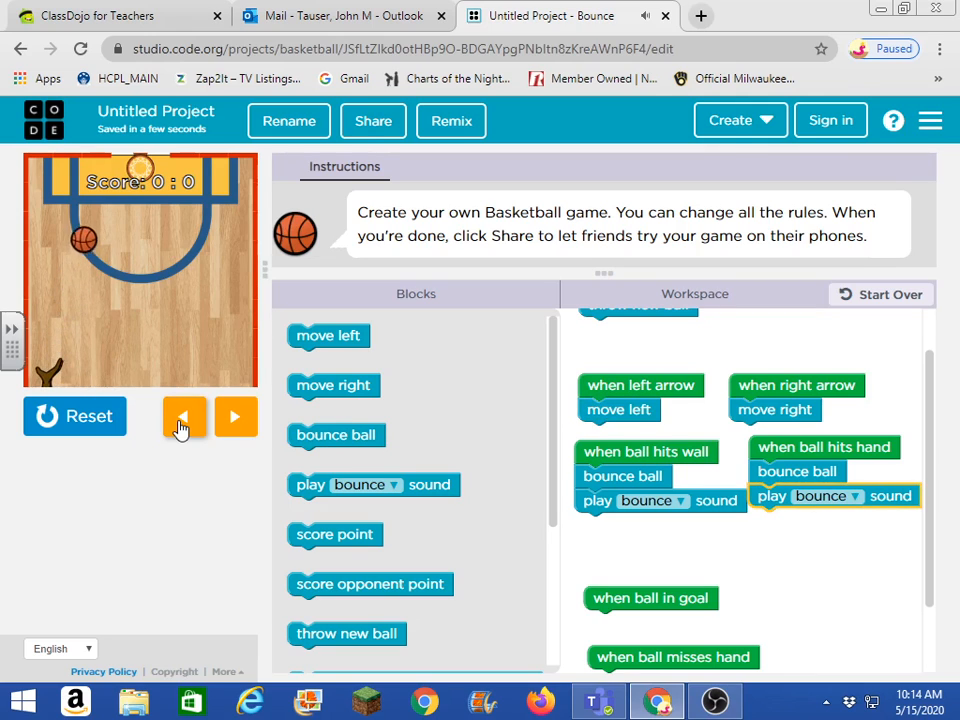
click(236, 416)
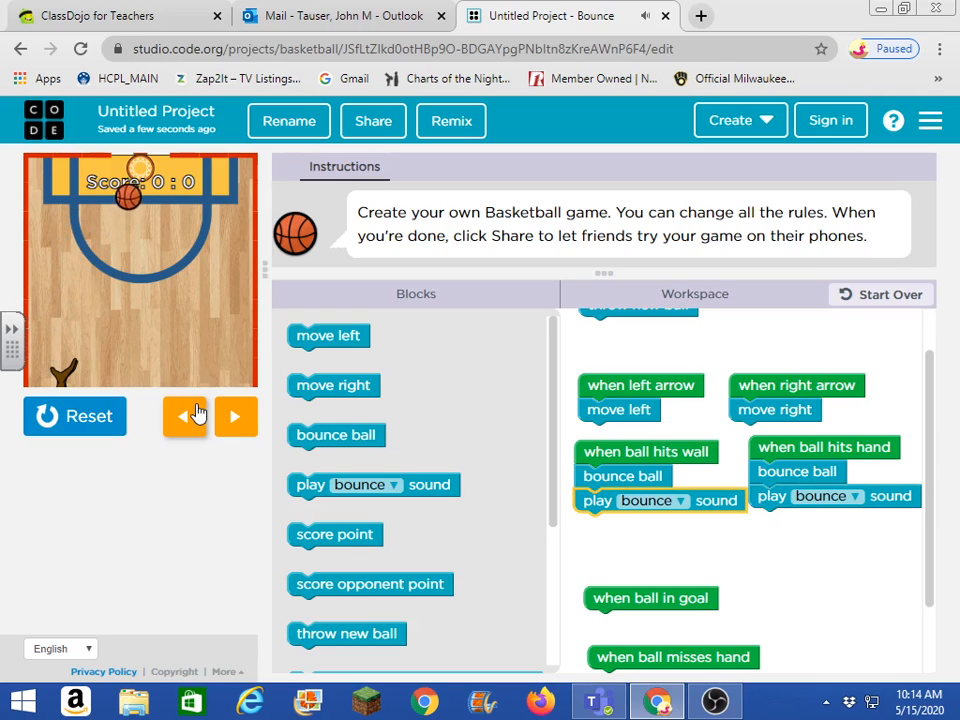
click(184, 416)
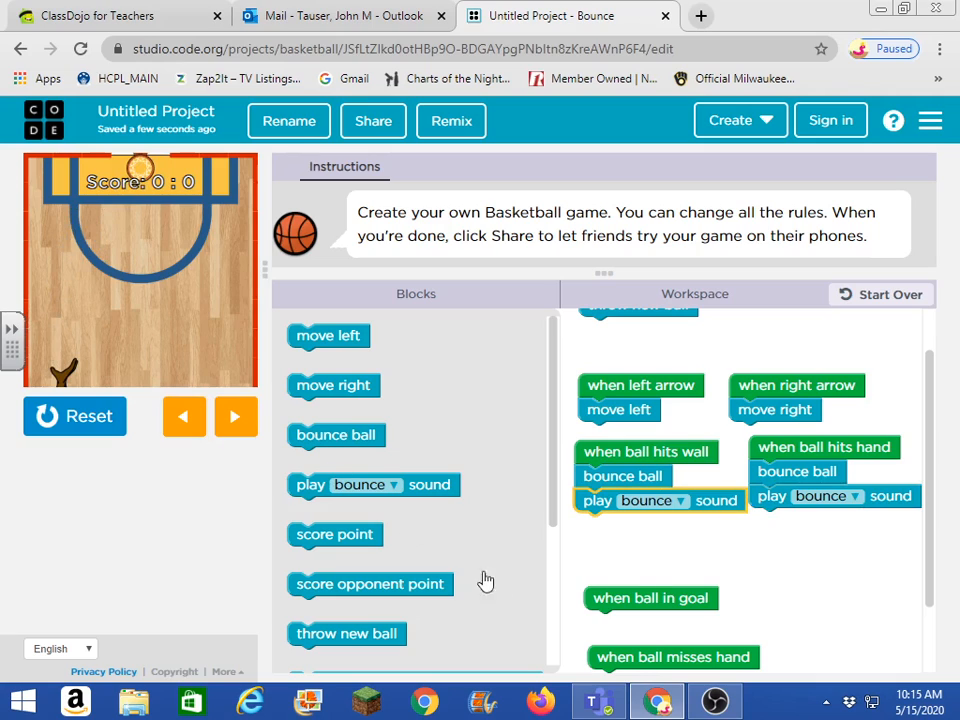
Add 'score point' under 'when ball in goal', then reset and run the game
drag(650, 598, 642, 544)
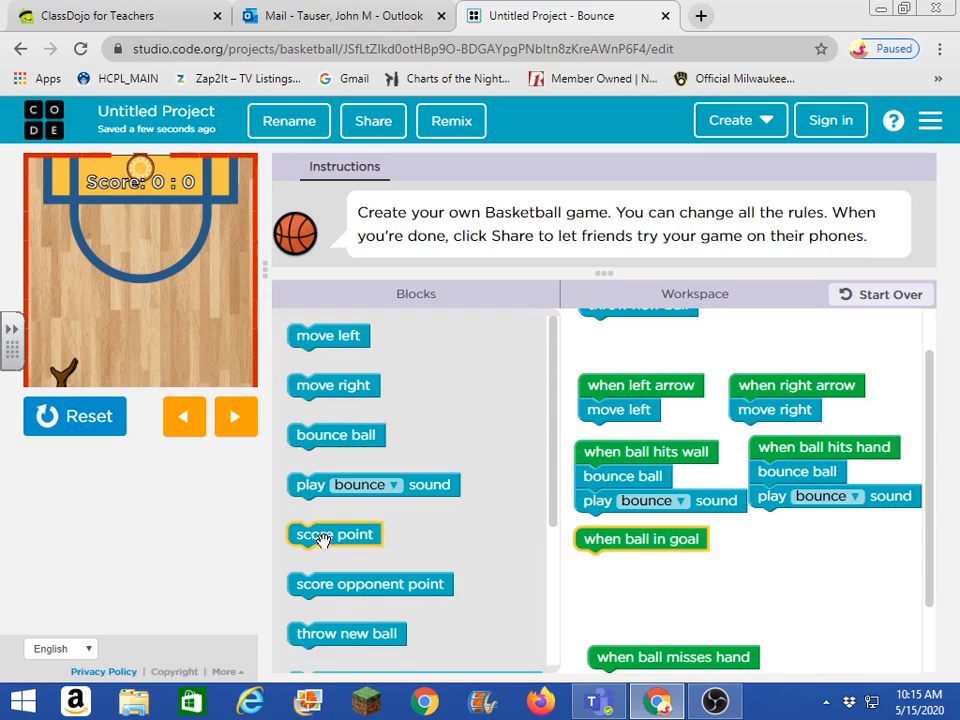
drag(334, 534, 634, 576)
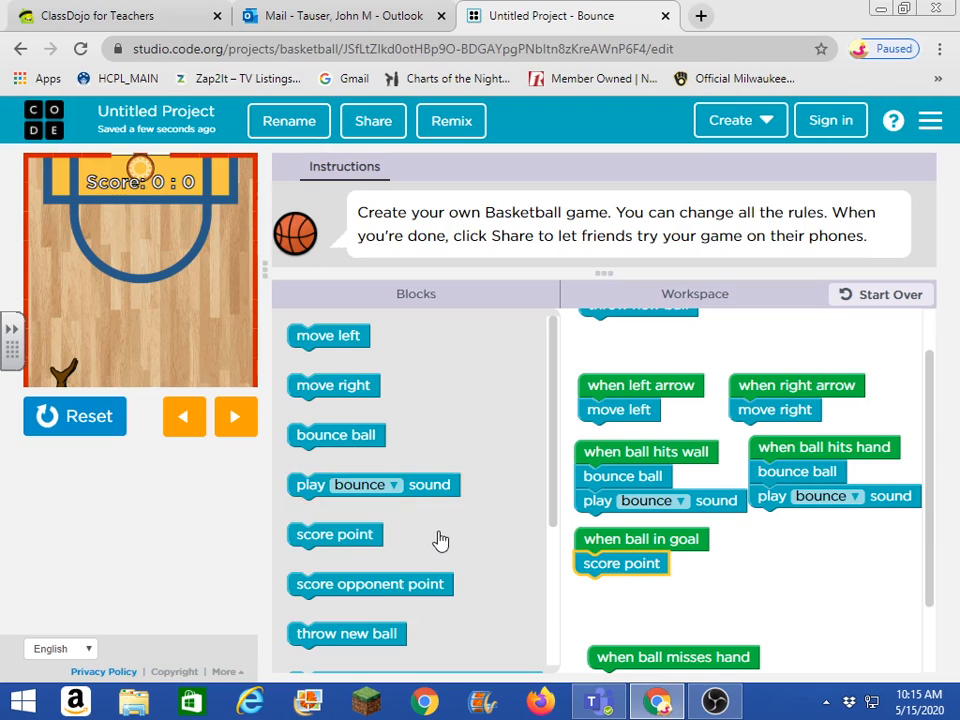
click(76, 416)
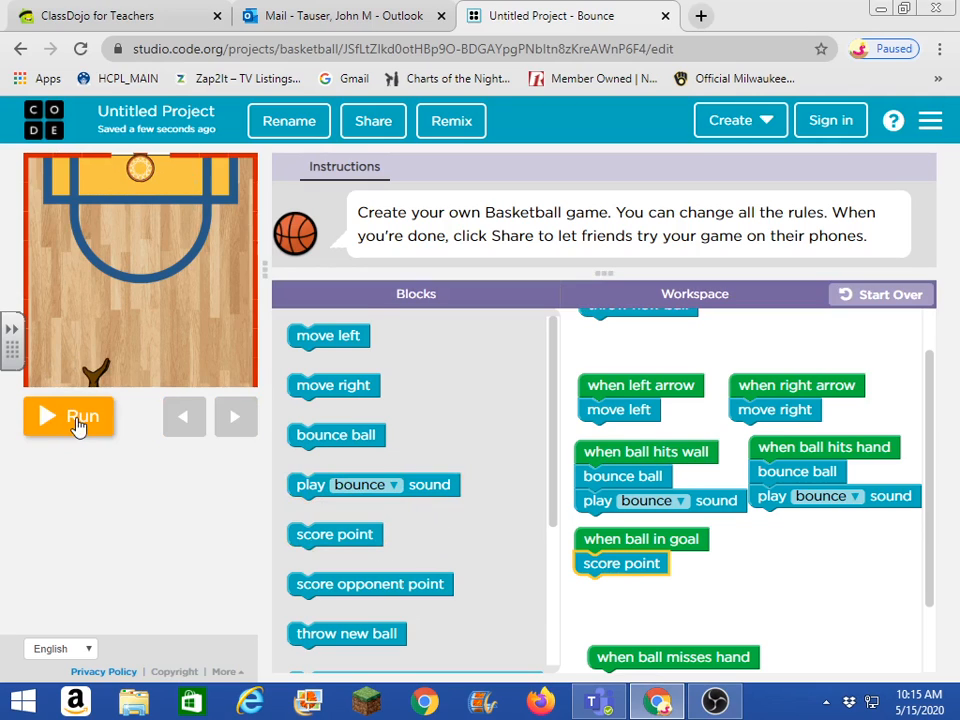
click(68, 416)
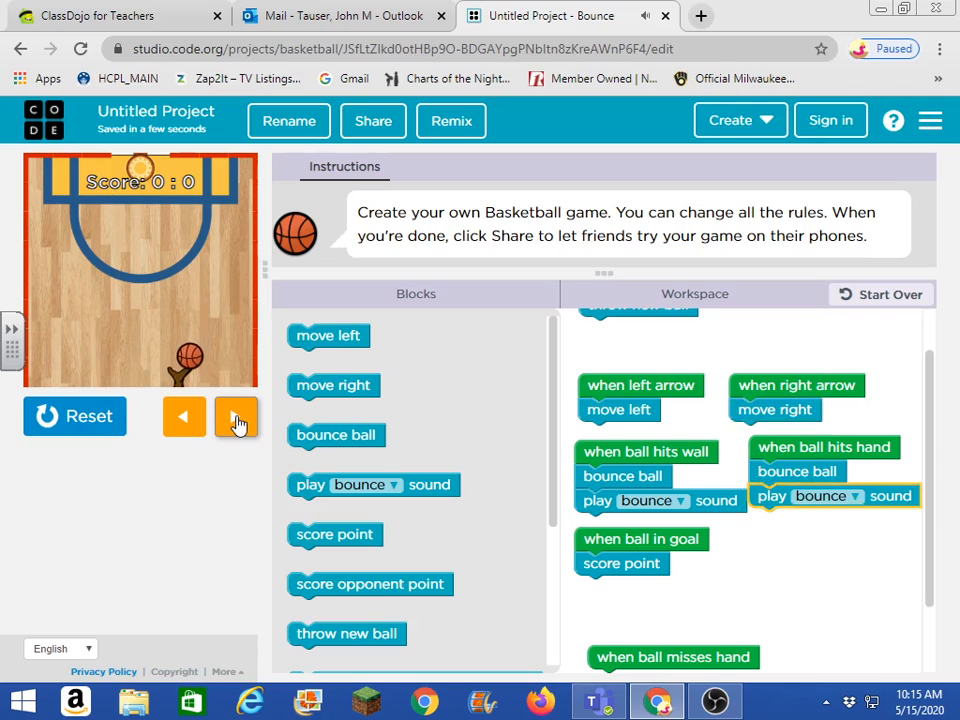
Move the hand left and right in the running game while the score stays 0 to 0
click(236, 416)
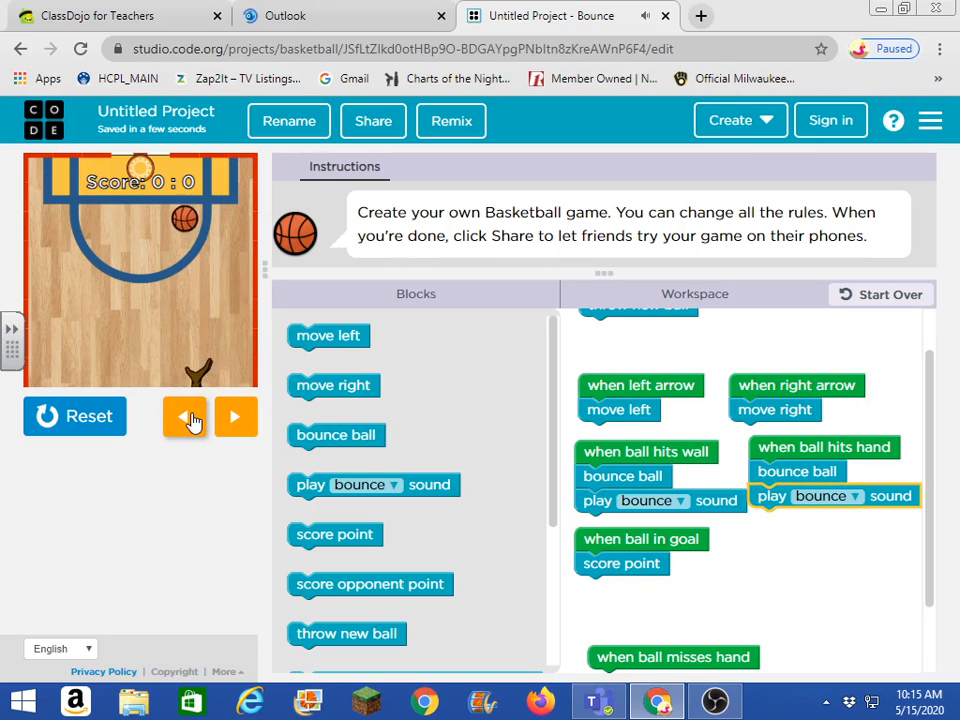
click(184, 418)
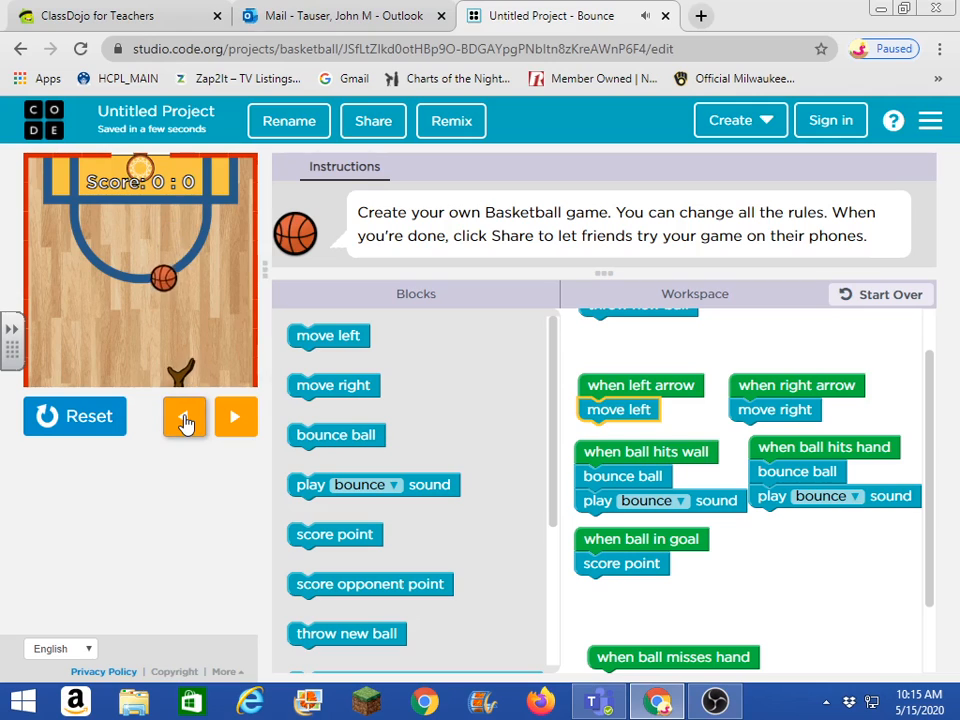
click(184, 416)
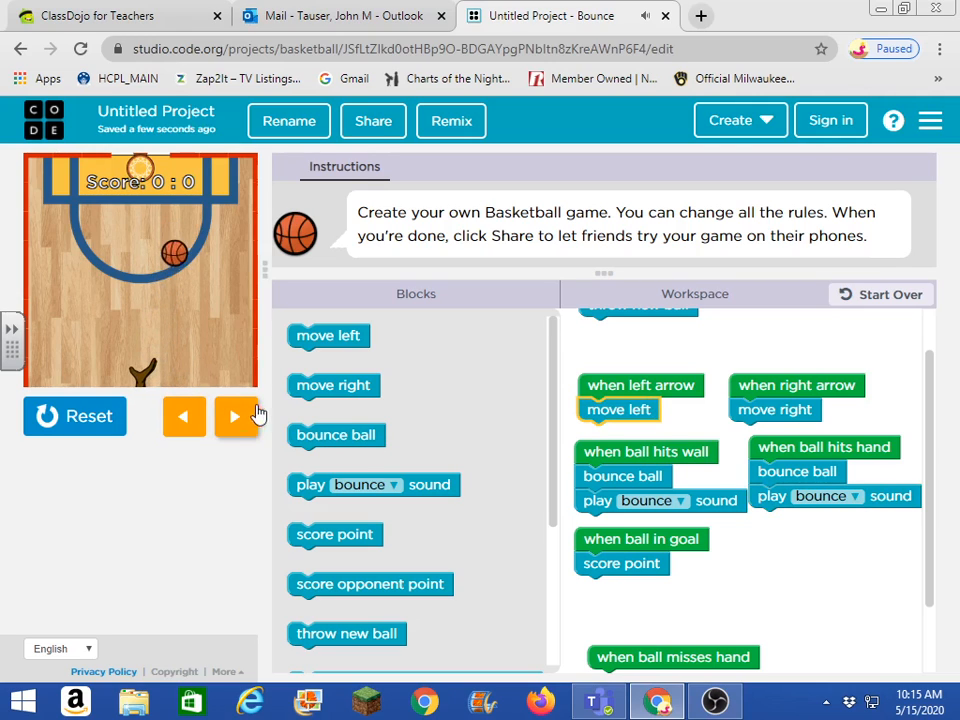
click(238, 416)
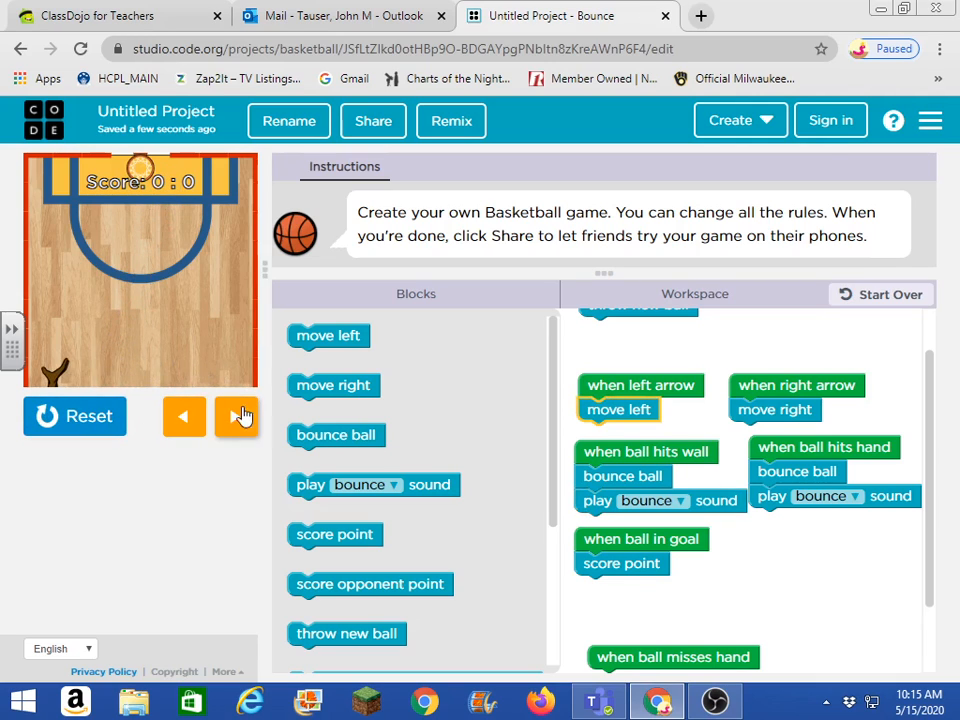
mouse_move(228, 430)
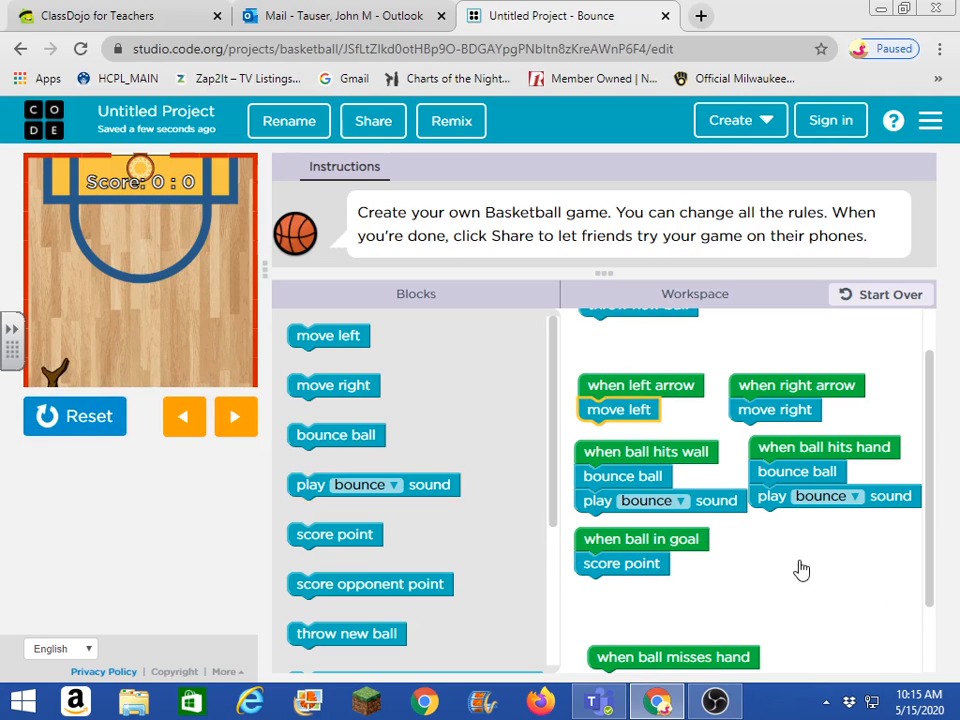
mouse_move(404, 560)
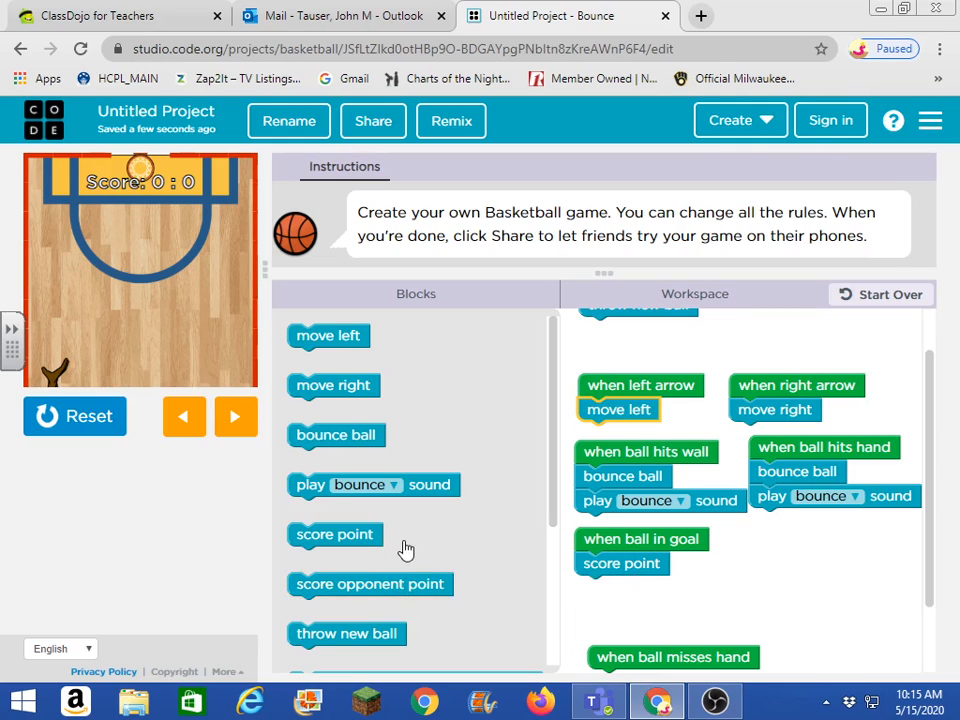
Add 'play cheering sound' under 'when ball in goal' after the score-point action
drag(372, 486, 636, 590)
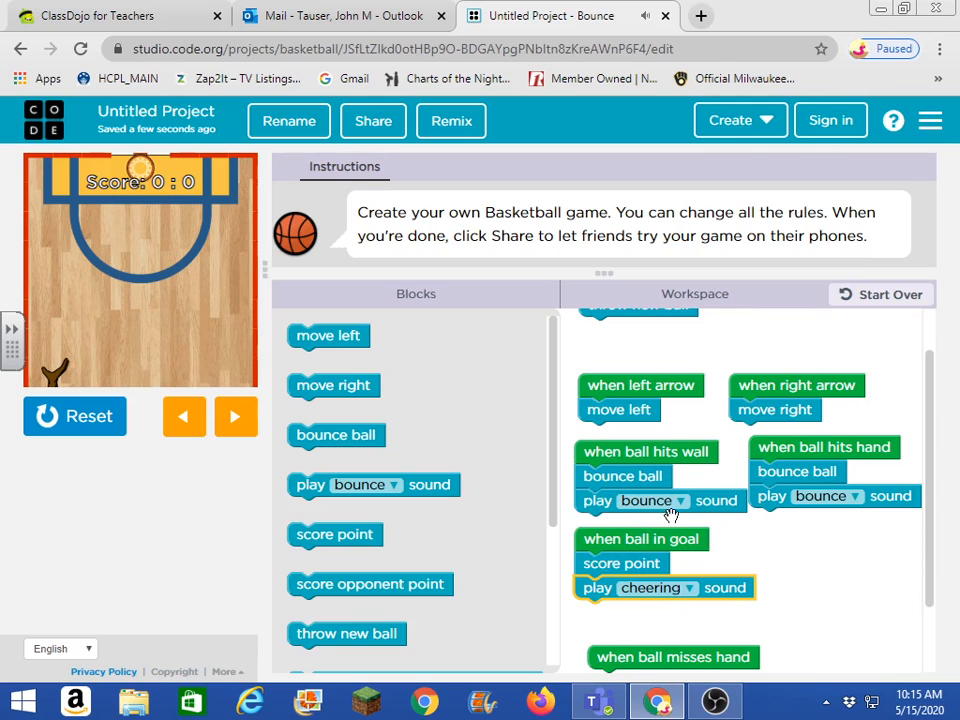
scroll(down, 3)
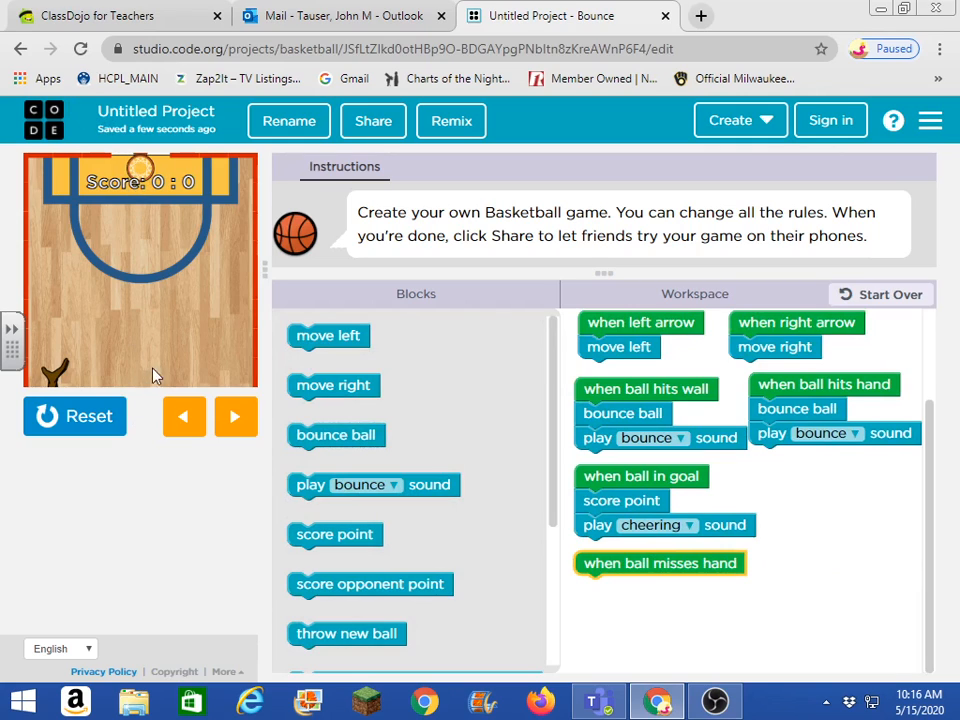
mouse_move(168, 198)
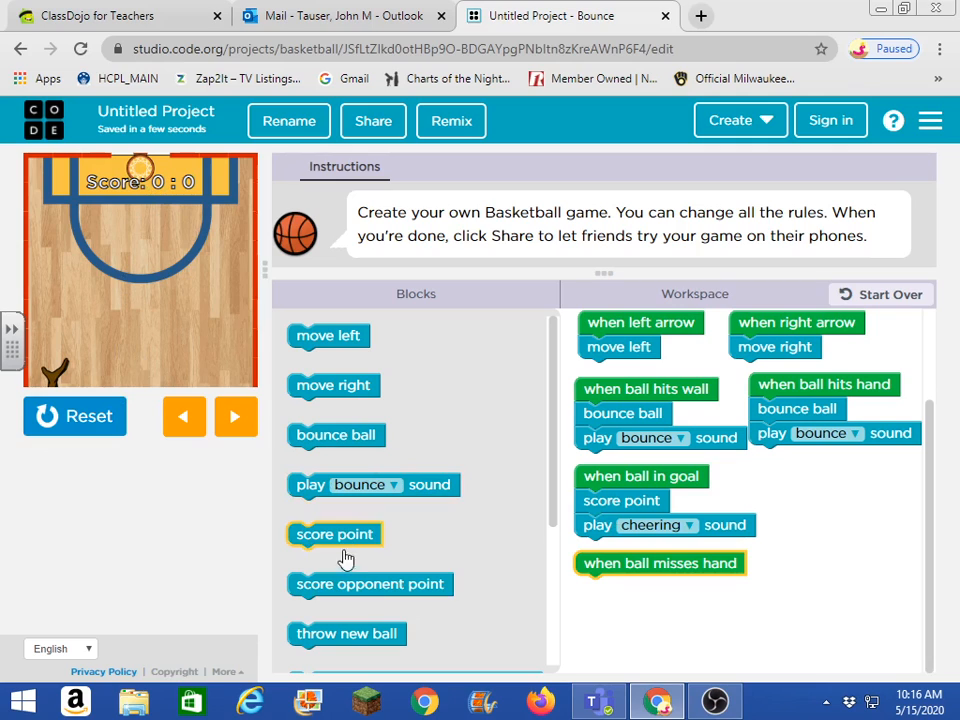
Add 'score opponent point' under 'when ball misses hand', then run the game and score a goal
drag(370, 584, 658, 592)
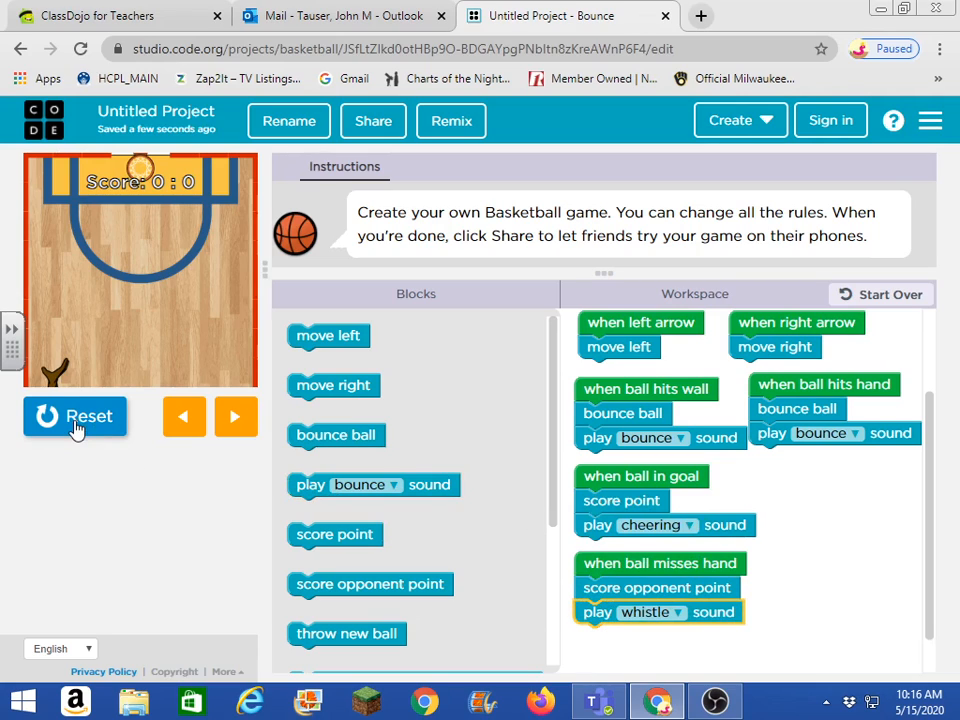
click(76, 416)
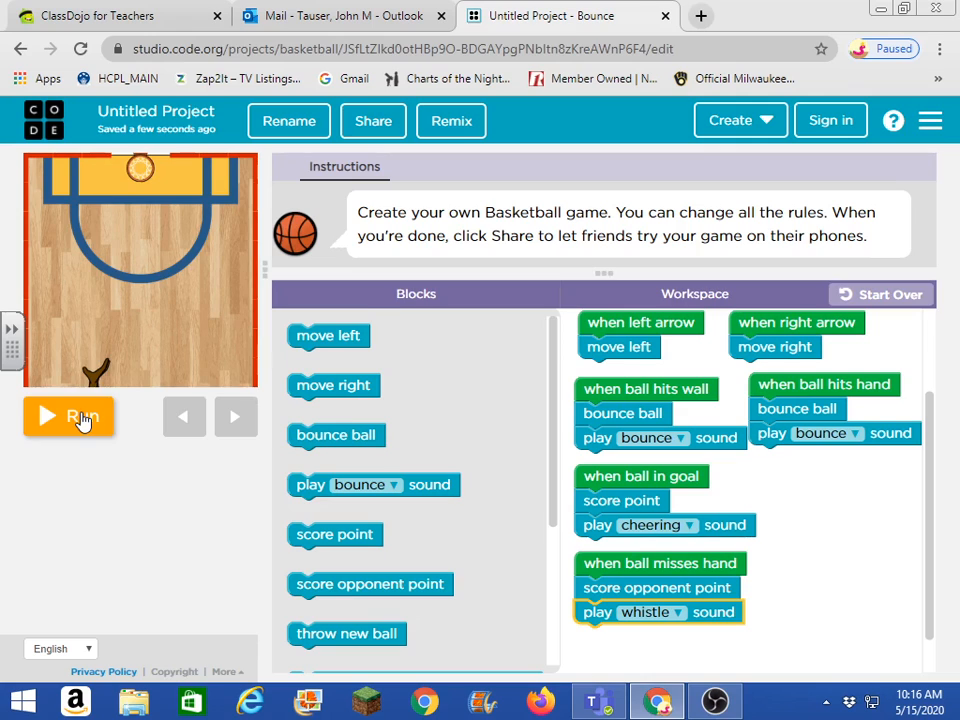
click(68, 416)
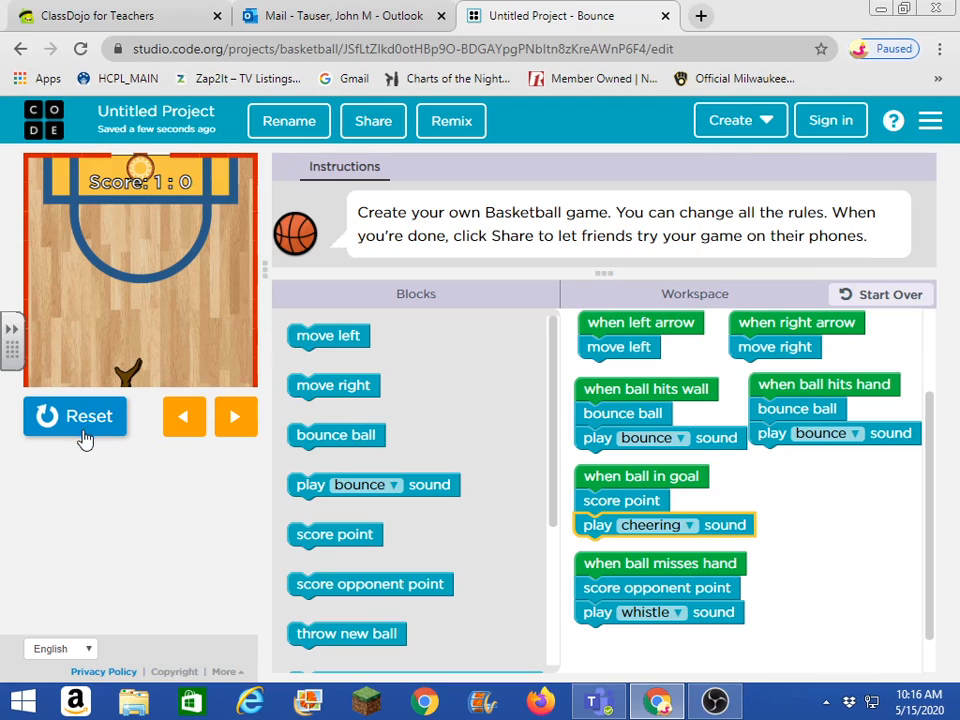
click(76, 416)
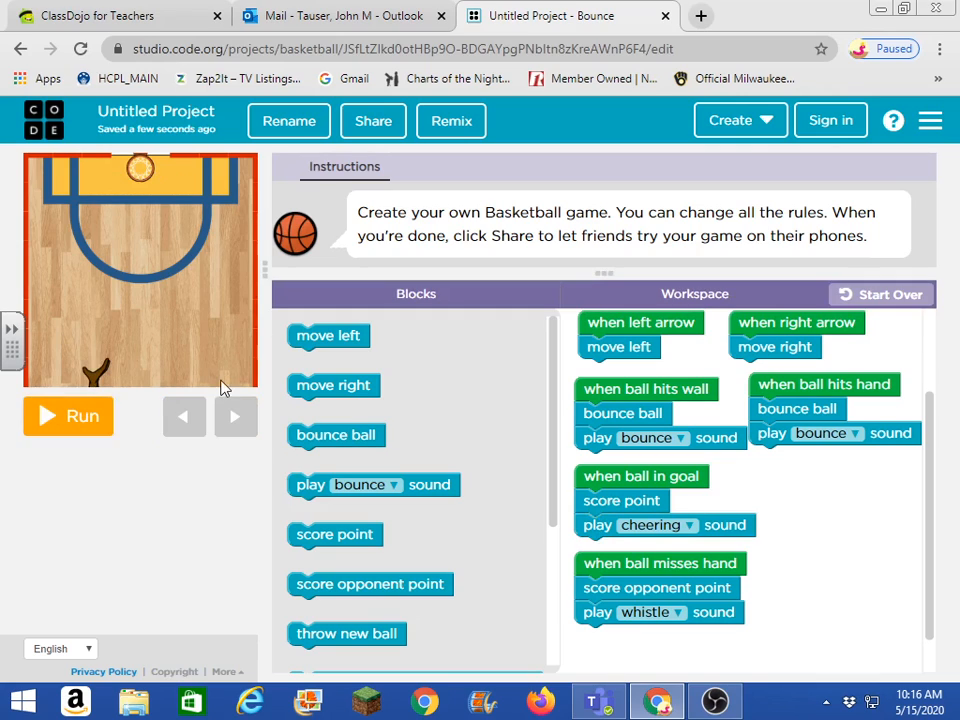
click(68, 416)
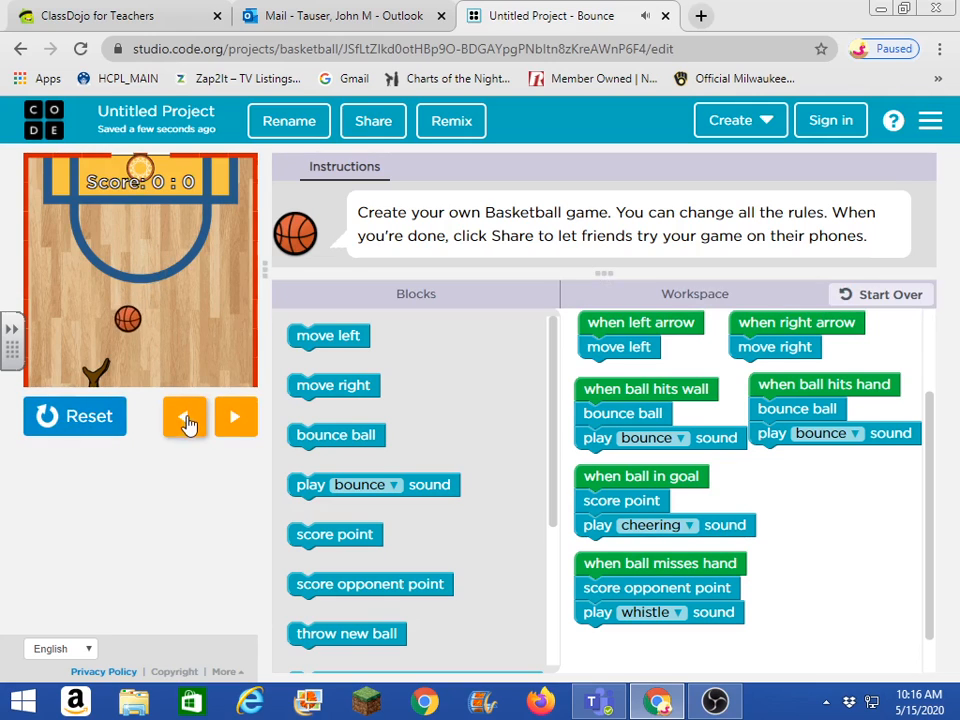
Move the hand away to miss the ball for an opponent point, then reset the game
click(184, 418)
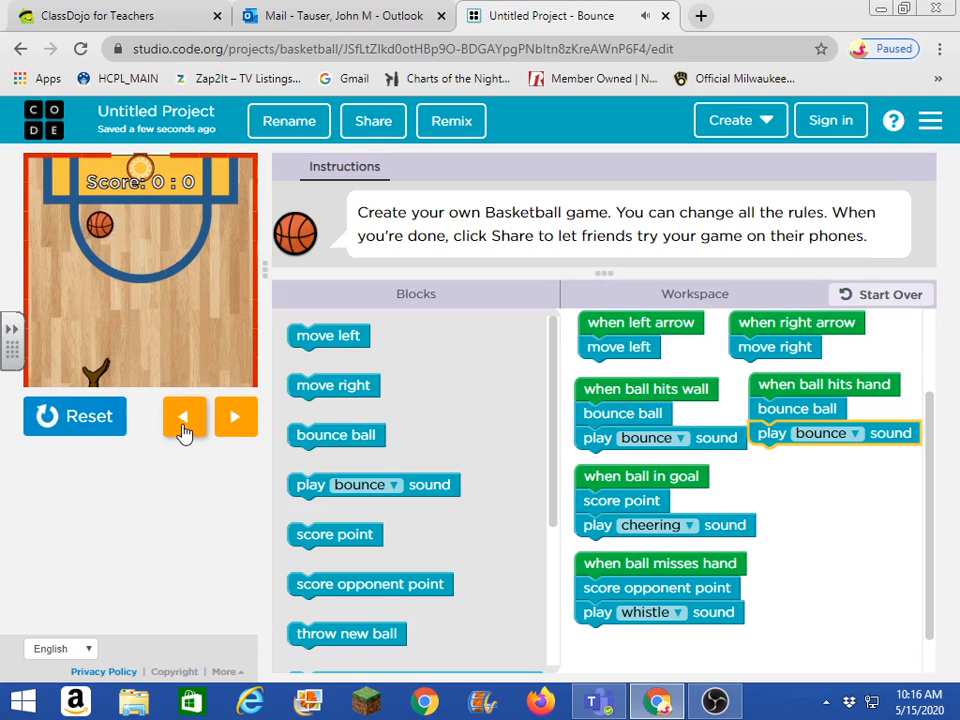
click(184, 416)
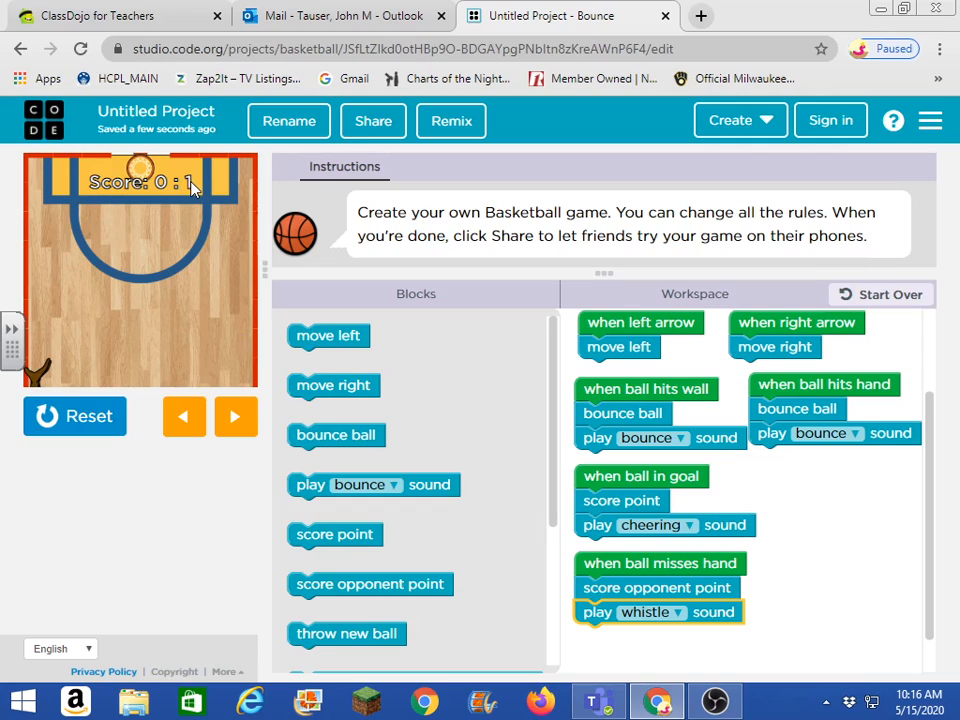
mouse_move(52, 308)
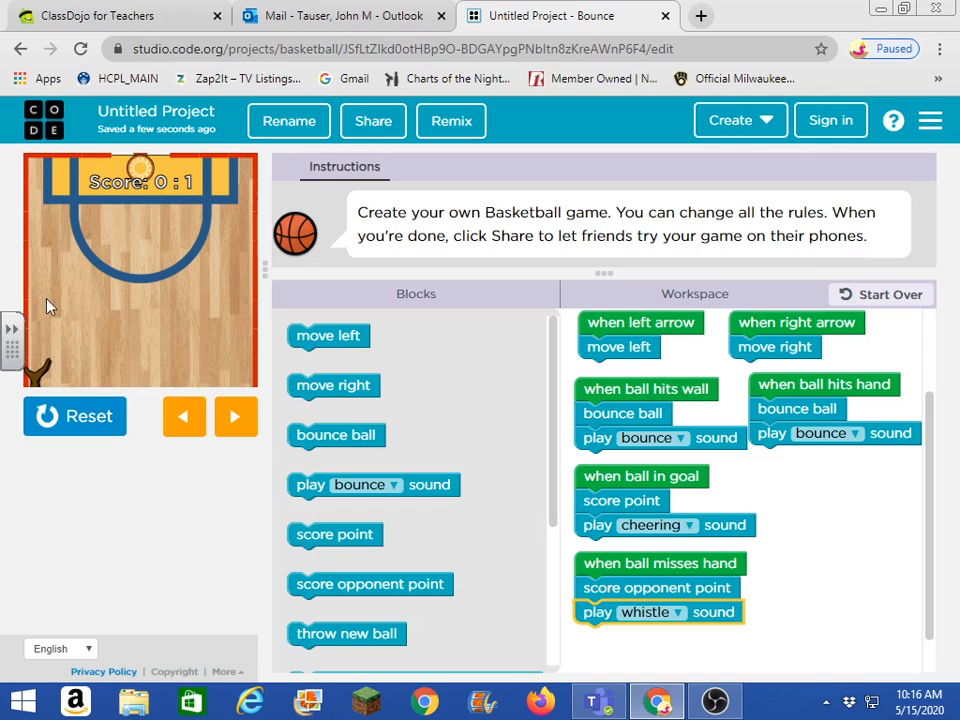
click(74, 414)
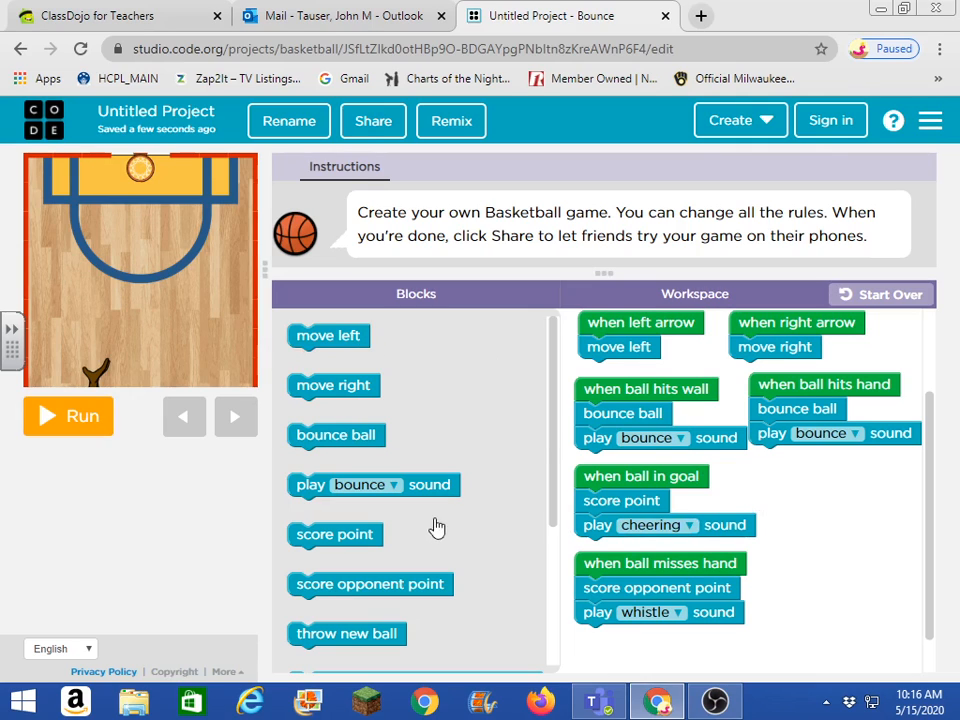
Add 'throw new ball' at the end of 'when ball in goal'
scroll(down, 3)
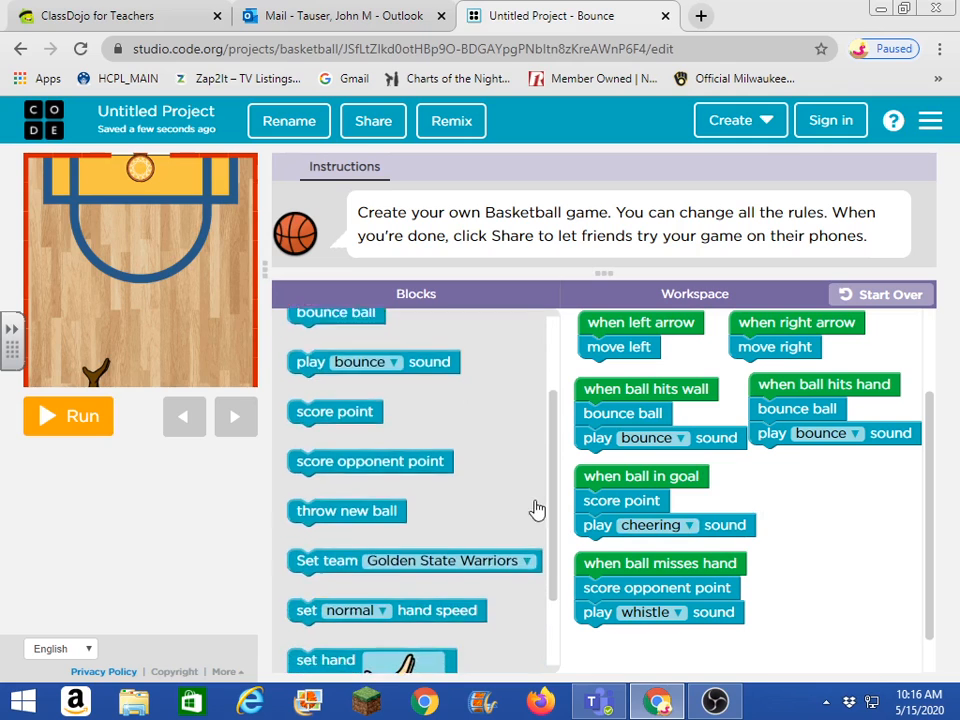
scroll(down, 3)
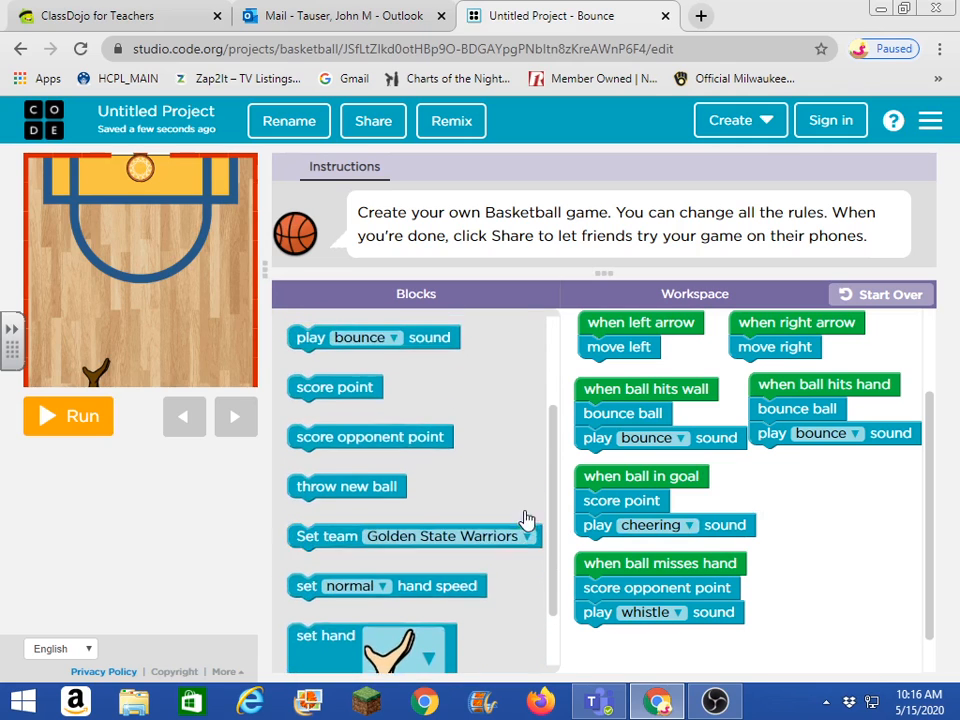
scroll(down, 3)
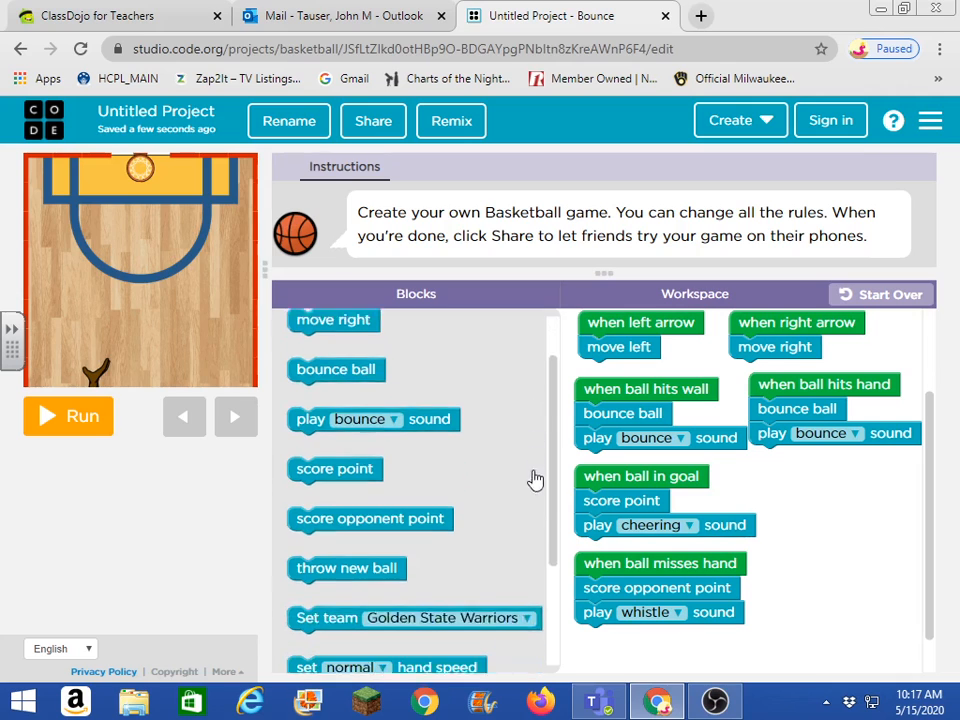
scroll(down, 3)
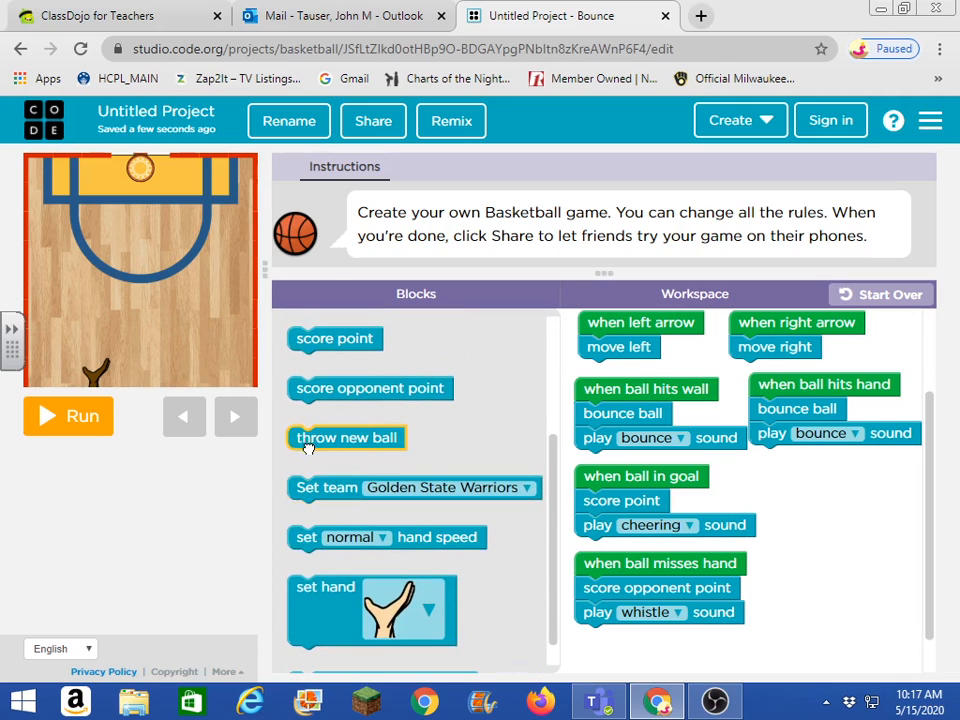
drag(346, 436, 806, 486)
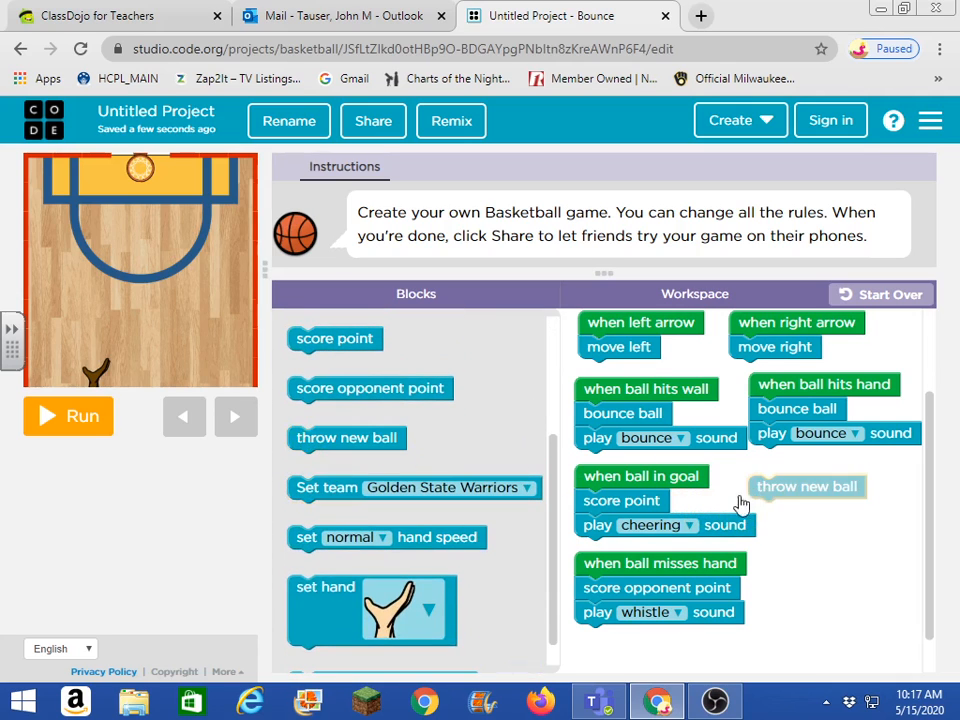
drag(806, 486, 826, 552)
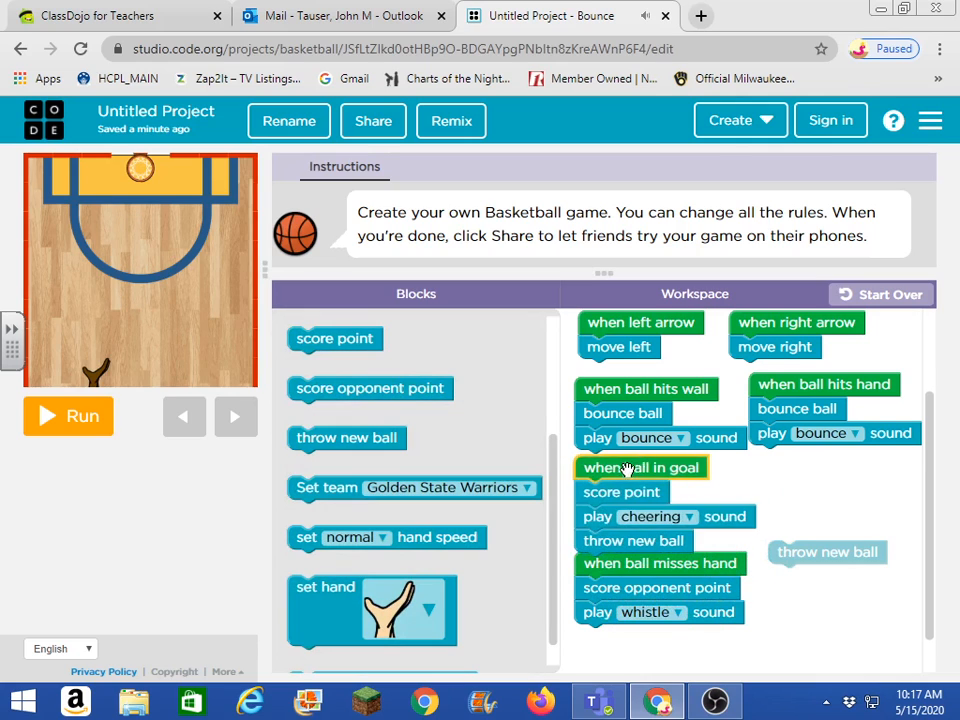
Place the goal handler beside the catch handler and add 'throw new ball' under 'when ball misses hand'
drag(640, 468, 668, 546)
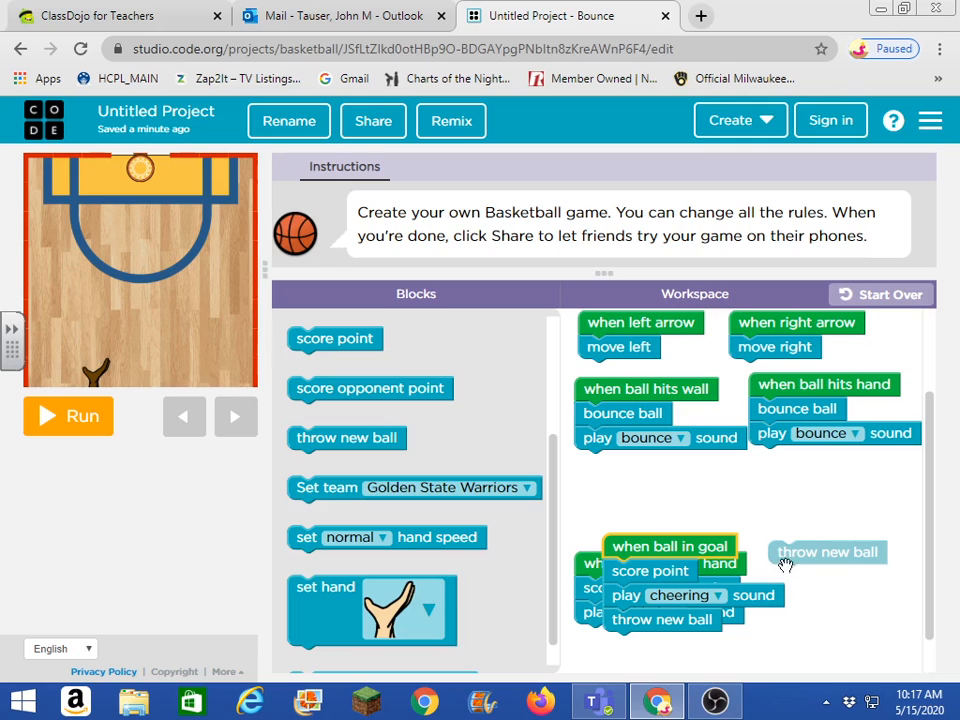
drag(668, 546, 836, 456)
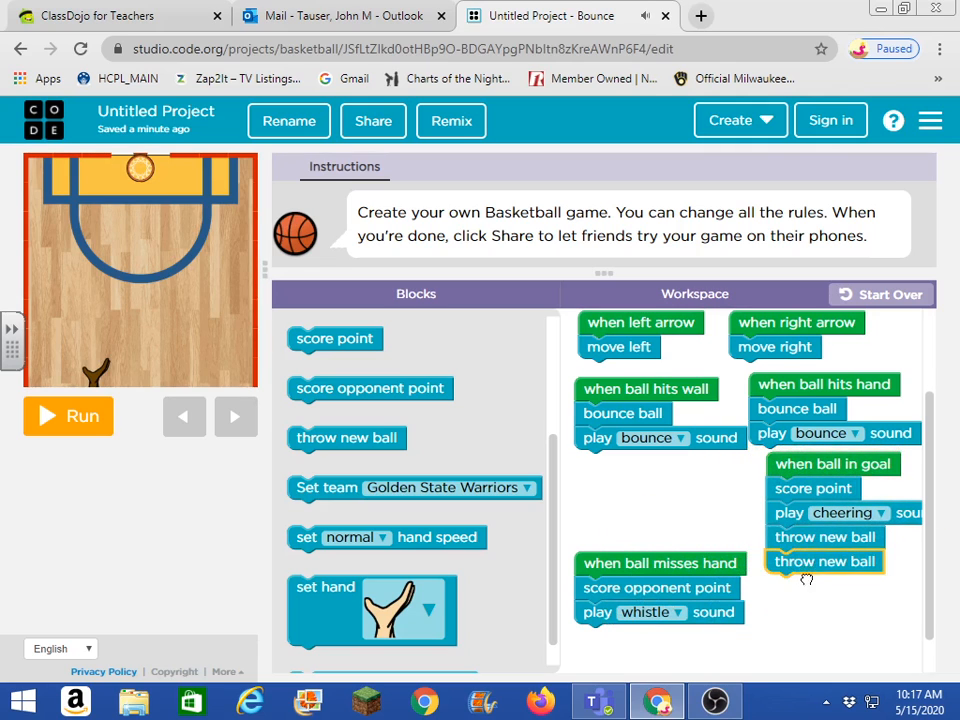
drag(824, 560, 632, 636)
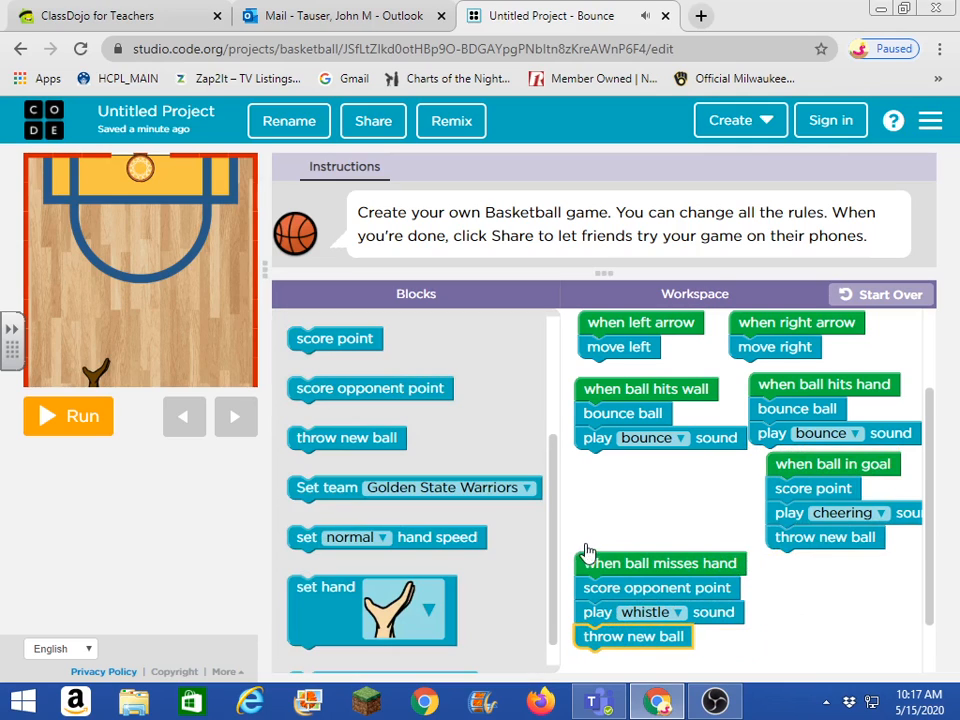
mouse_move(530, 624)
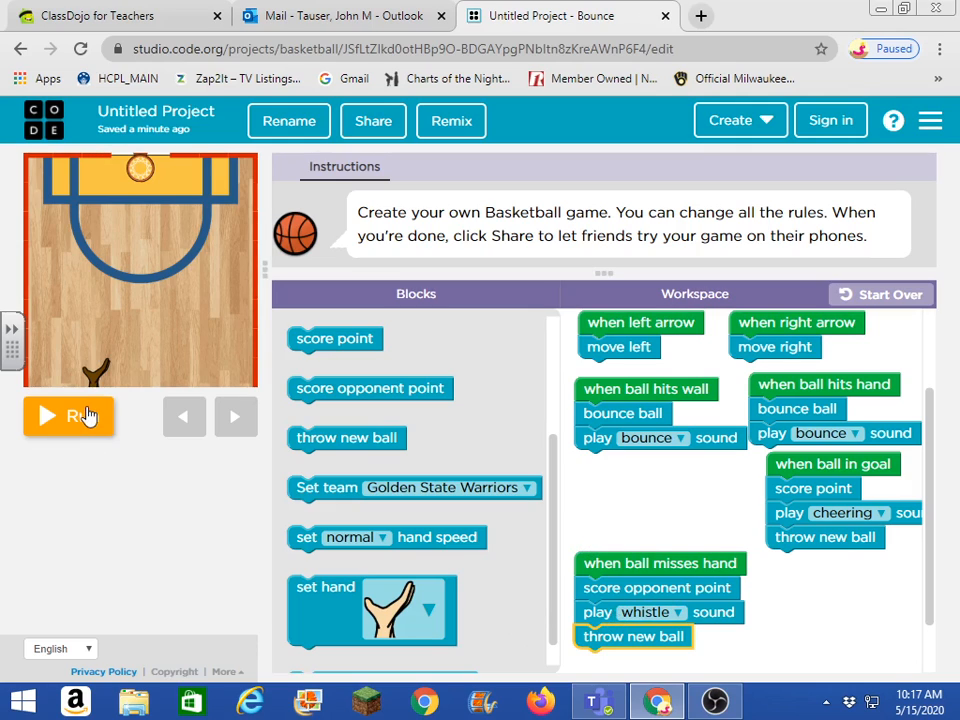
Run the game and move the hand left and right to reach a 2-to-1 score
click(68, 416)
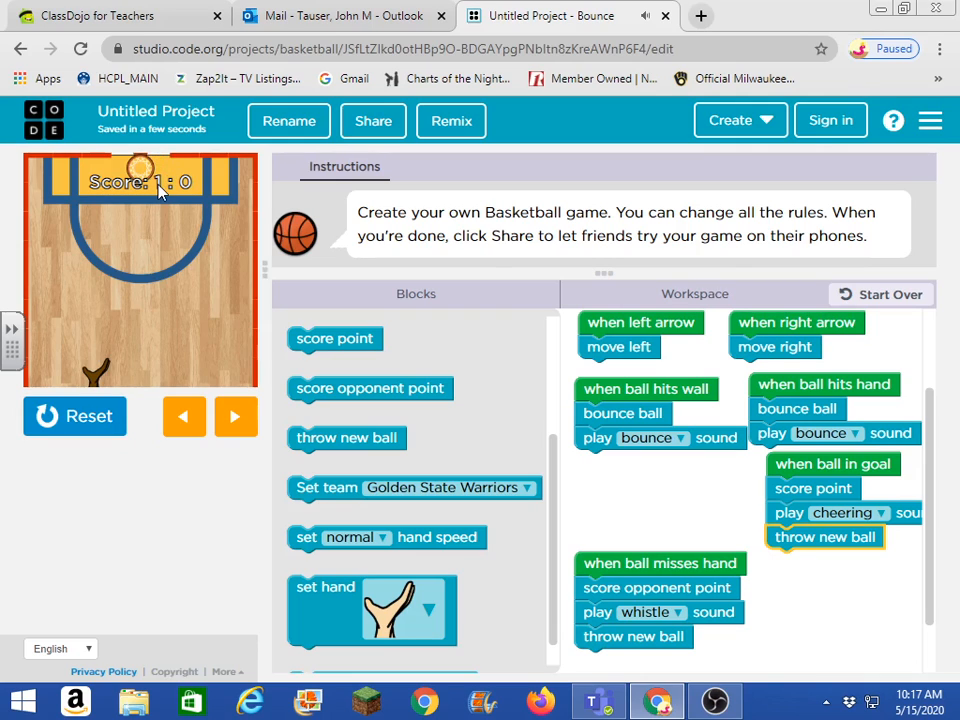
mouse_move(240, 228)
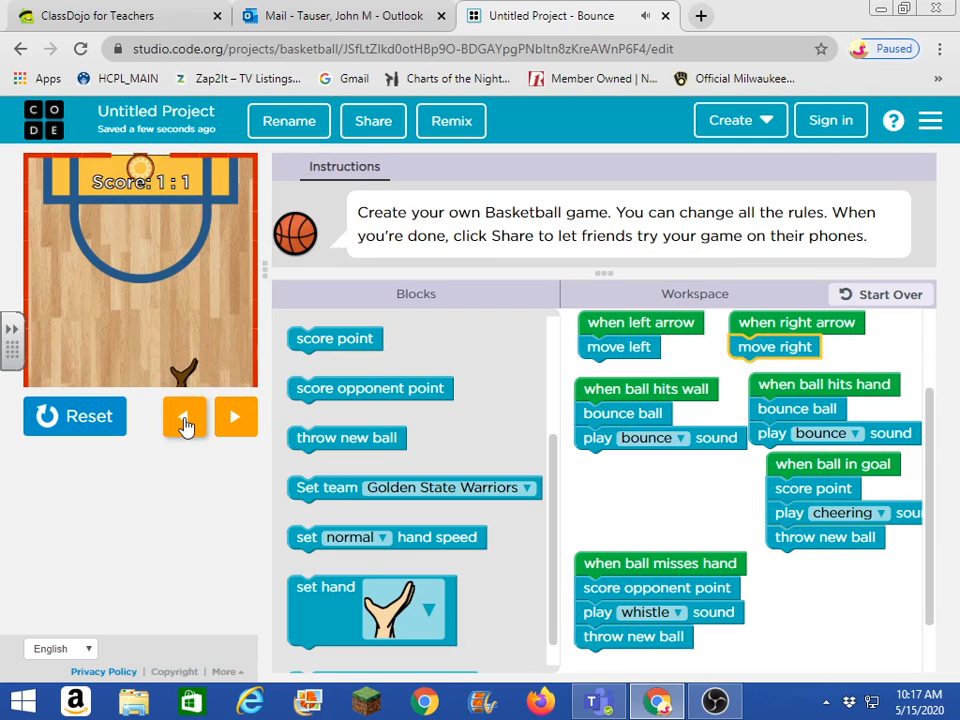
click(184, 416)
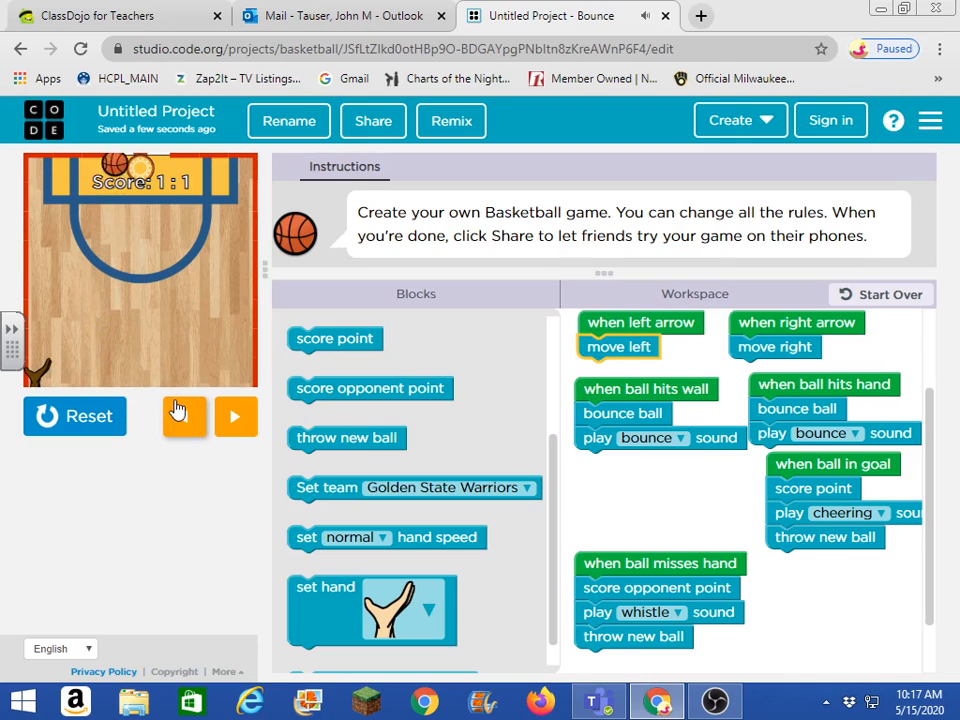
click(236, 416)
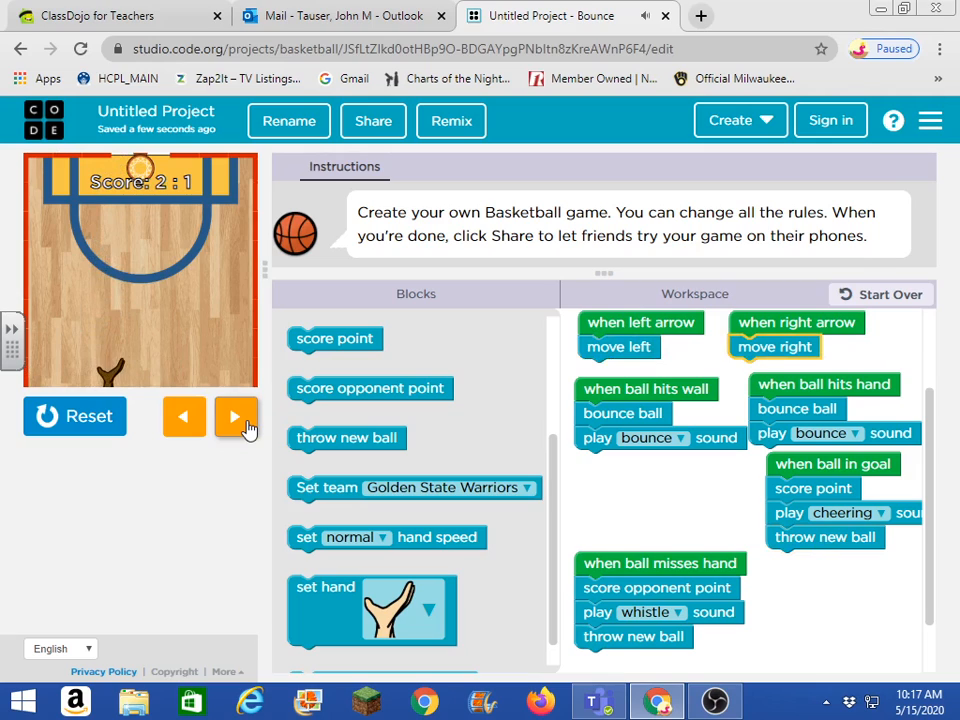
click(184, 416)
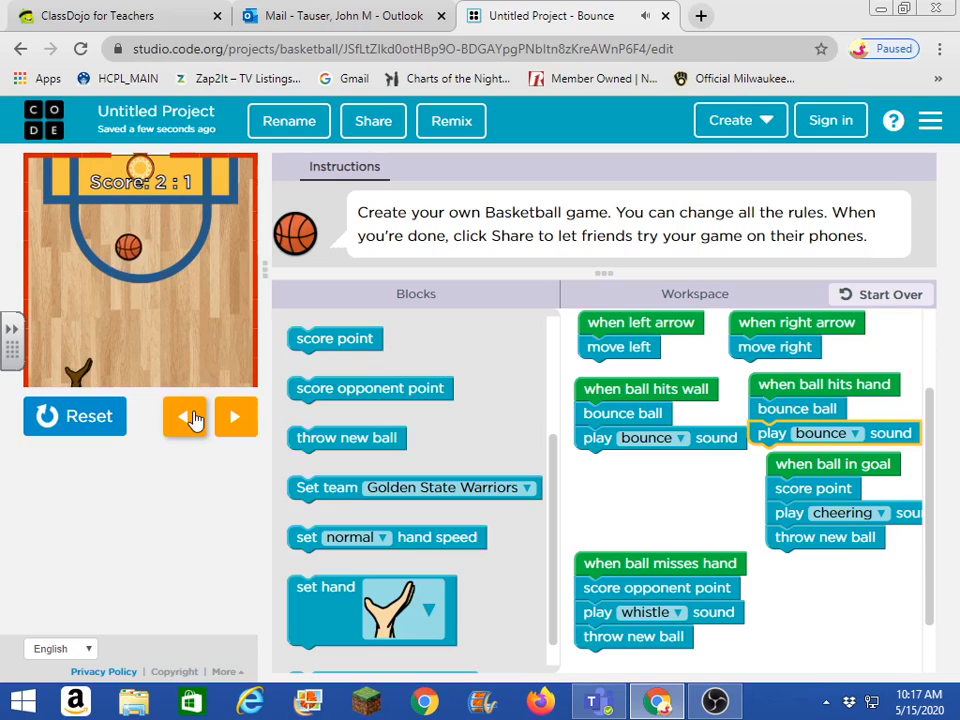
click(236, 418)
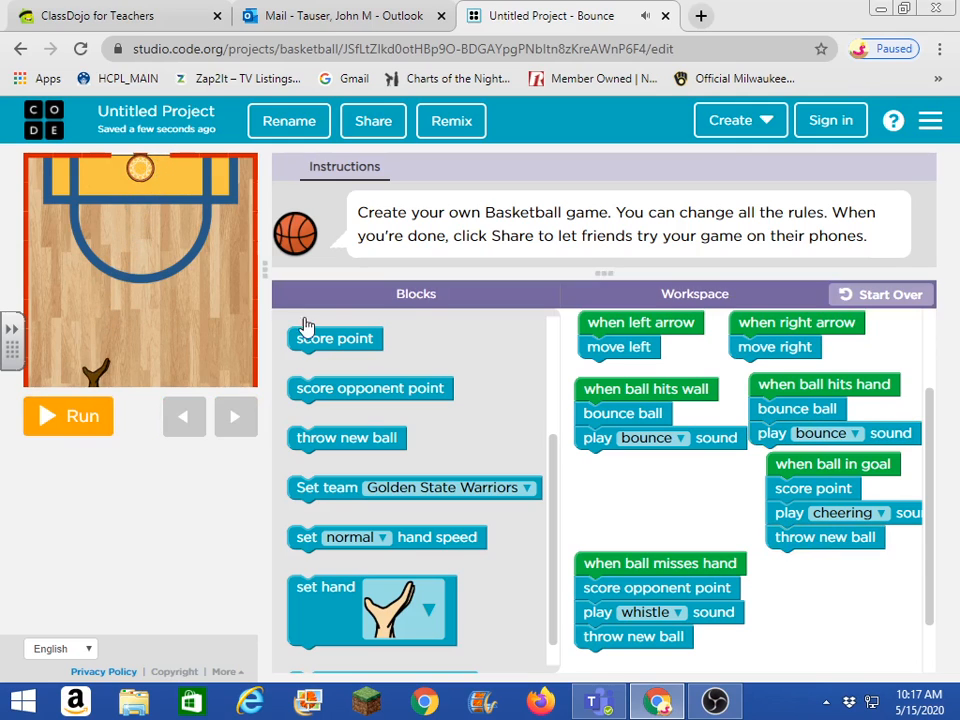
Add a second 'throw new ball' under both the miss and goal events
scroll(down, 3)
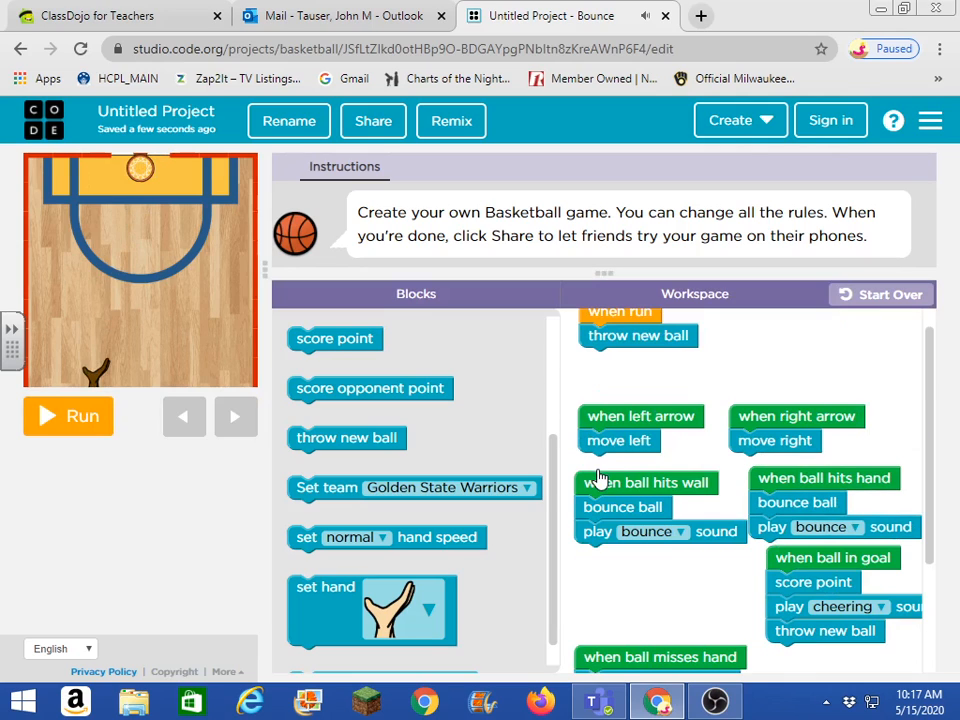
drag(348, 438, 664, 364)
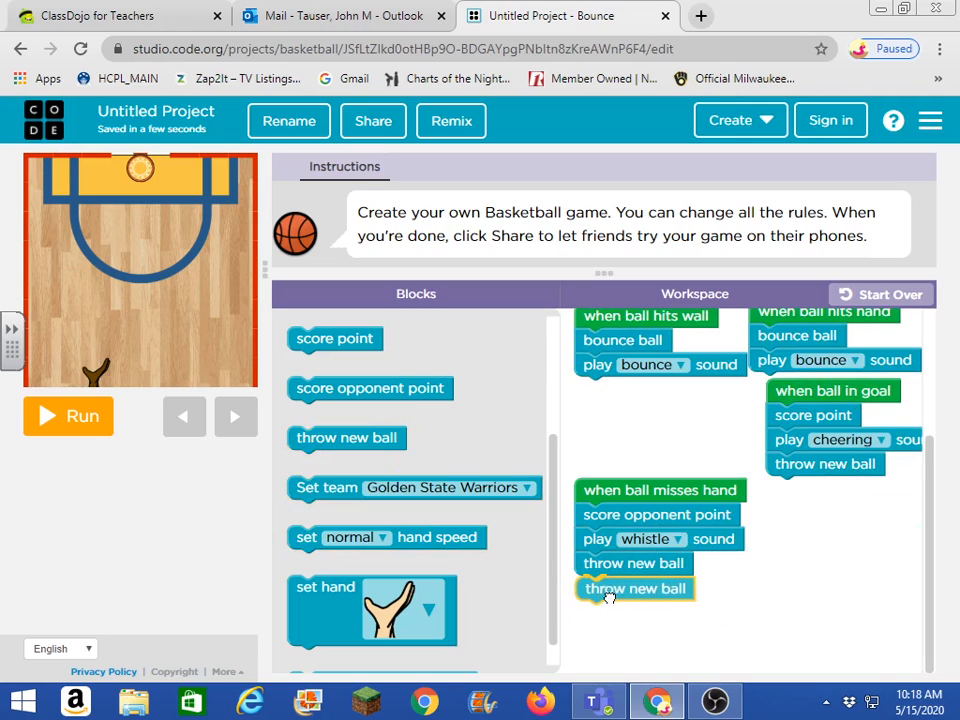
drag(636, 588, 828, 488)
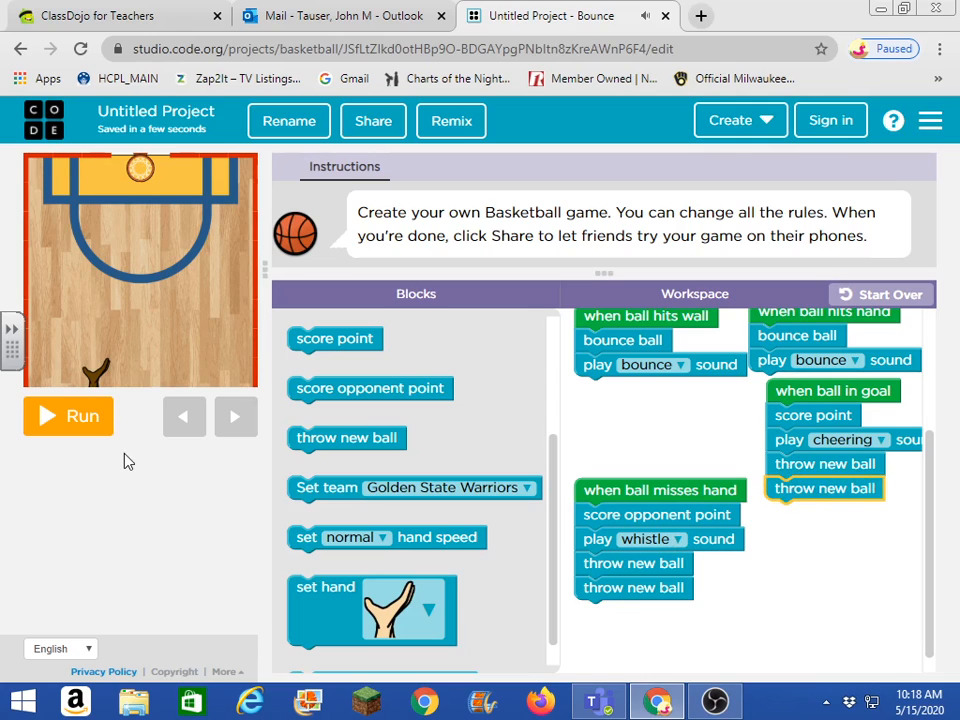
Run the game to see many balls flying, then reset it
click(68, 416)
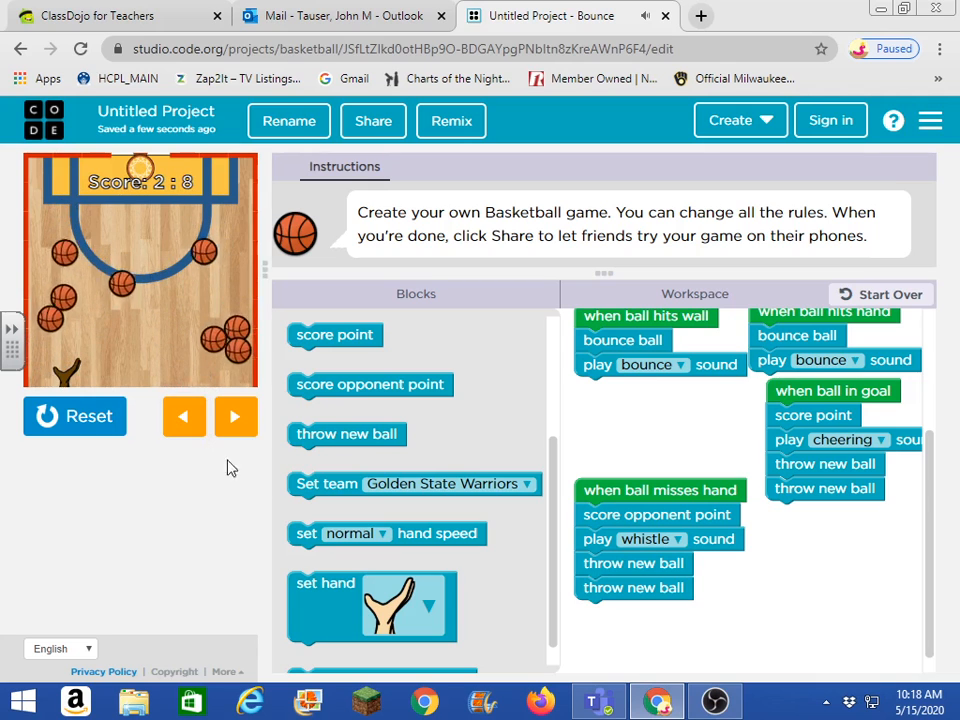
click(74, 416)
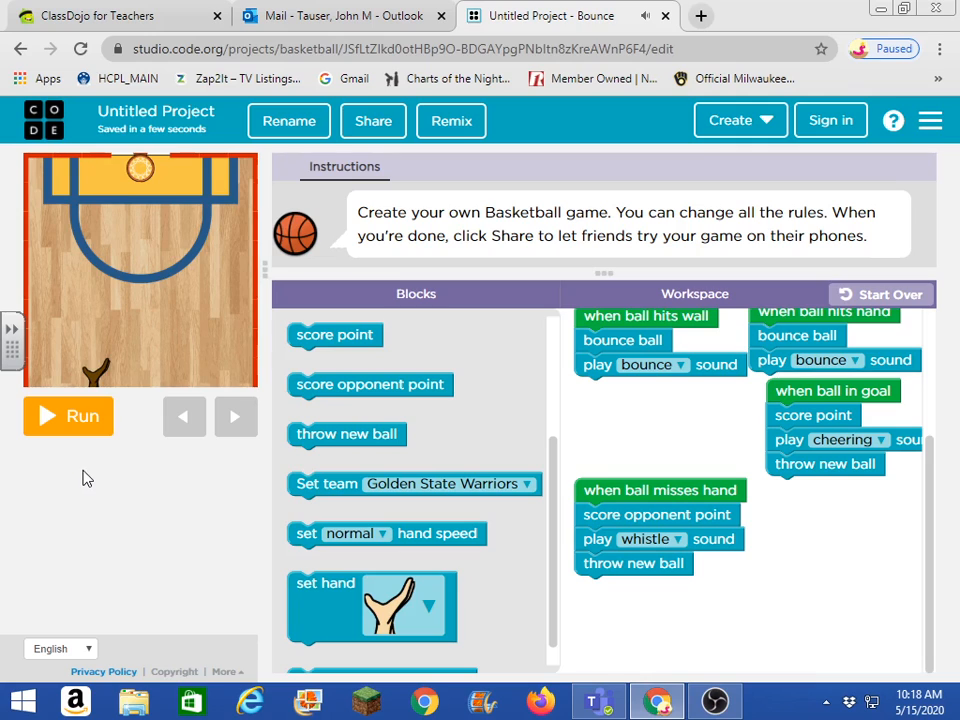
mouse_move(352, 420)
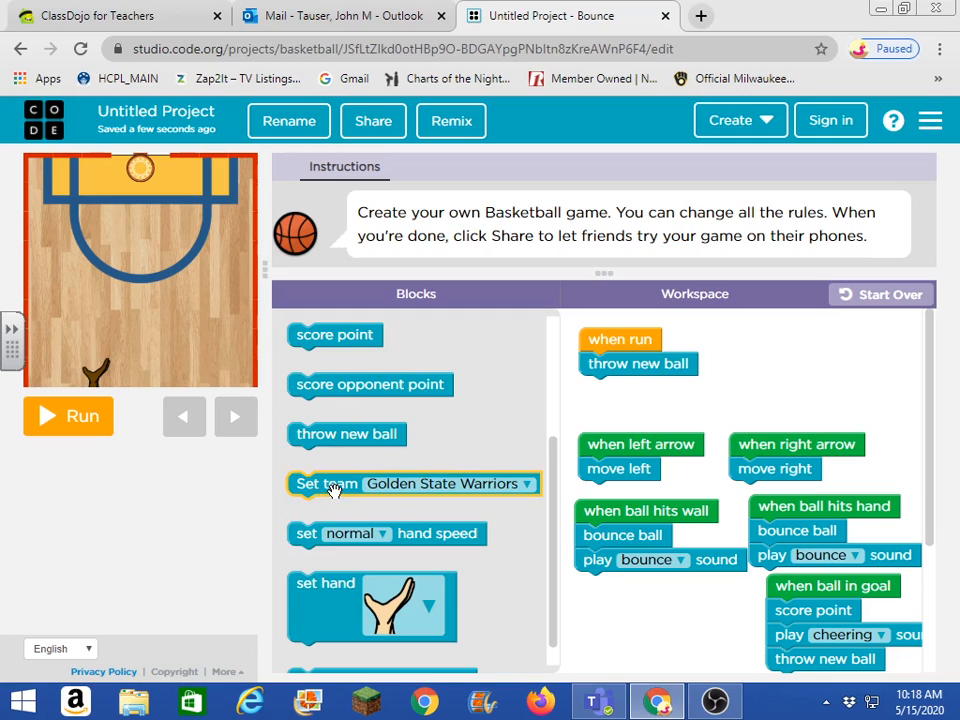
Set the team to Toronto Raptors under 'when run' and start the game on their court
drag(416, 482, 708, 388)
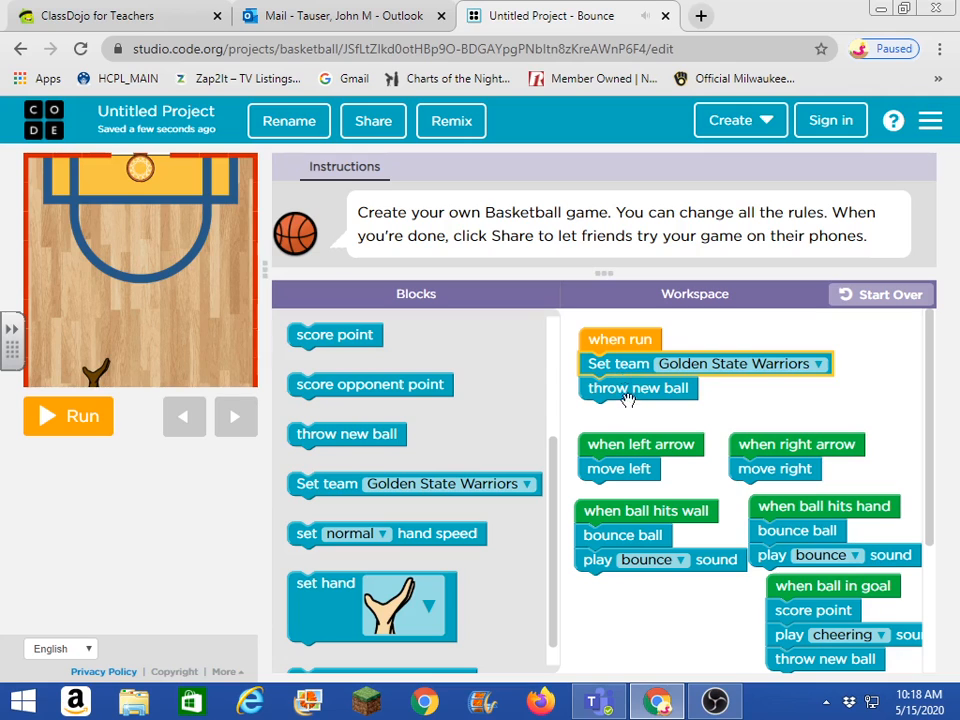
click(820, 364)
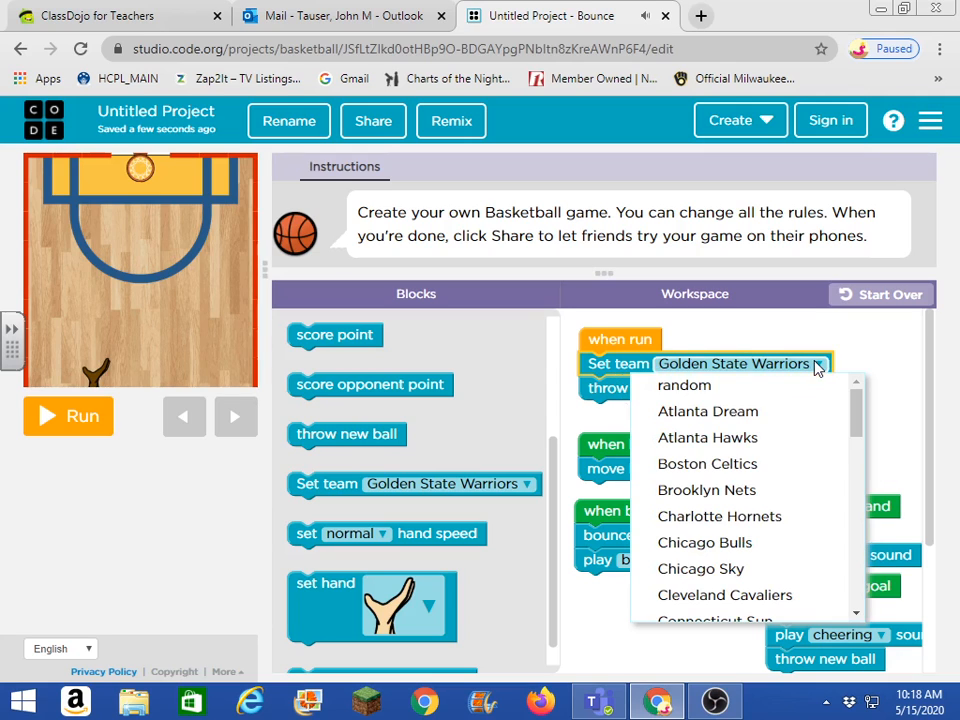
scroll(down, 3)
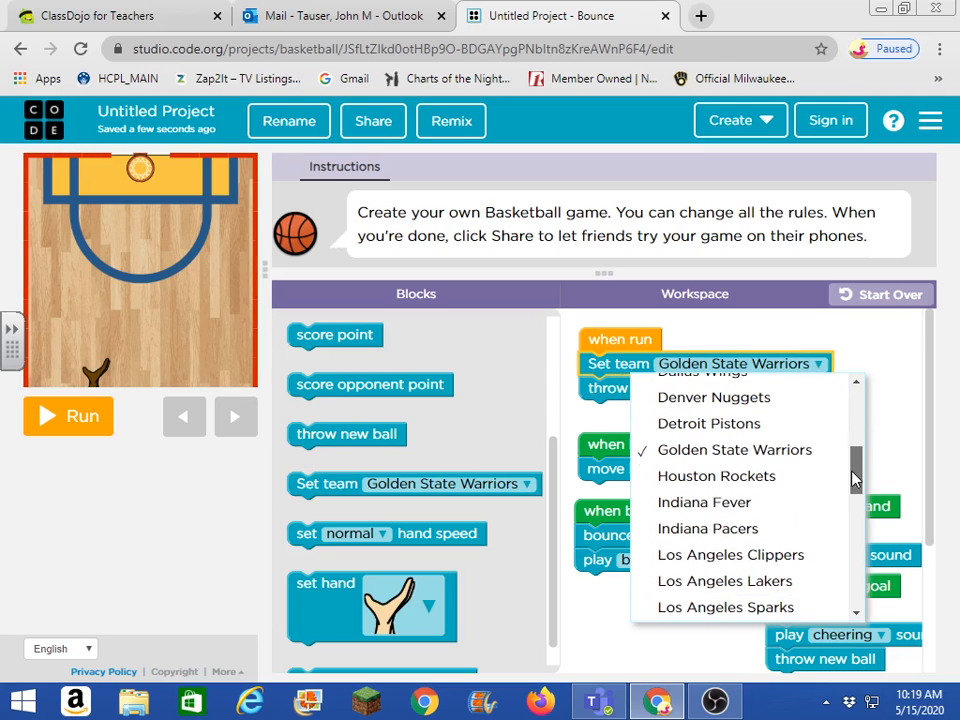
scroll(down, 3)
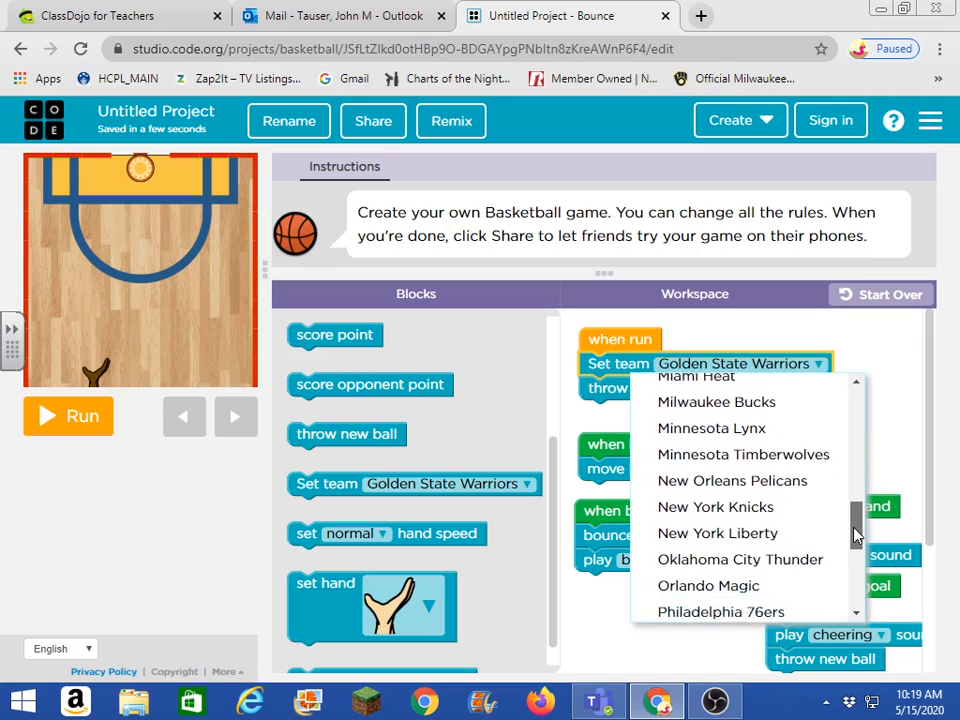
scroll(down, 3)
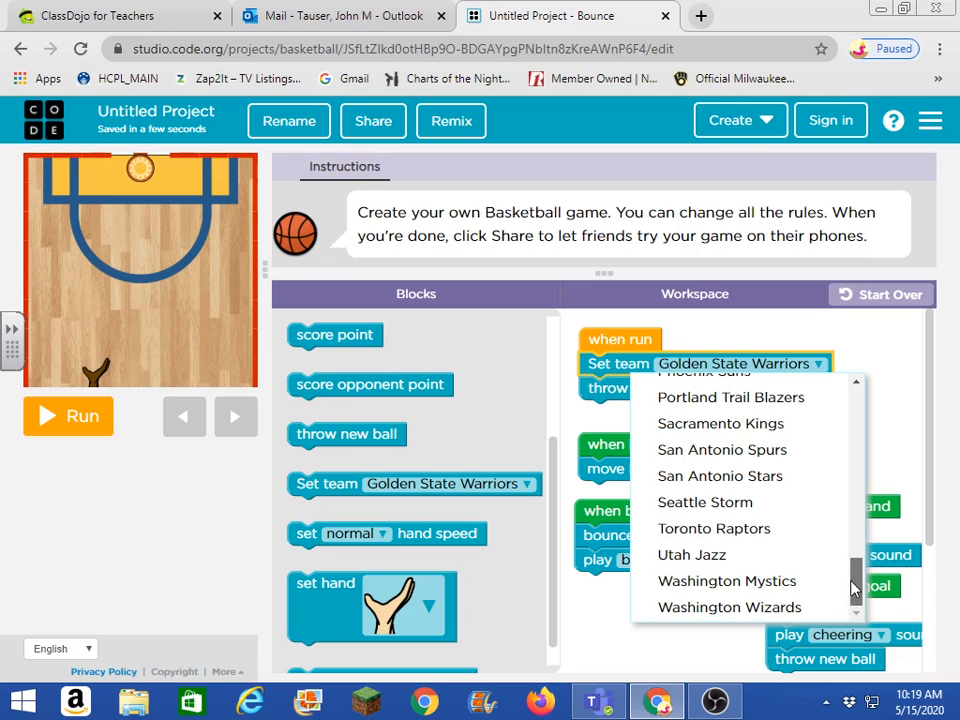
click(714, 528)
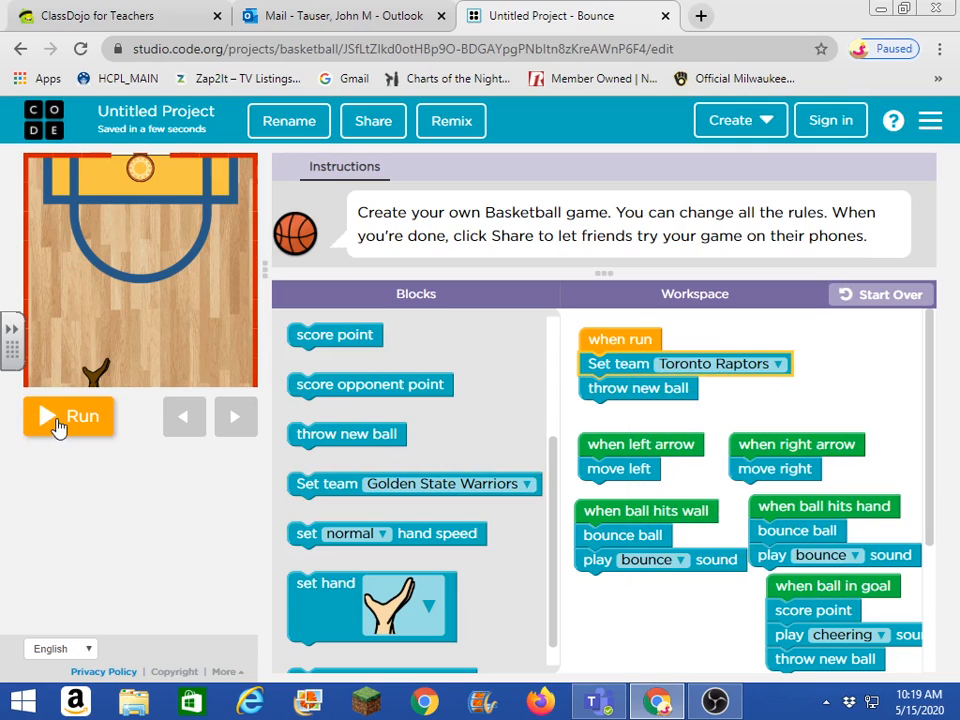
click(68, 416)
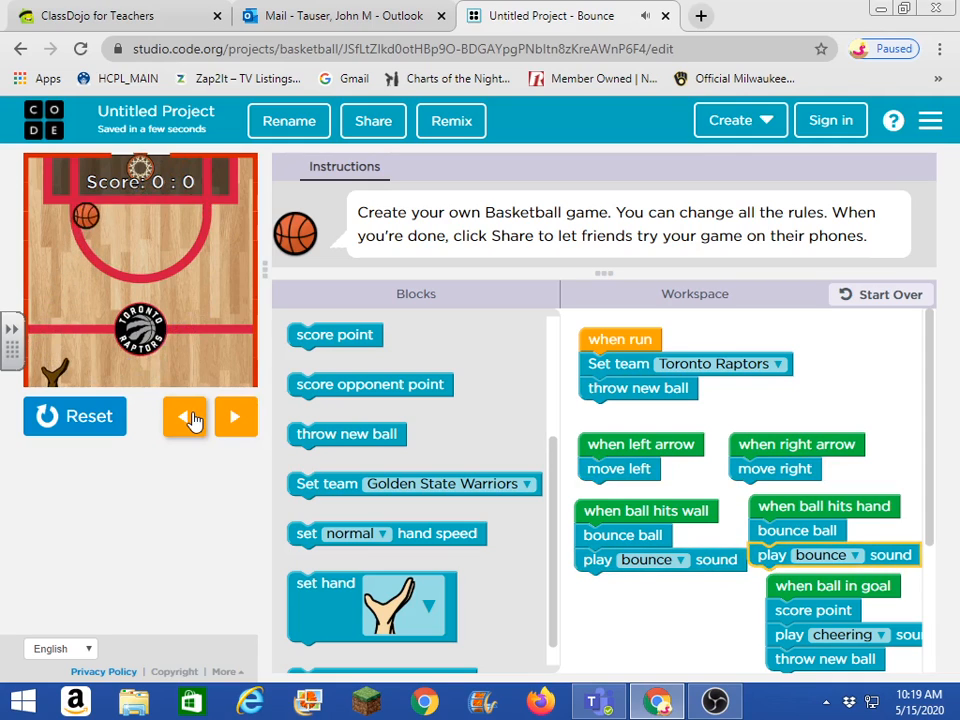
Reset, switch the Set team block to Chicago Sky, and run the game on the Sky court
click(236, 416)
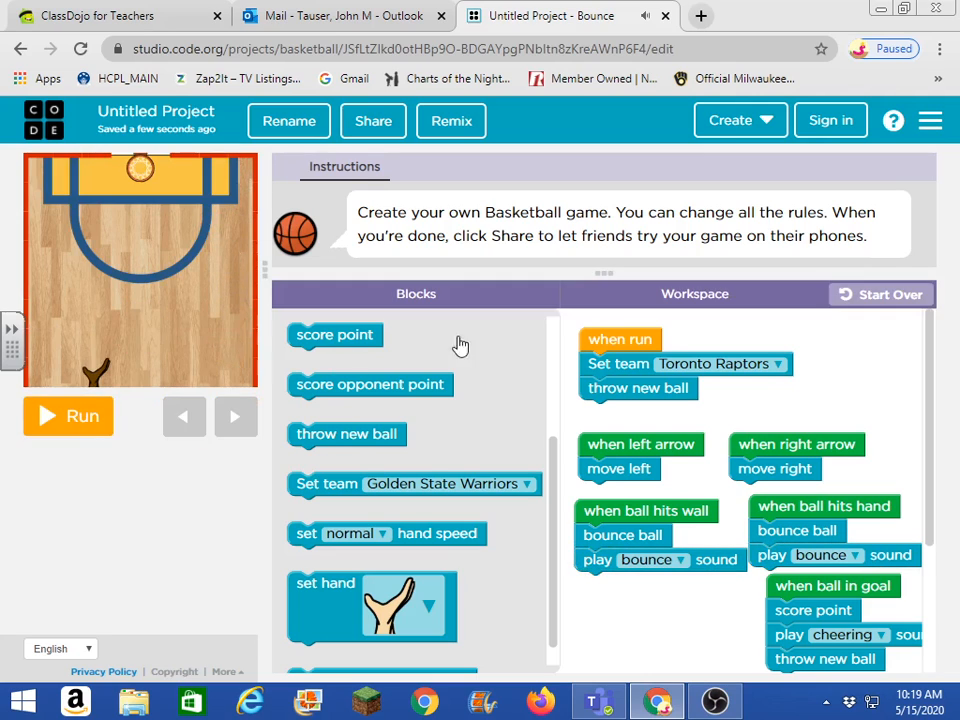
click(780, 364)
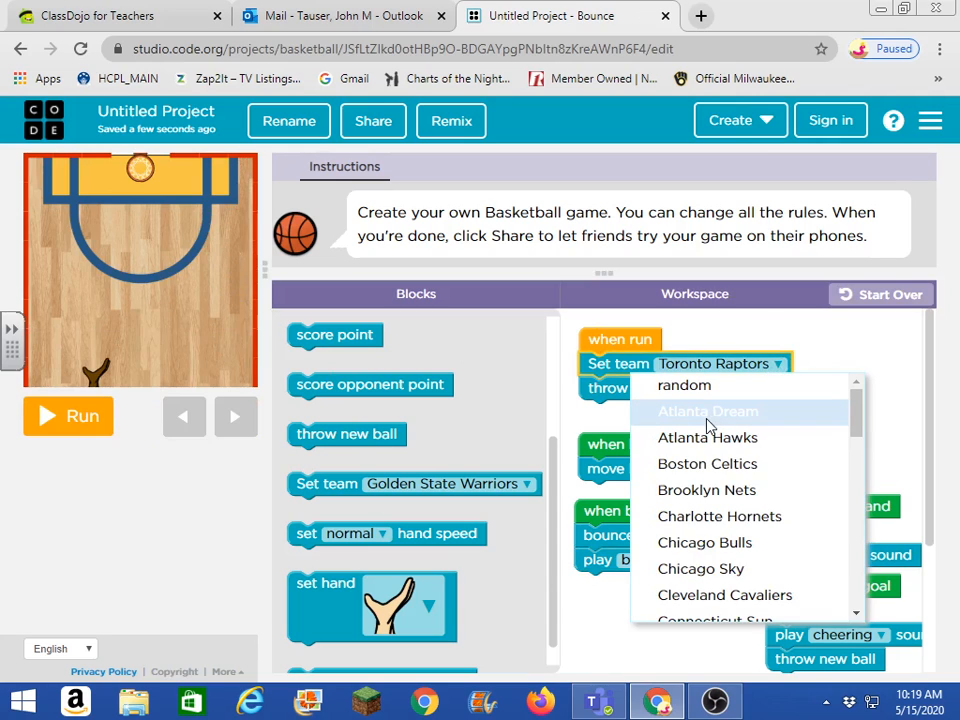
scroll(down, 3)
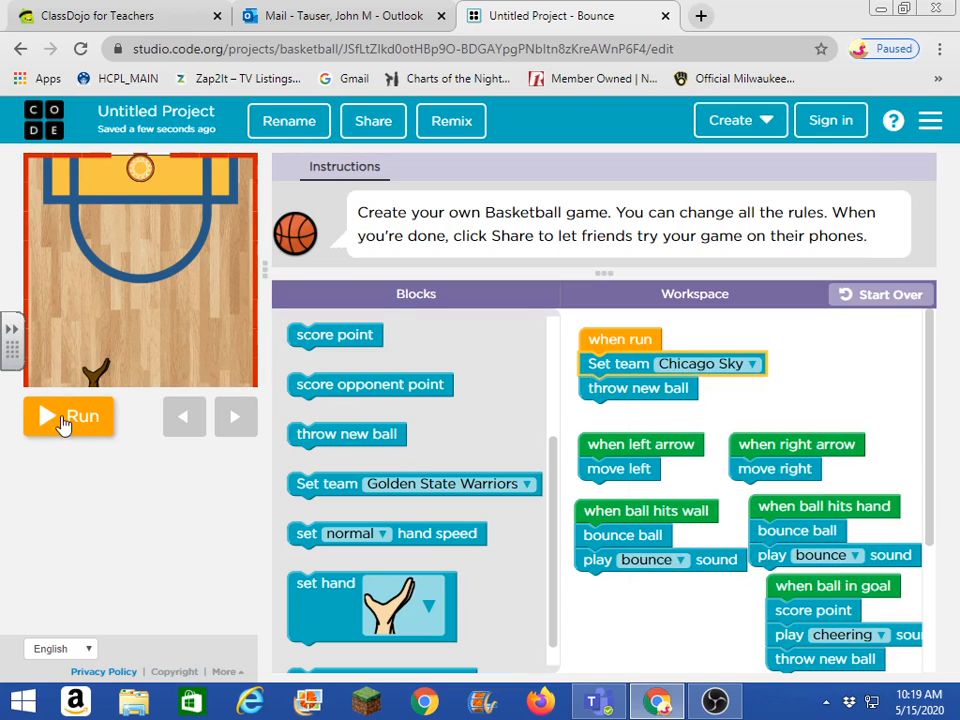
click(68, 416)
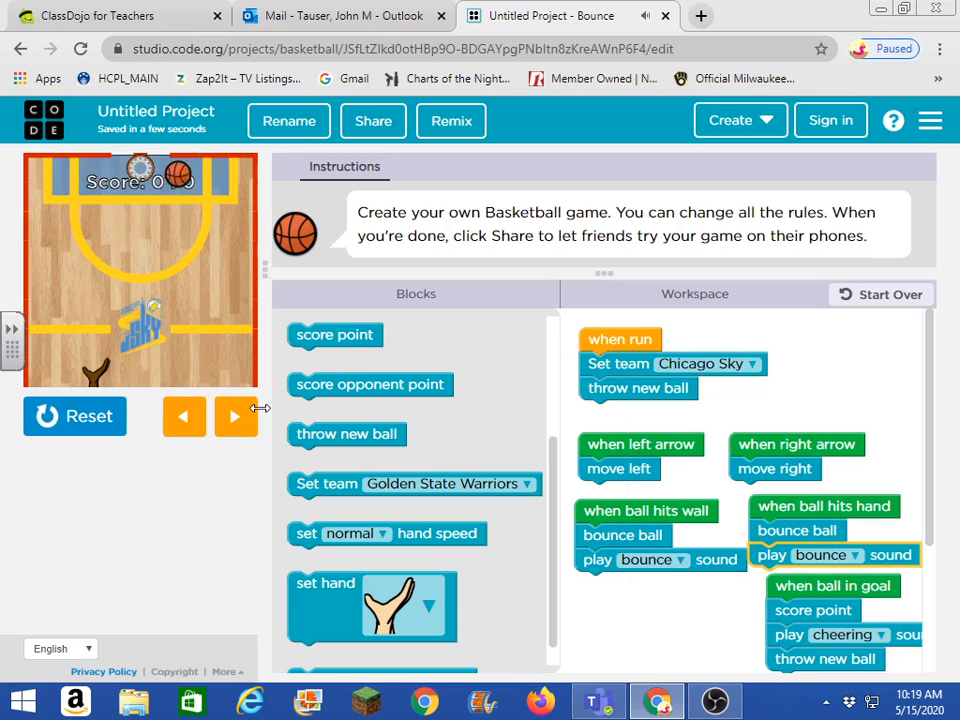
click(236, 416)
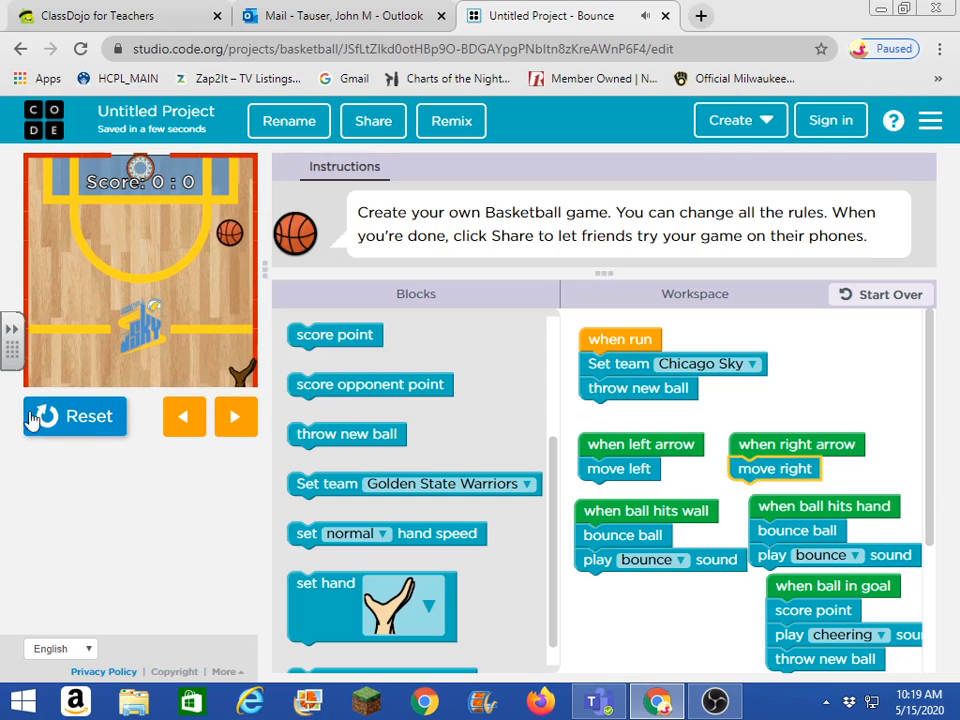
Reset the game and reveal the 'set normal ball speed' choices, very slow to very fast
click(74, 416)
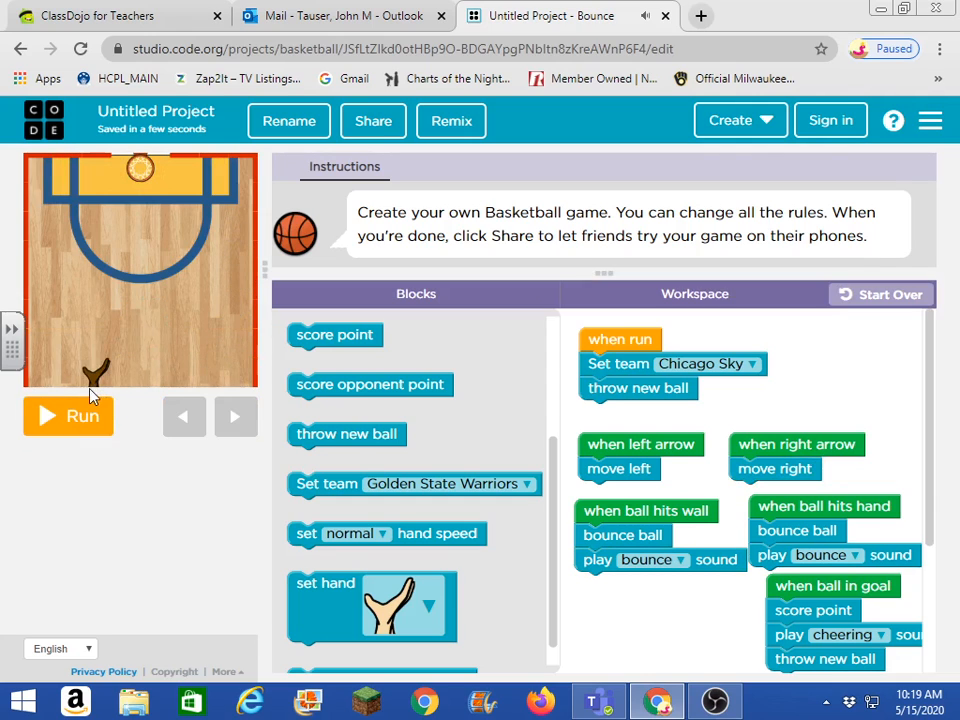
scroll(down, 3)
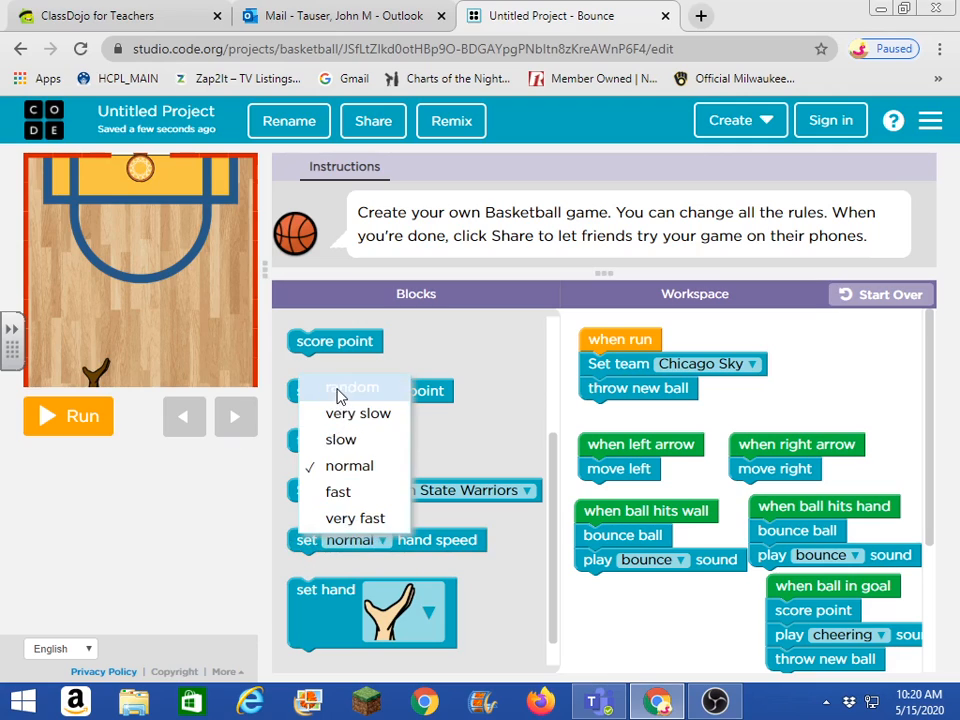
mouse_move(340, 518)
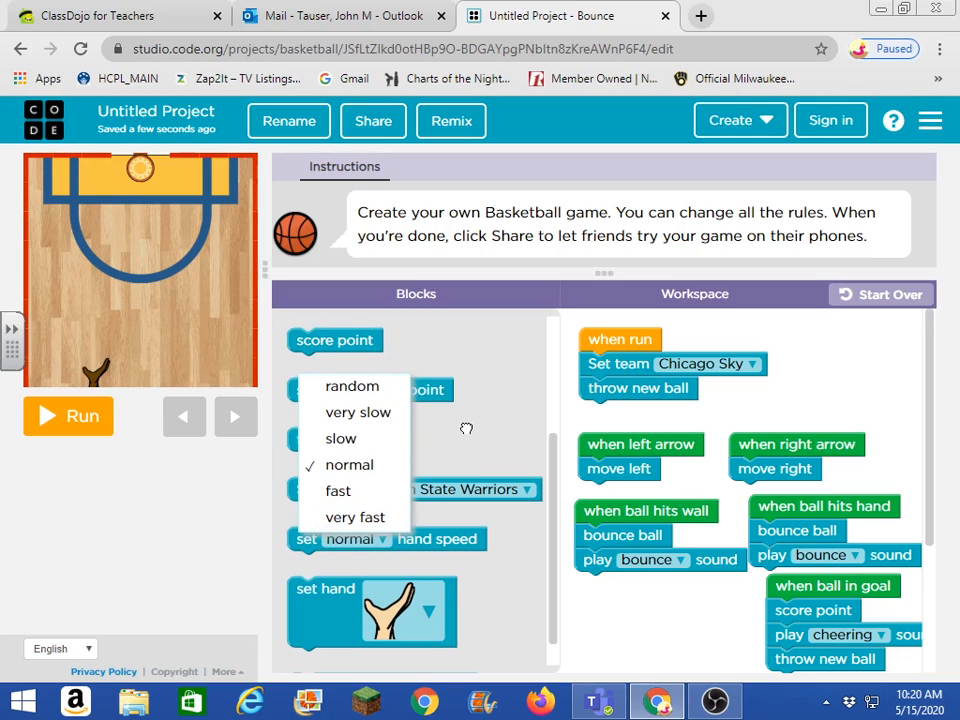
mouse_move(348, 490)
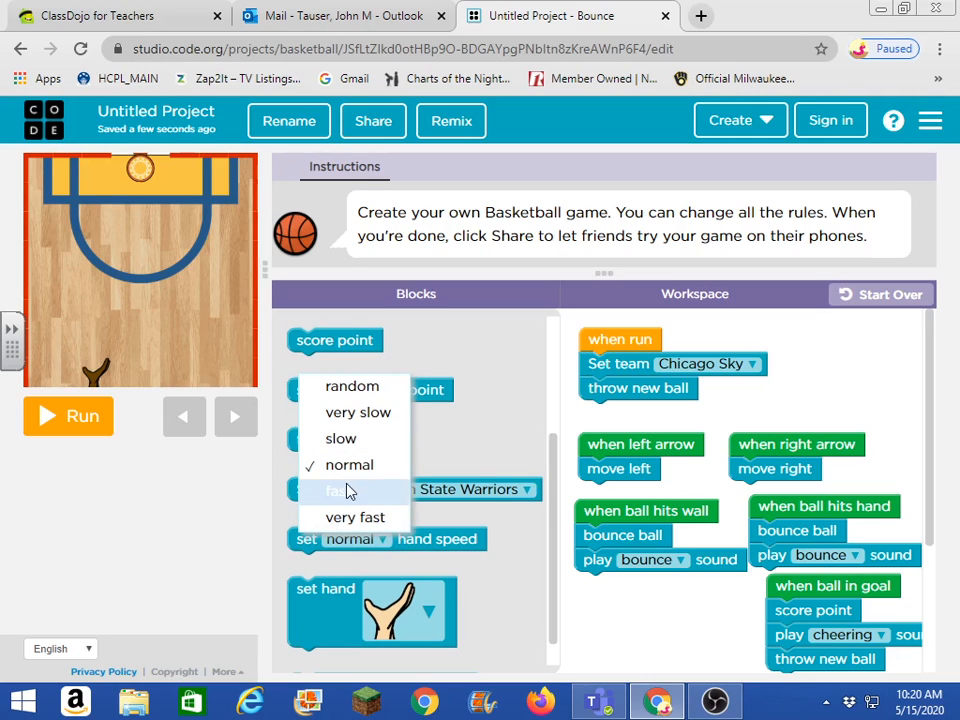
click(348, 464)
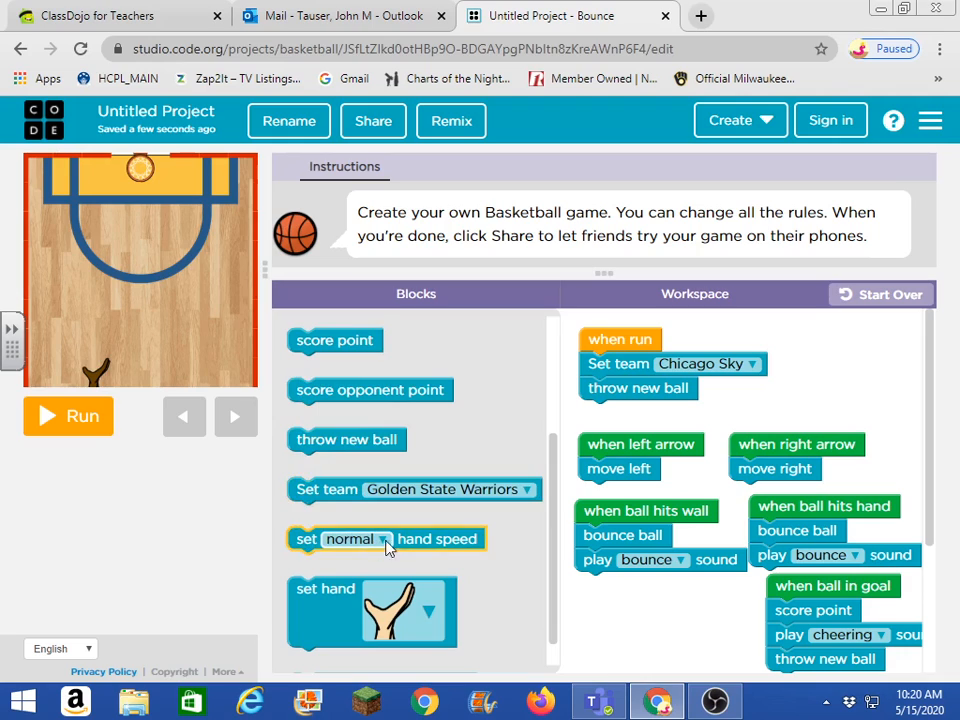
scroll(down, 3)
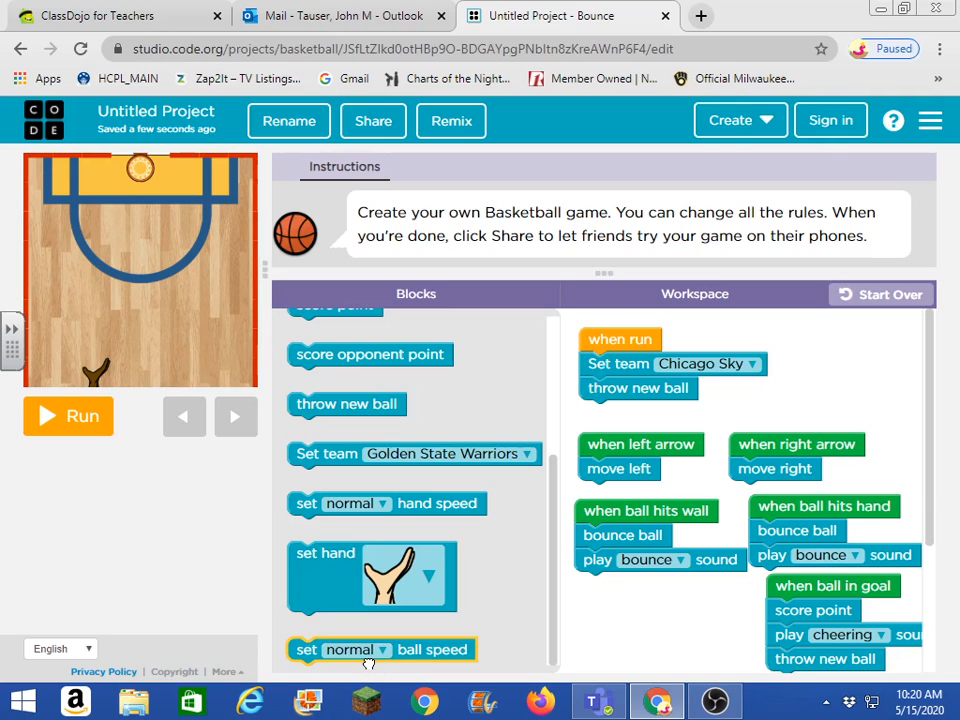
mouse_move(382, 648)
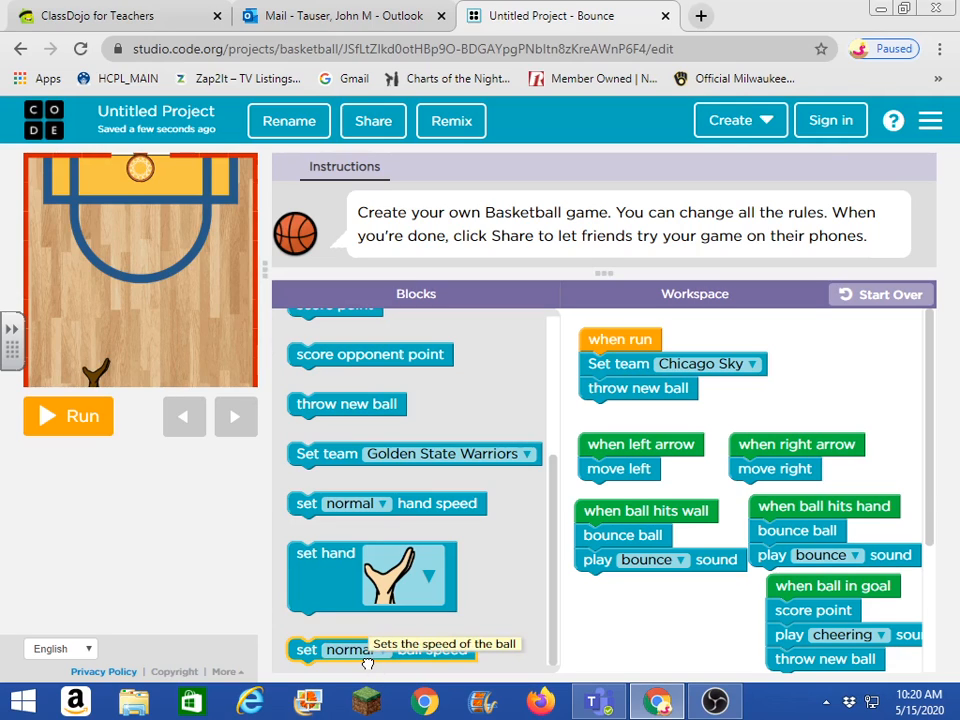
click(356, 650)
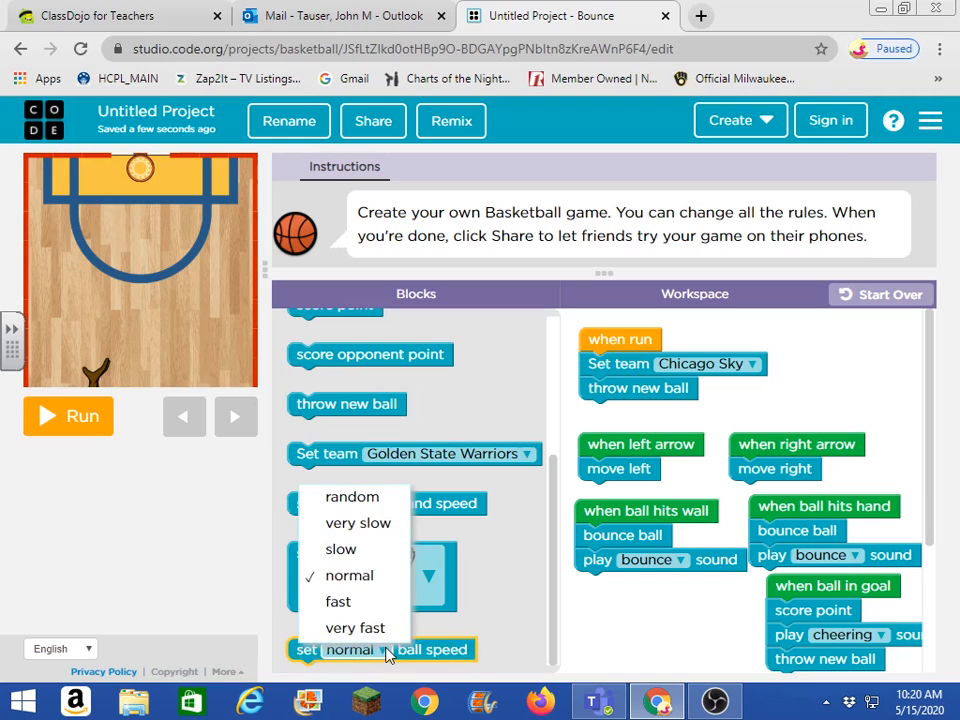
mouse_move(170, 550)
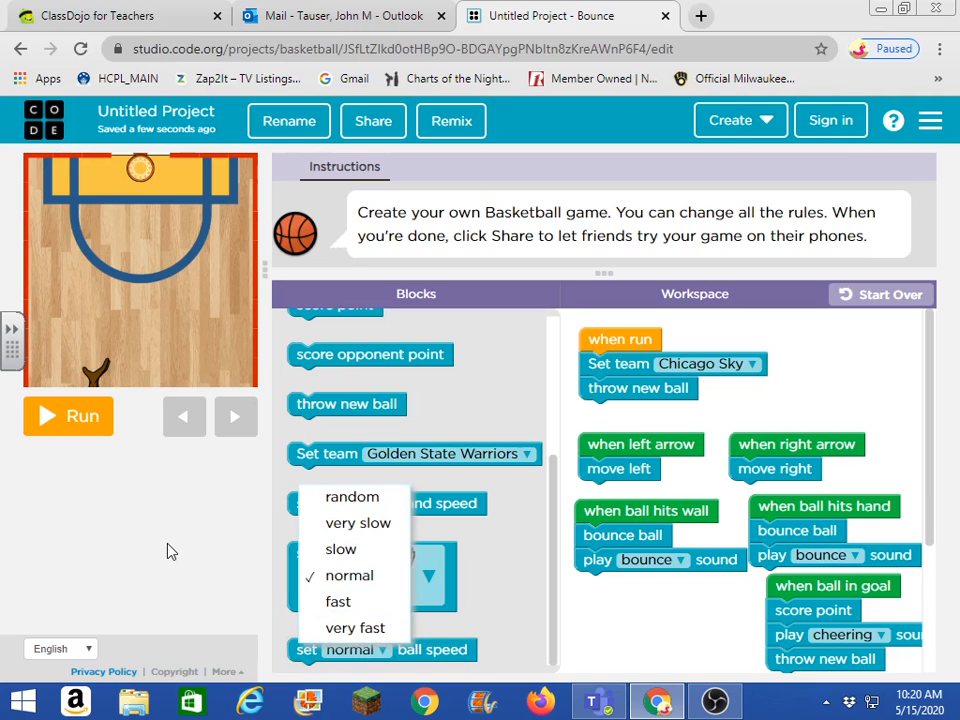
mouse_move(348, 576)
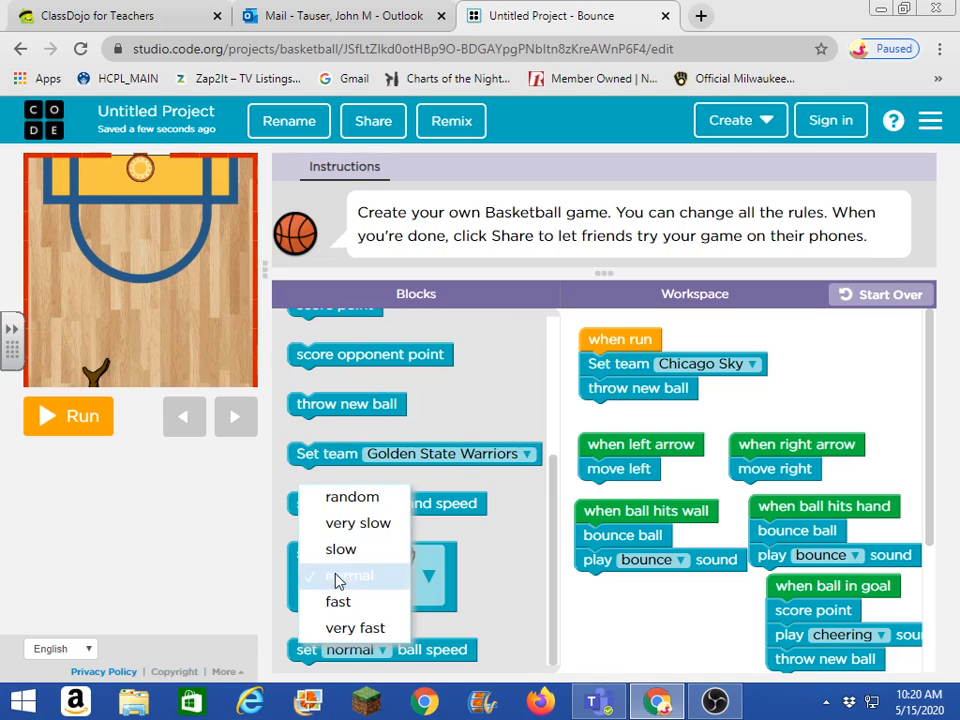
click(68, 416)
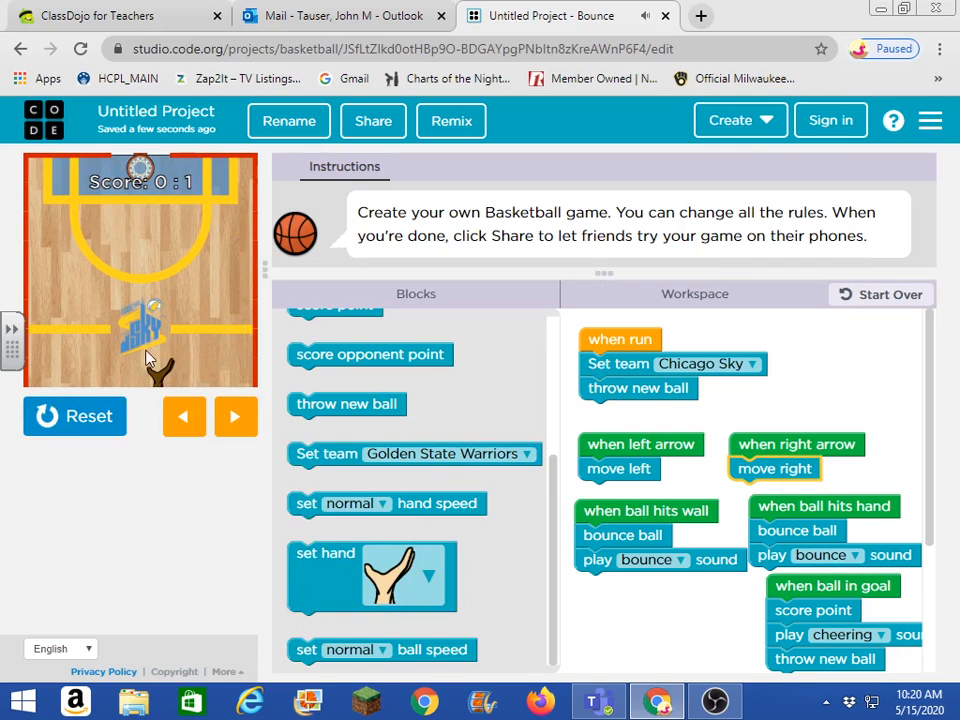
mouse_move(250, 318)
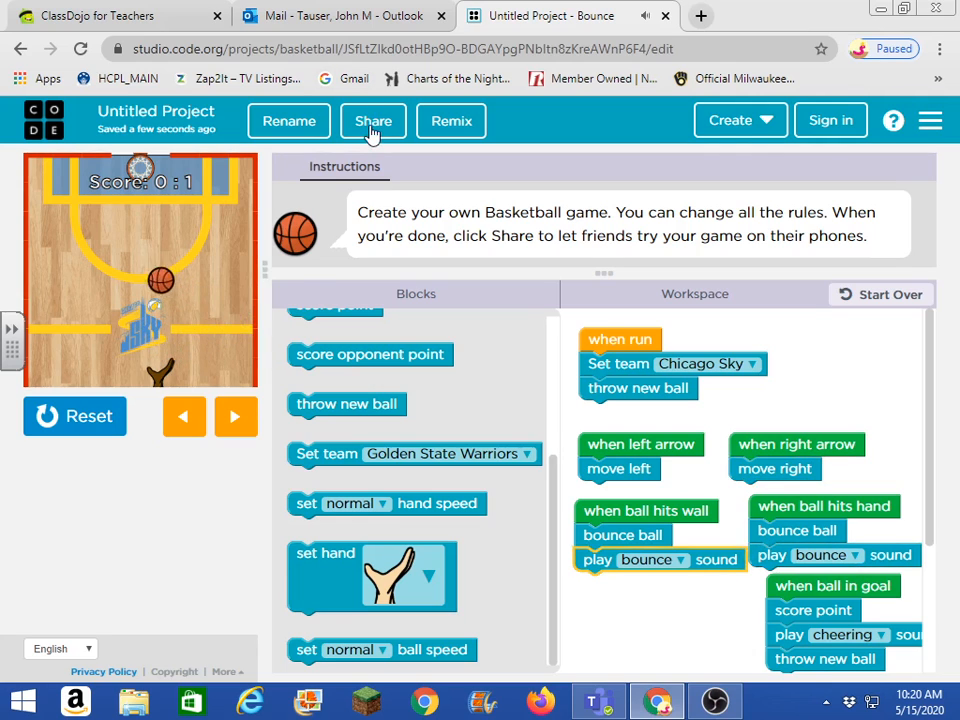
click(372, 120)
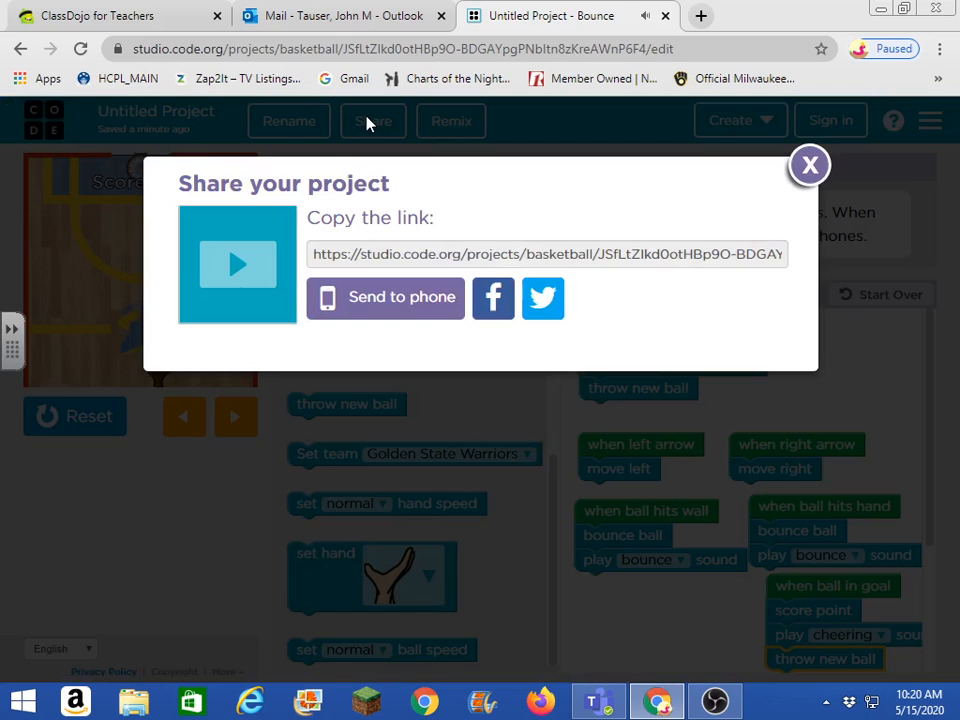
mouse_move(362, 122)
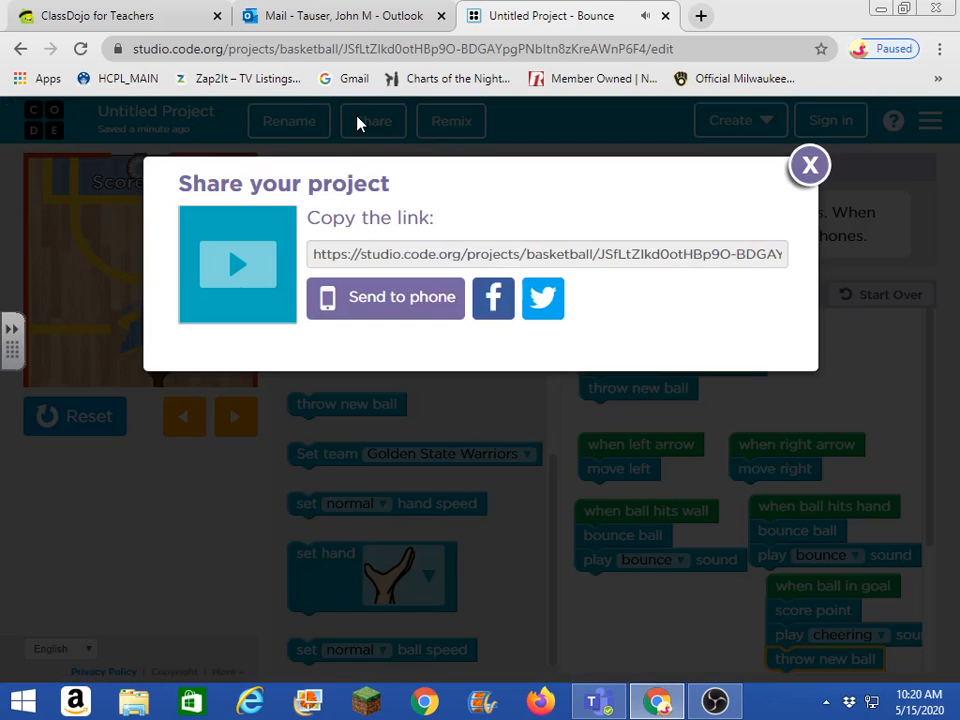
click(808, 164)
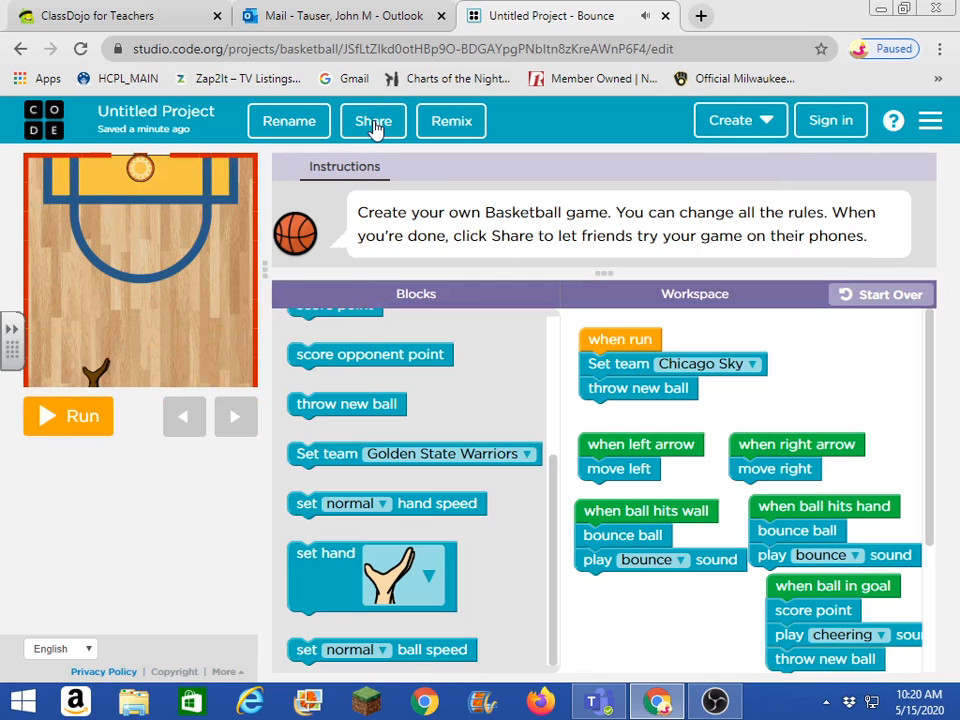
Show the send-to-phone QR code in Share and copy the project's share link
click(372, 120)
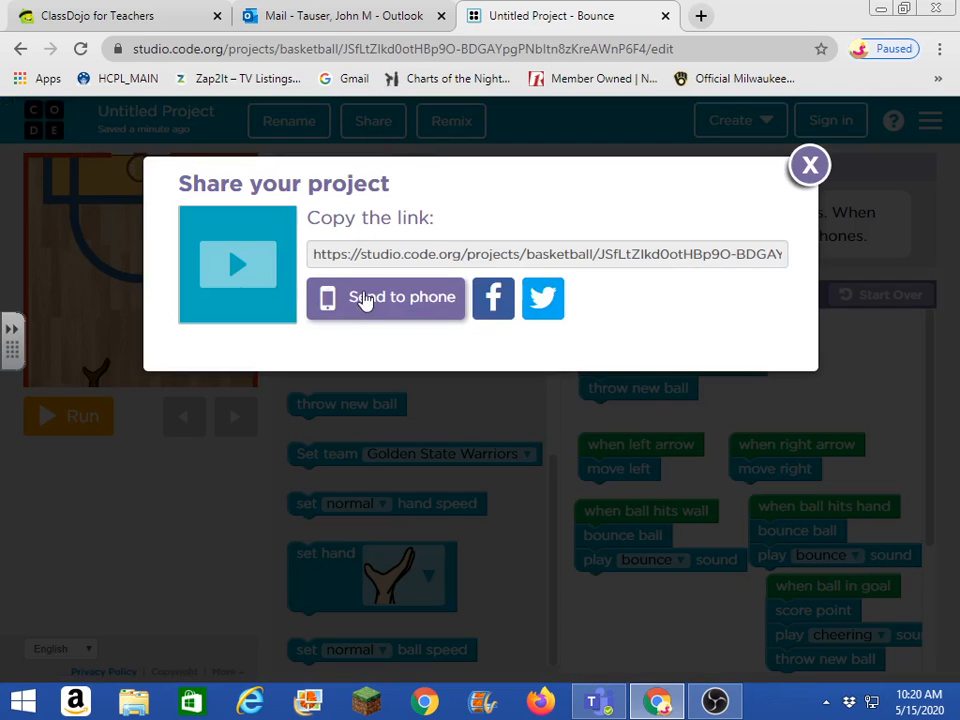
click(386, 296)
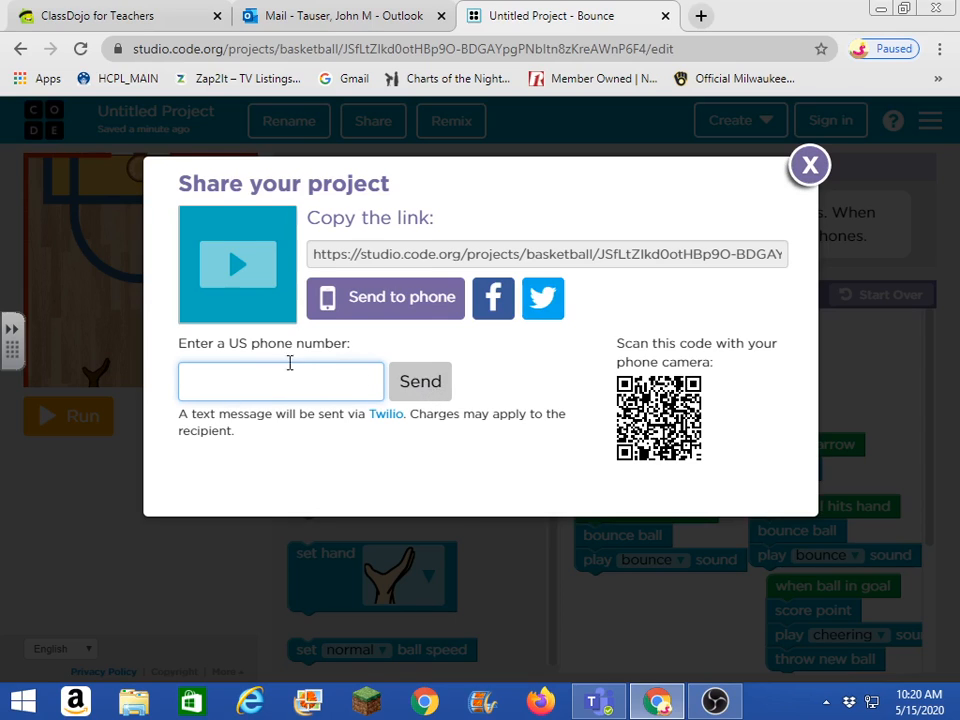
mouse_move(492, 298)
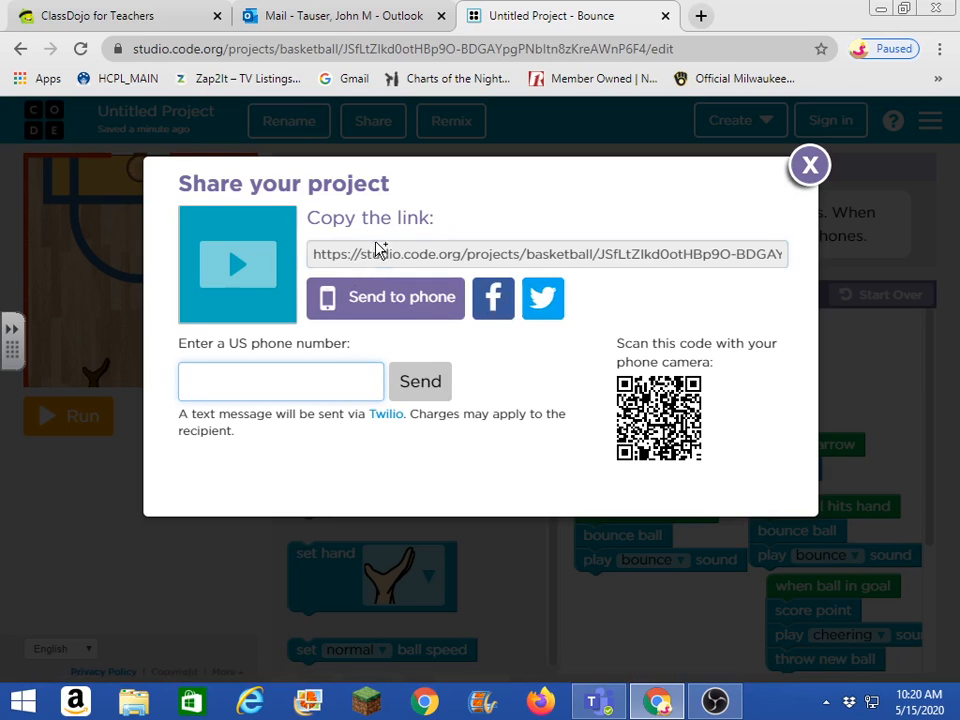
click(548, 252)
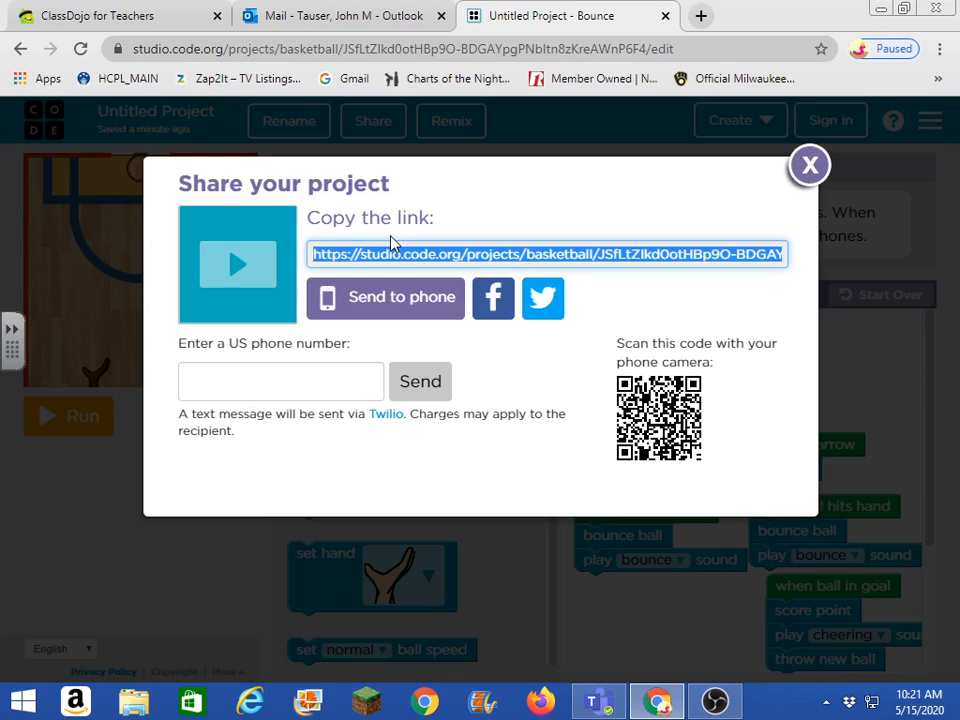
mouse_move(448, 268)
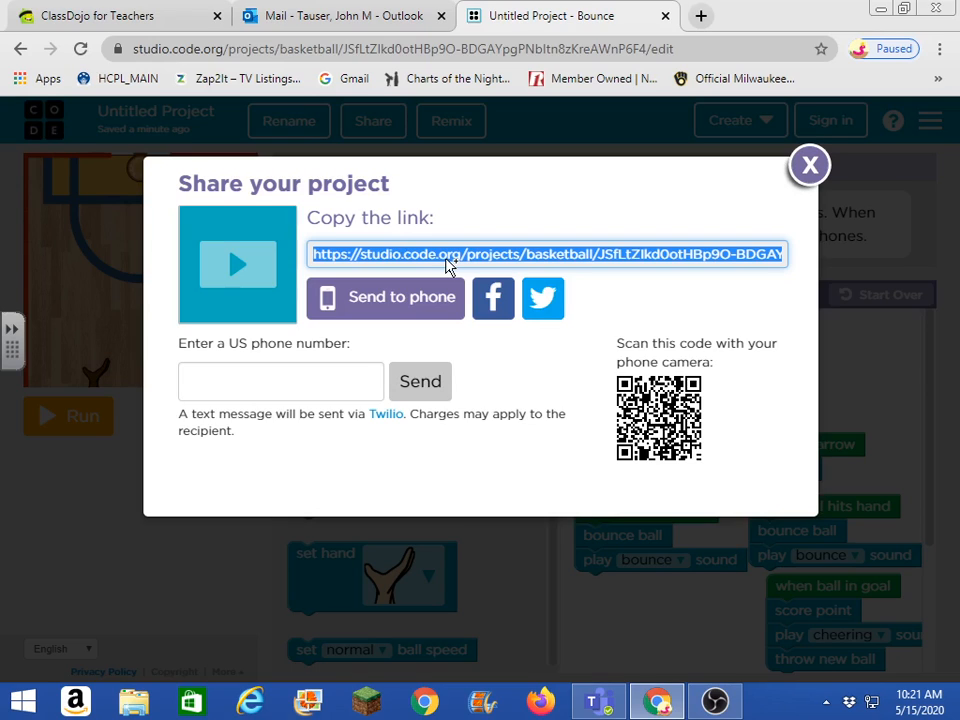
click(700, 16)
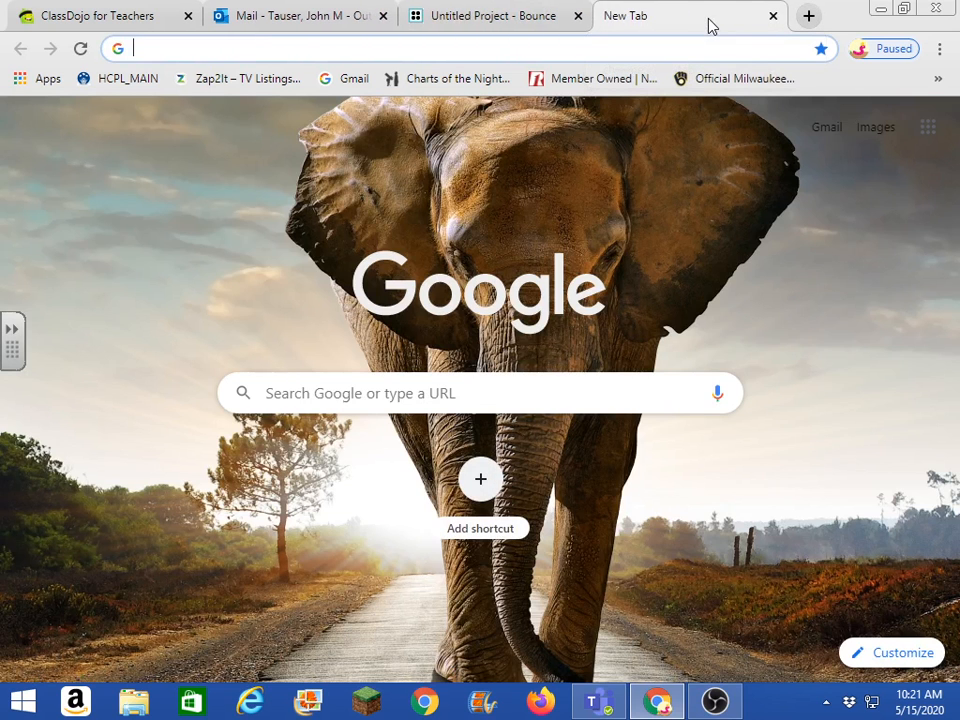
Load the shared Basketball game from its studio.code.org link and run it
text(https://studio.code.org/projects/basketball/JSfLtZlkd0otHBp9O-BDGAYpgPNbltn8zKreAWnP6F4)
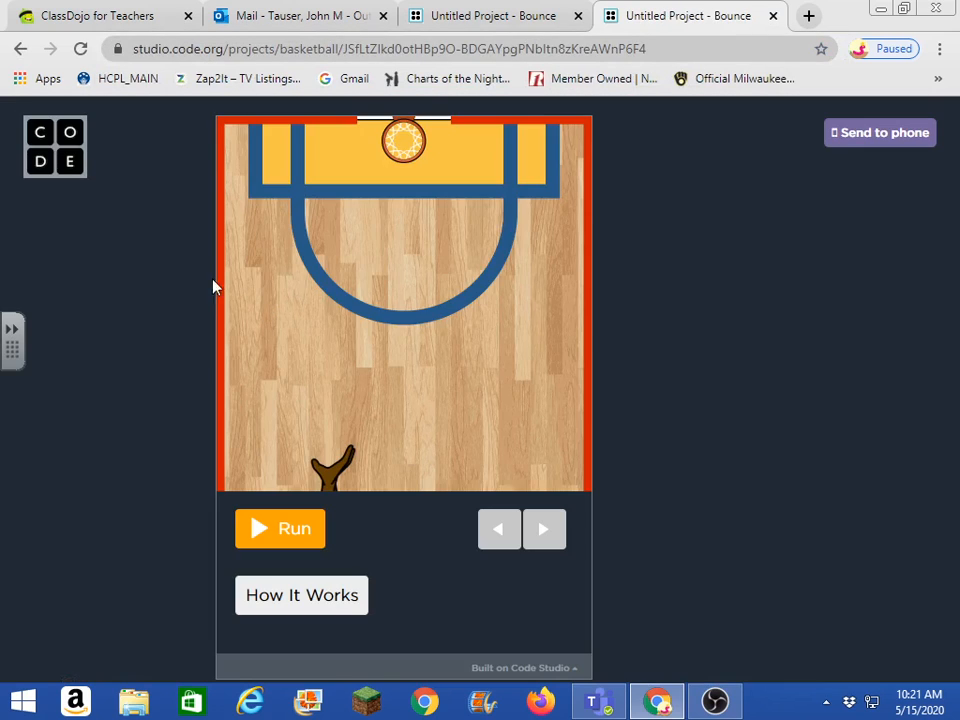
click(280, 528)
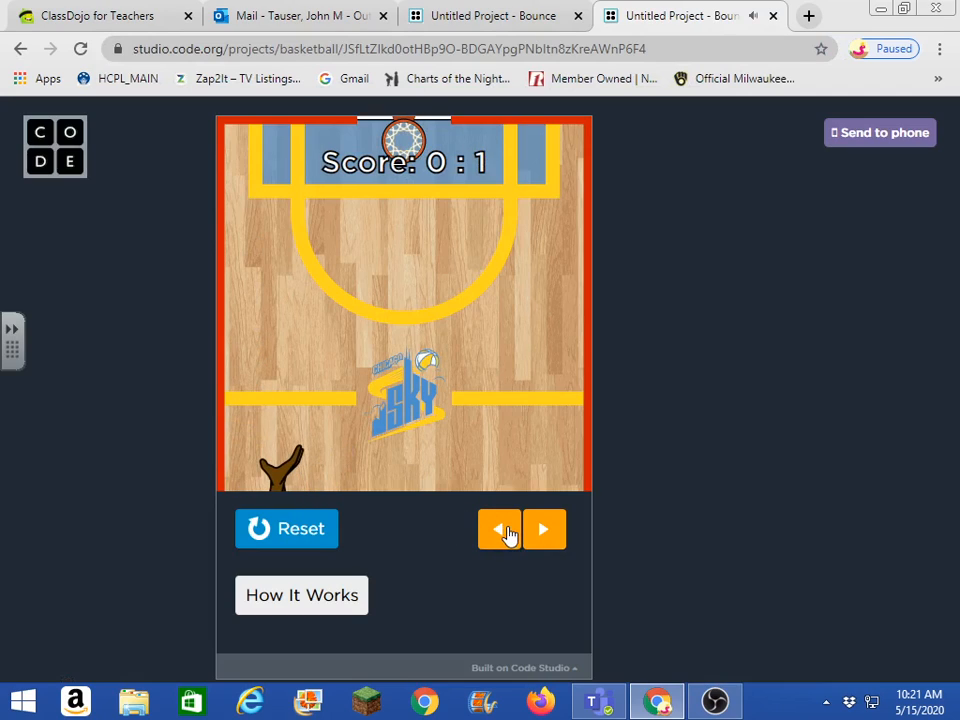
Play with the arrow buttons to a 1 : 1 score, then reset the game
click(544, 528)
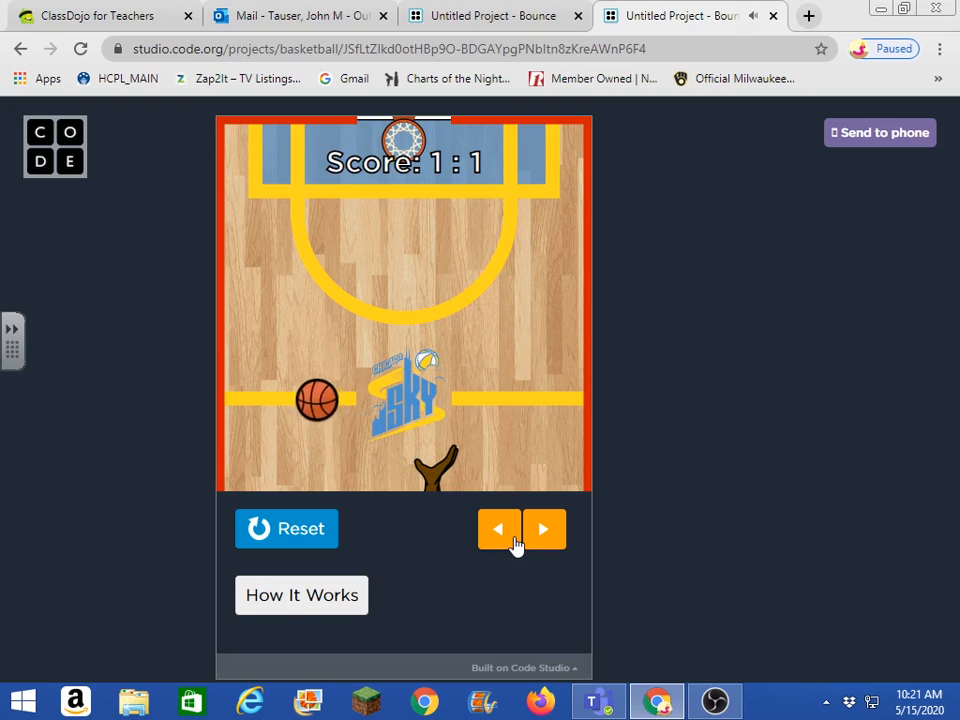
click(544, 528)
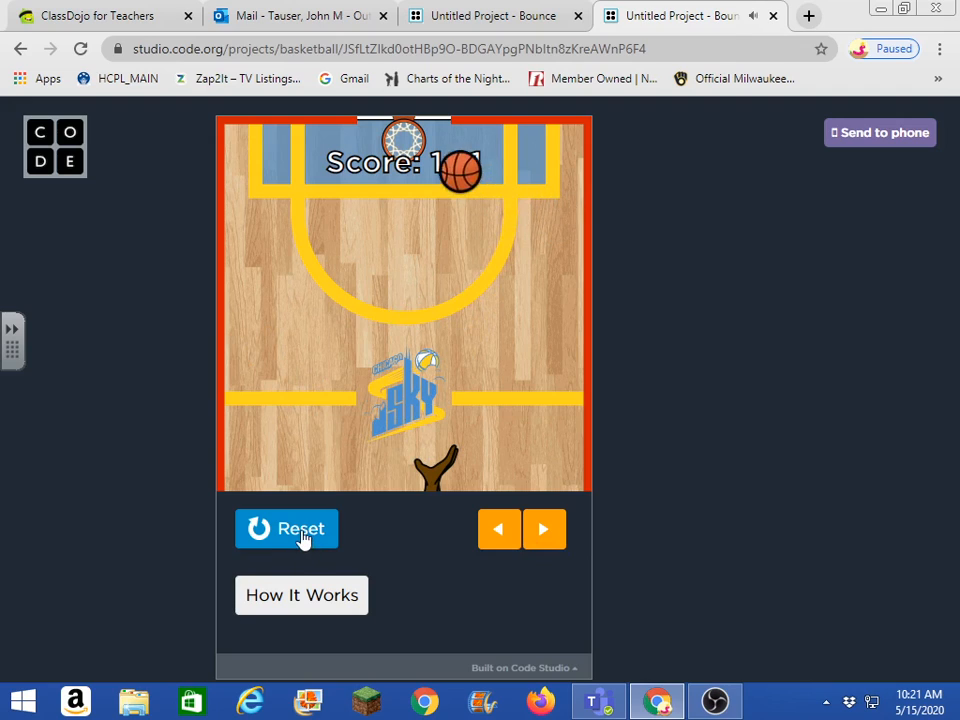
click(286, 528)
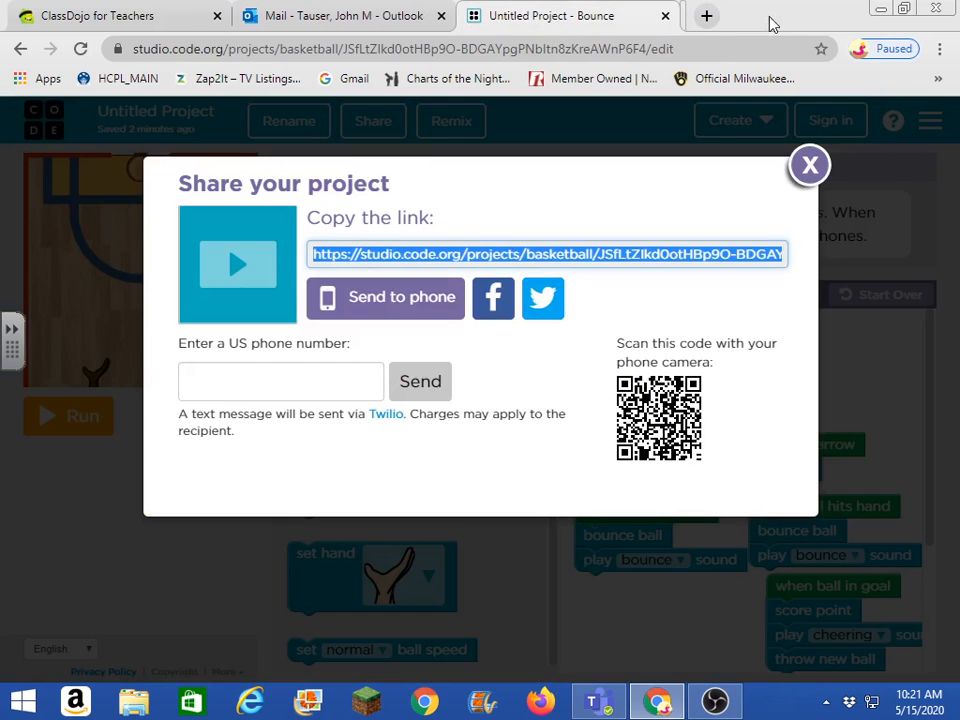
Close the Share dialog, then reopen it to check the texting option
click(808, 164)
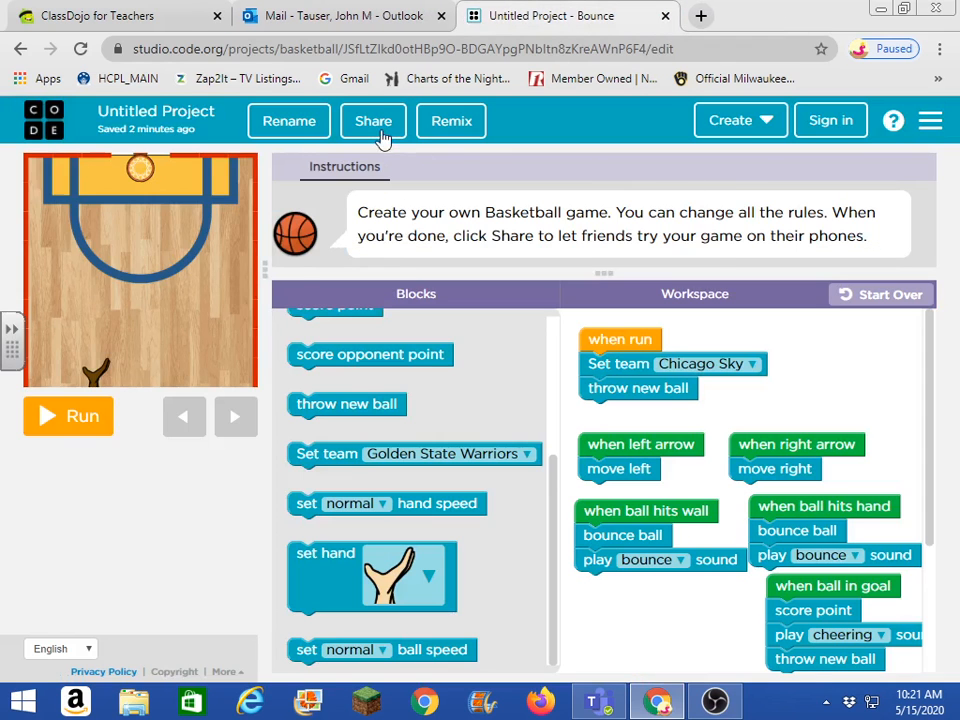
click(372, 120)
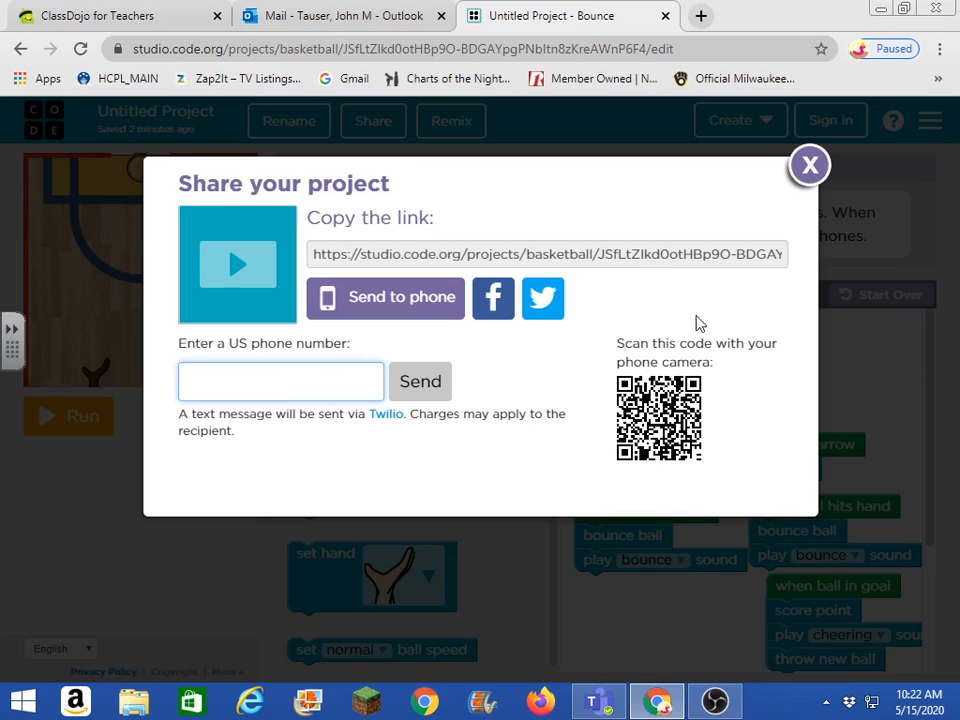
mouse_move(628, 356)
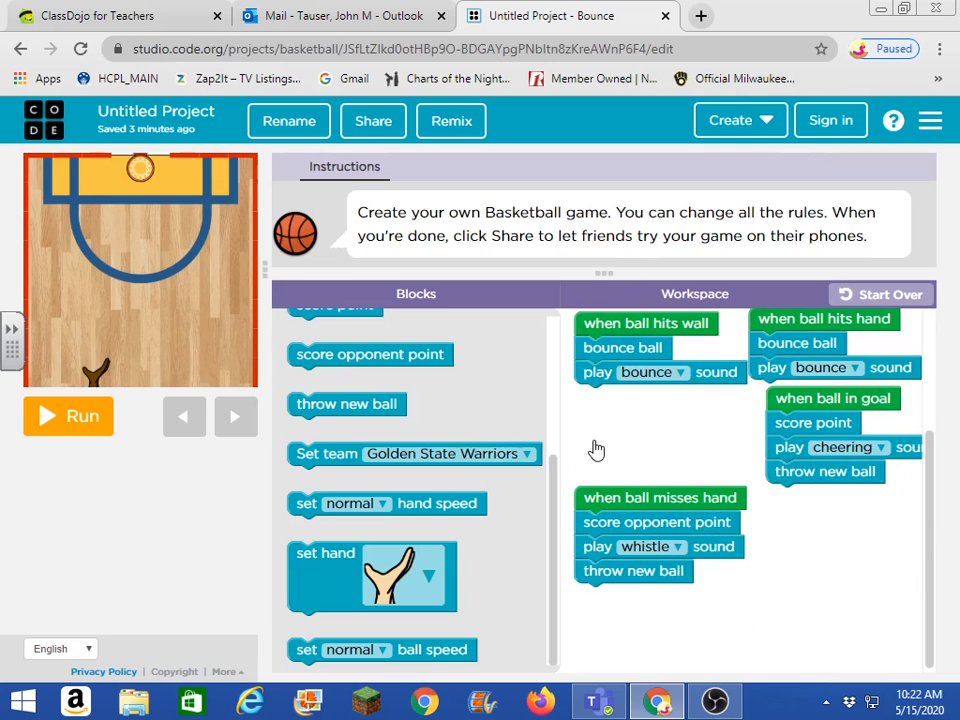
mouse_move(230, 328)
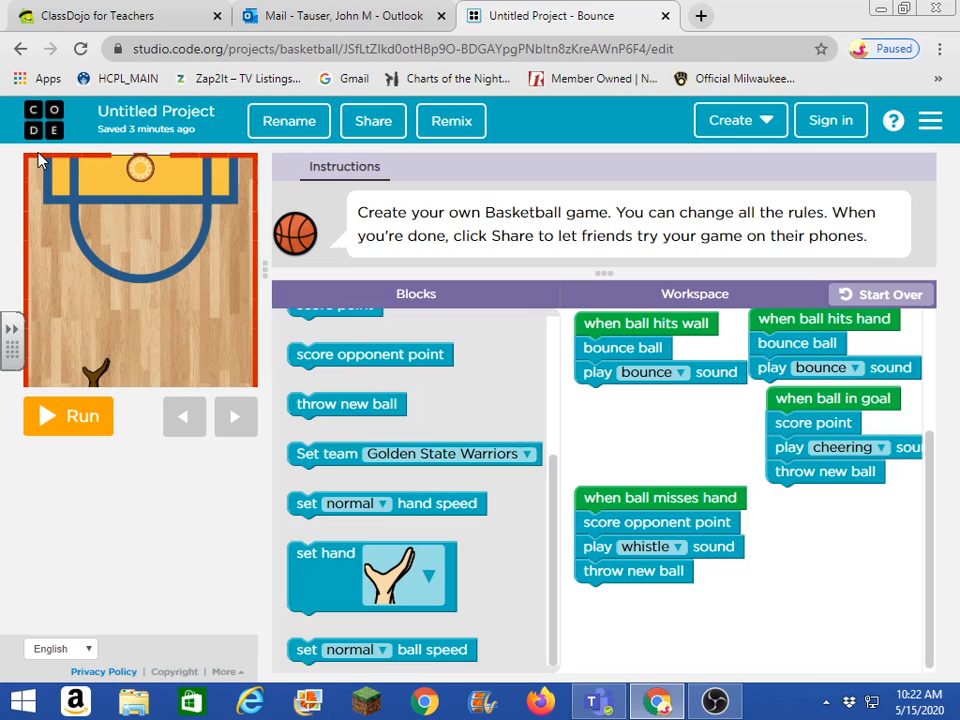
mouse_move(224, 462)
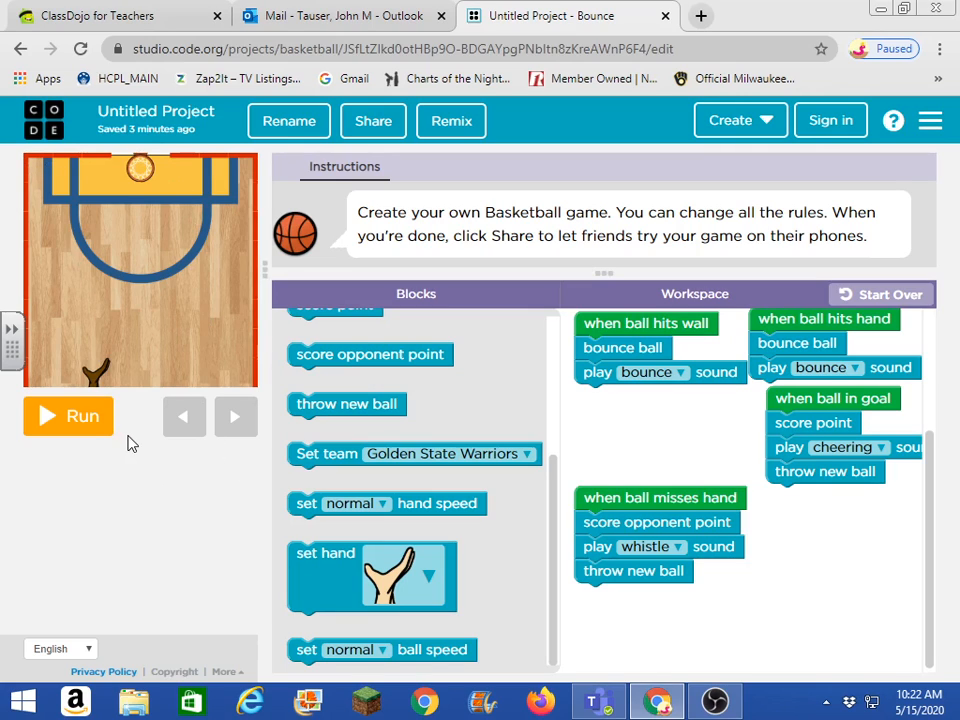
mouse_move(140, 448)
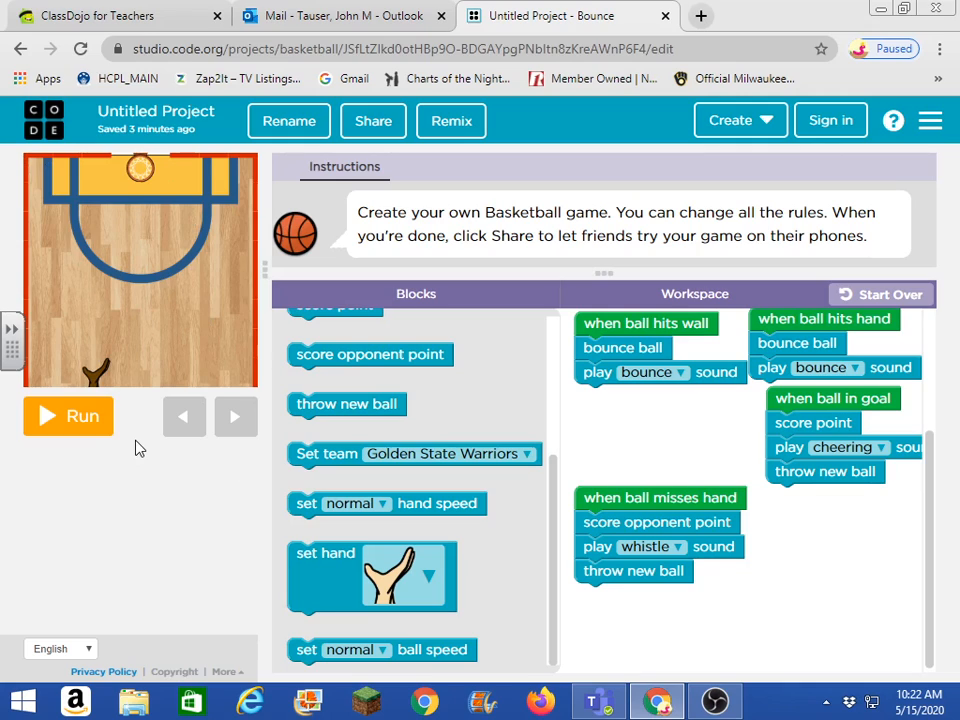
mouse_move(136, 290)
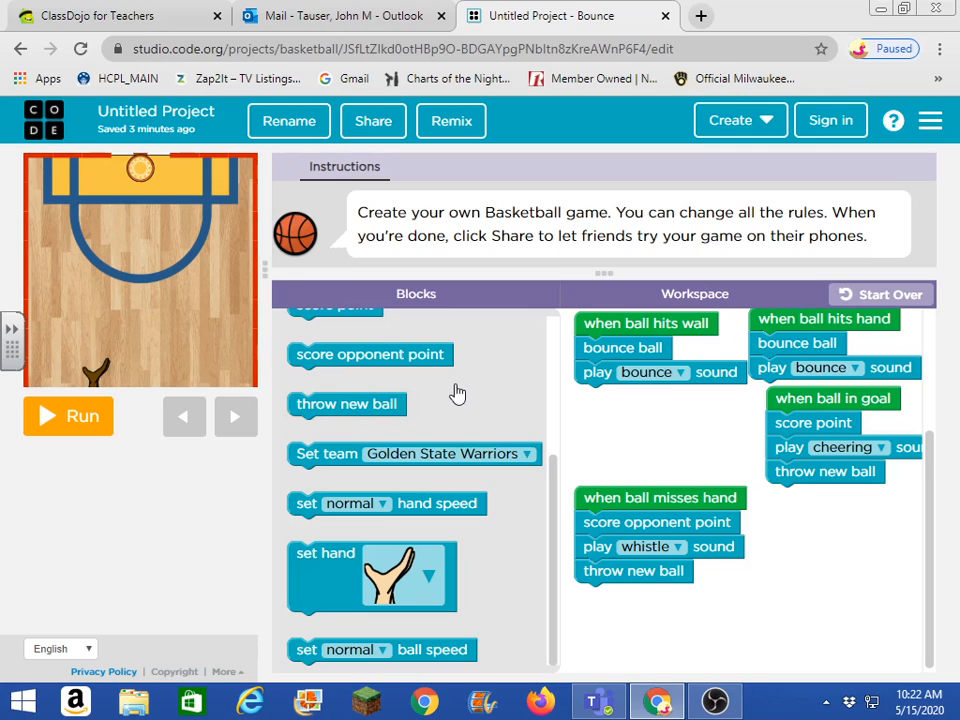
mouse_move(288, 216)
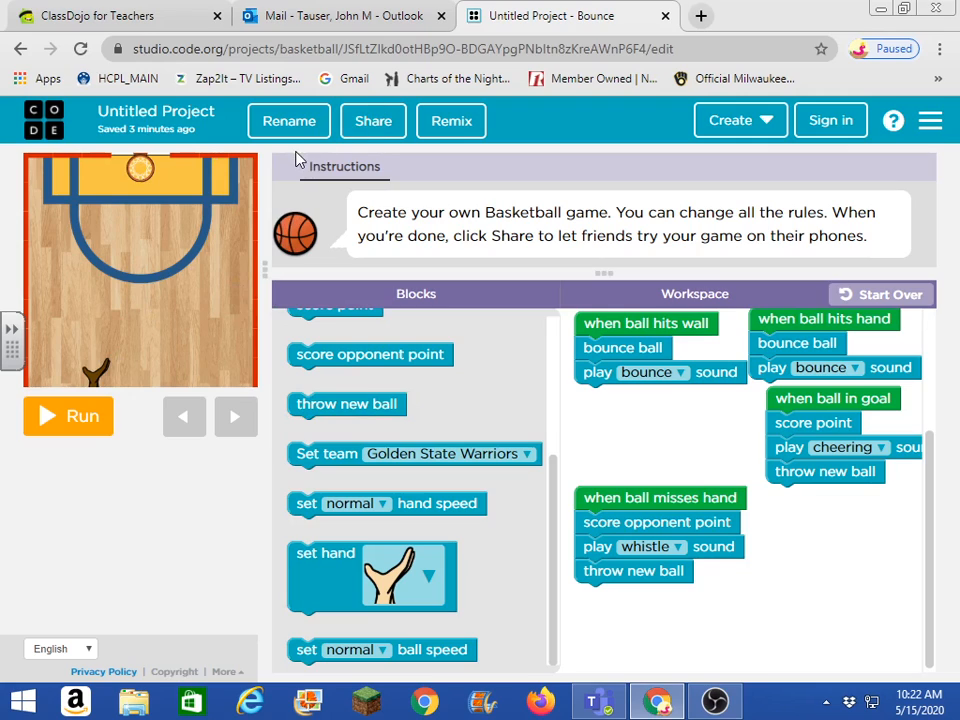
mouse_move(328, 130)
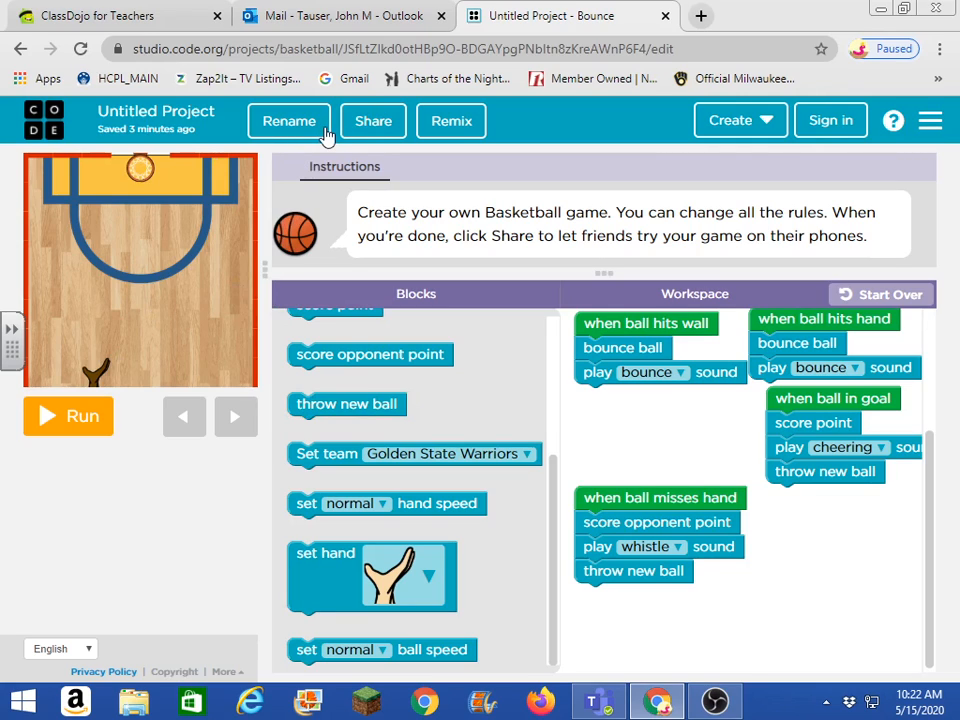